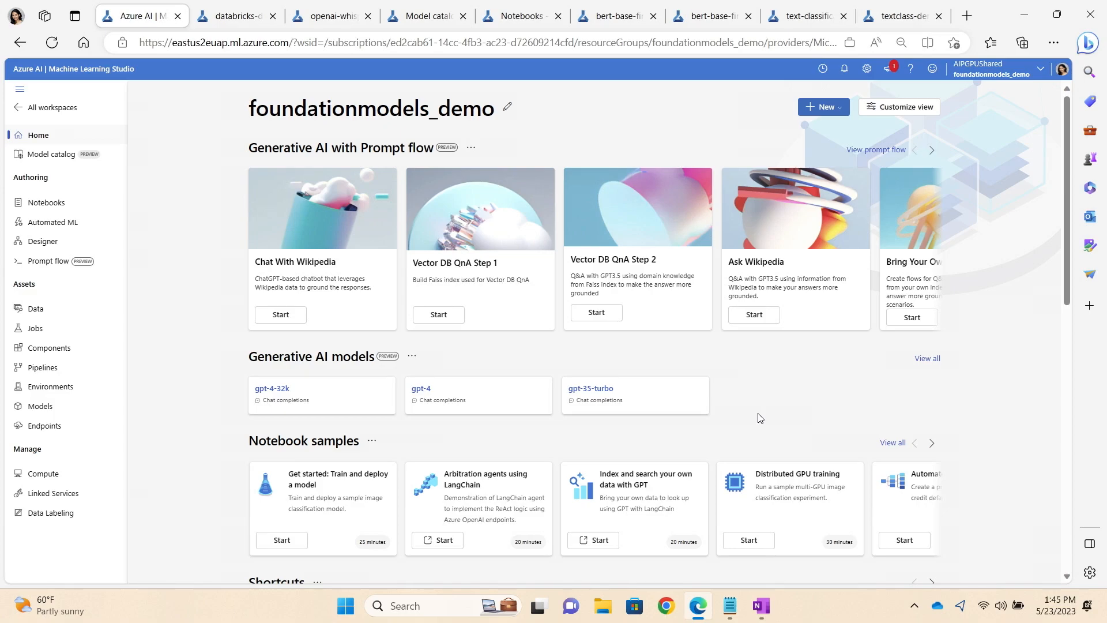
pyautogui.moveTo(179, 321)
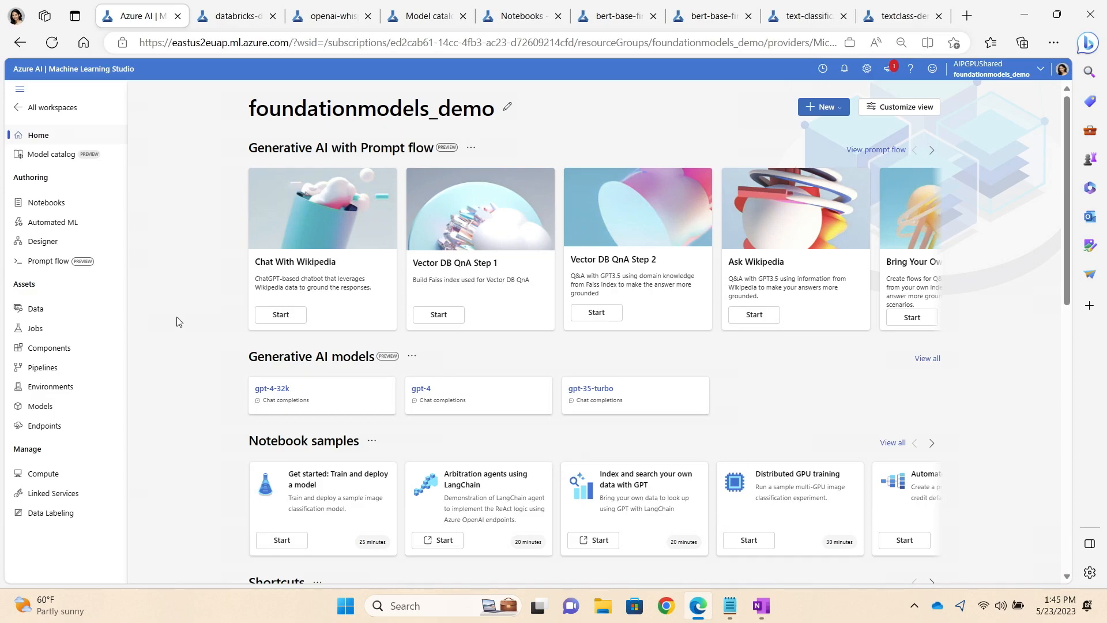
# Step: Browse the Azure OpenAI Service and Hugging Face Hub catalog collections, then return to Open Source Models
pyautogui.click(50, 154)
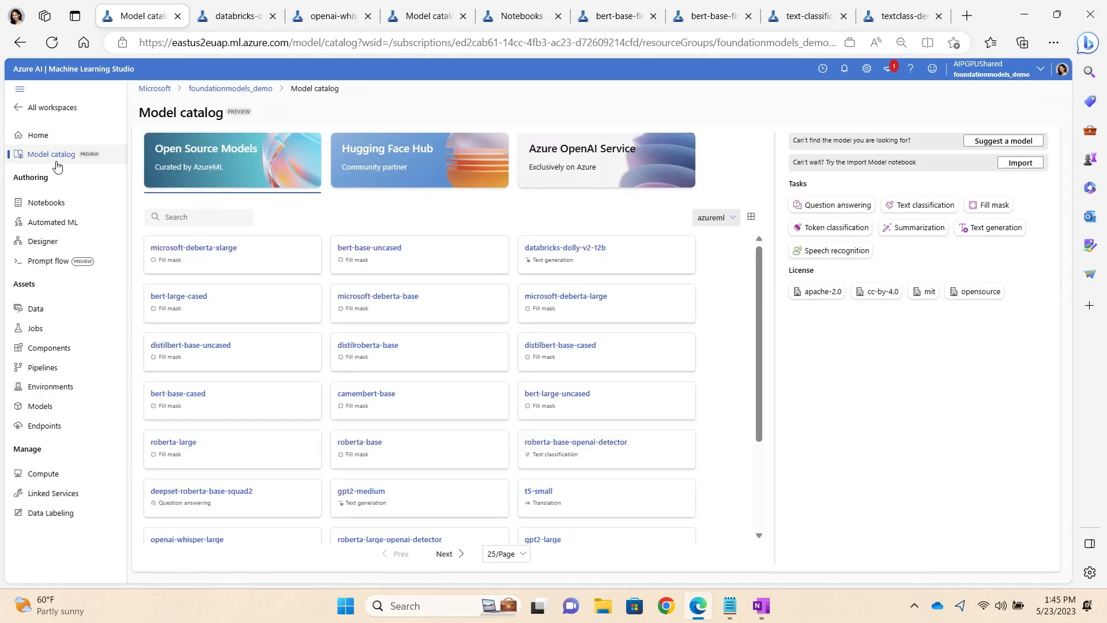
pyautogui.moveTo(588, 162)
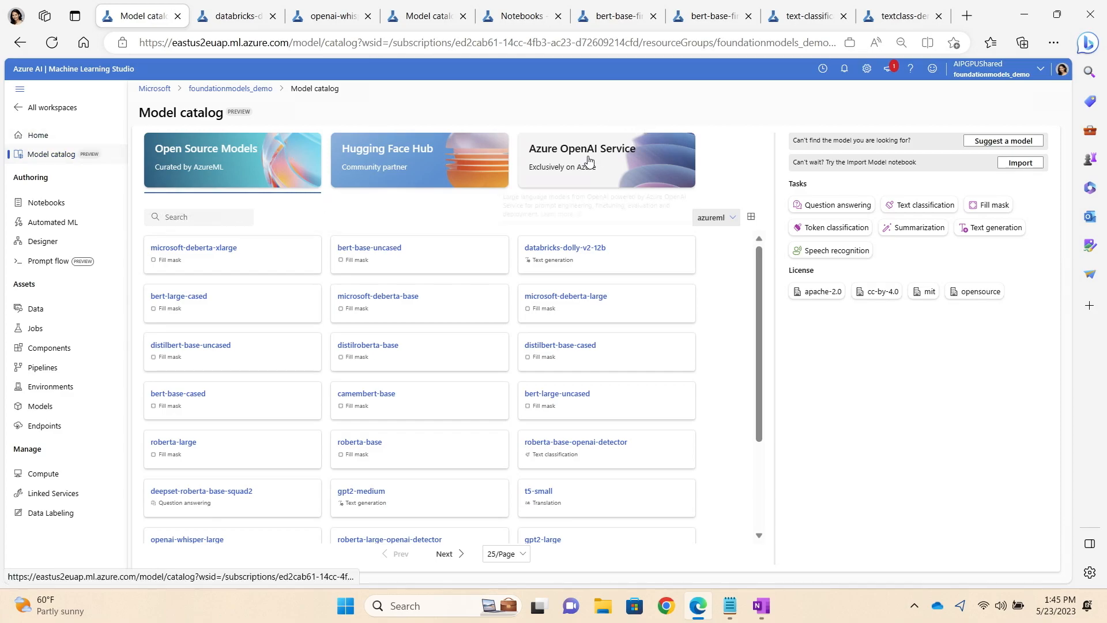
pyautogui.click(587, 159)
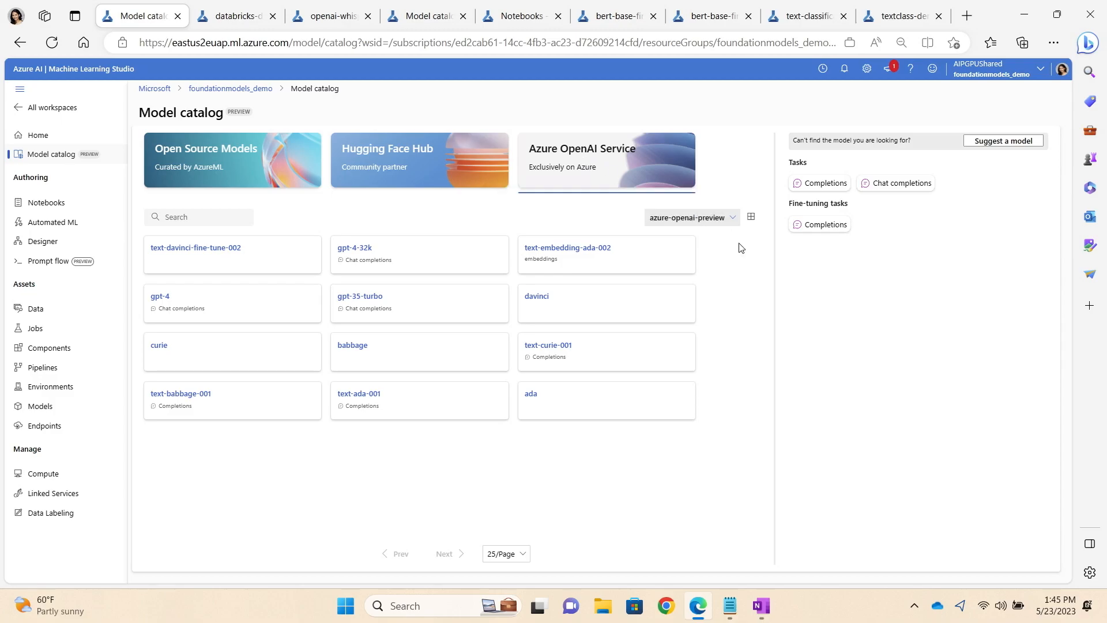
pyautogui.moveTo(757, 341)
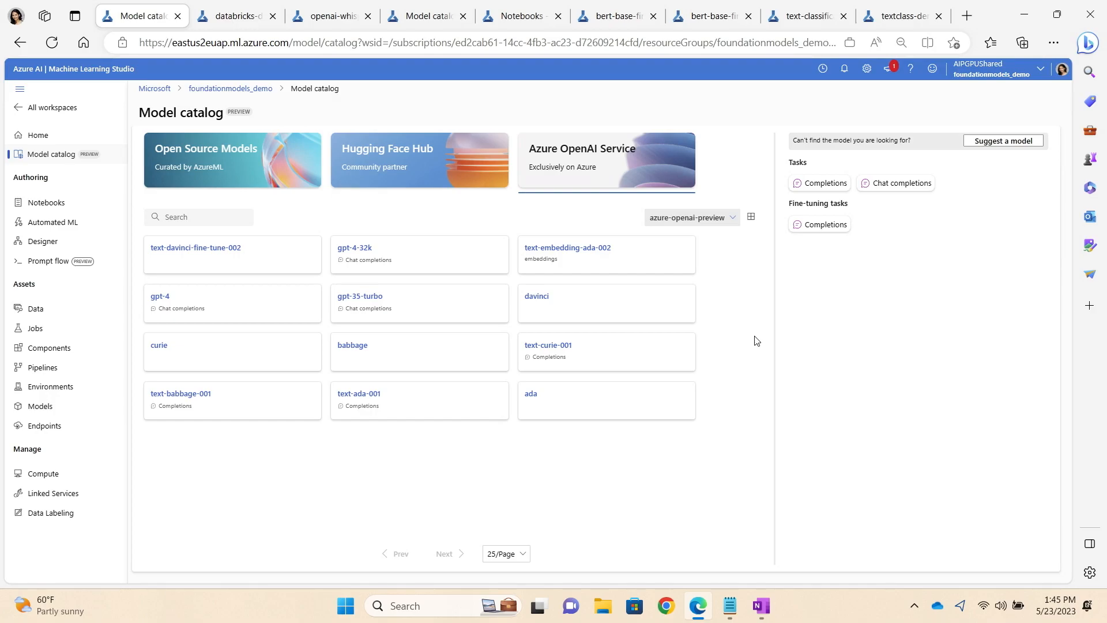
pyautogui.click(420, 161)
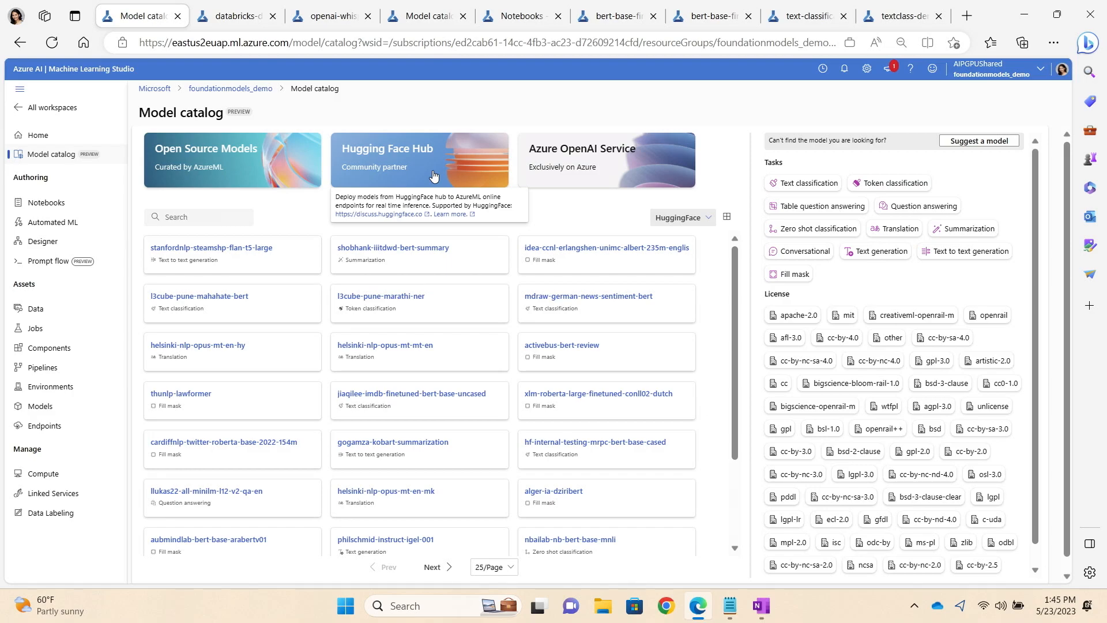
pyautogui.moveTo(416, 116)
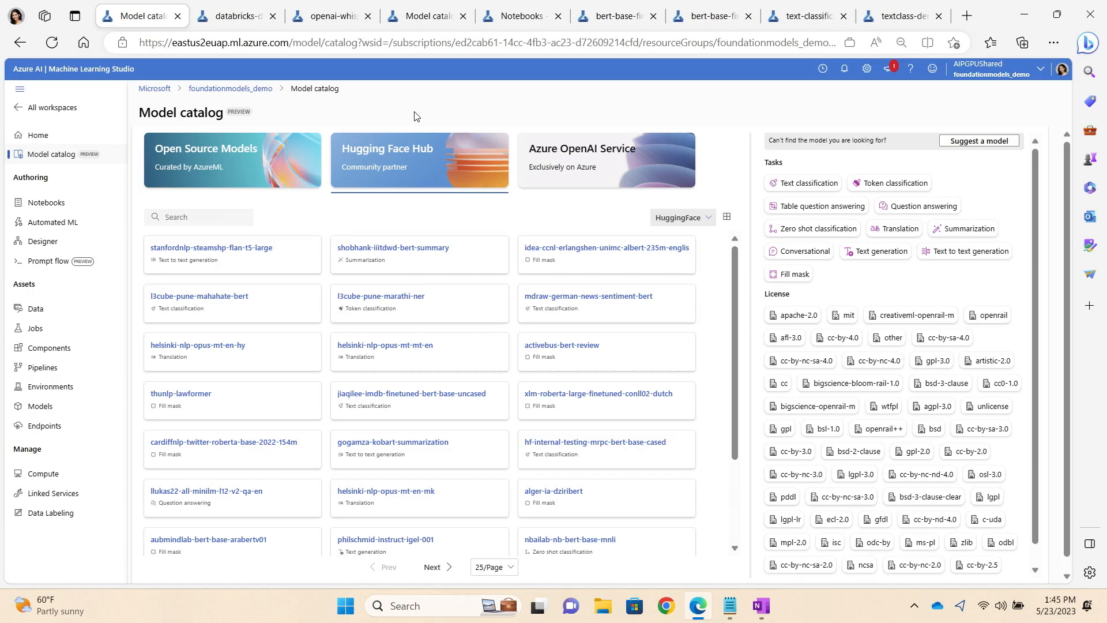
pyautogui.click(231, 160)
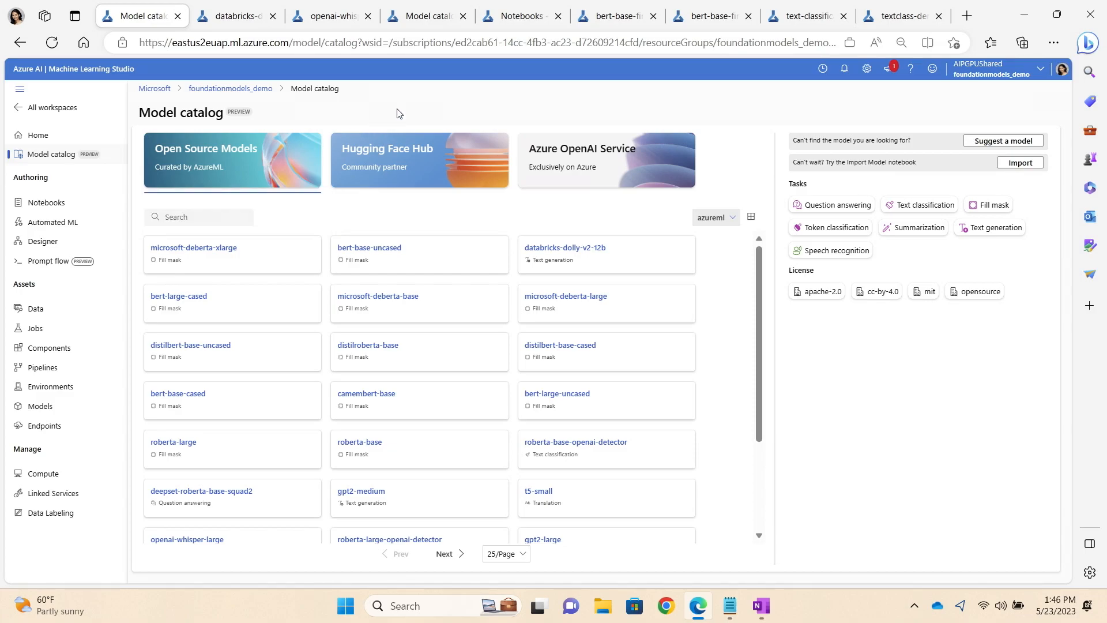
pyautogui.moveTo(342, 212)
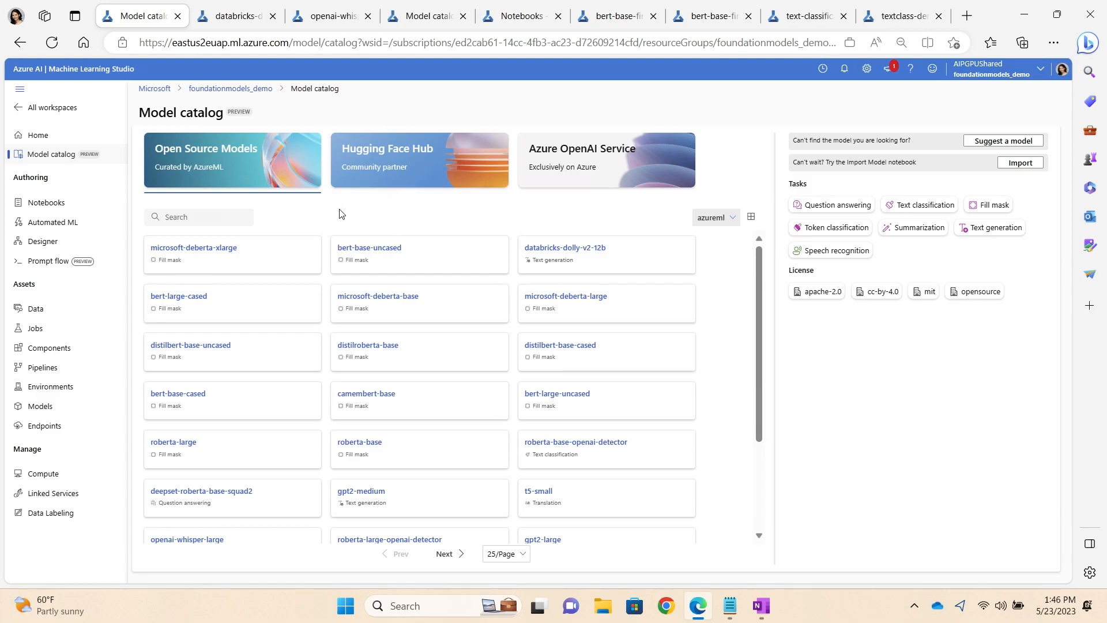
pyautogui.moveTo(395, 219)
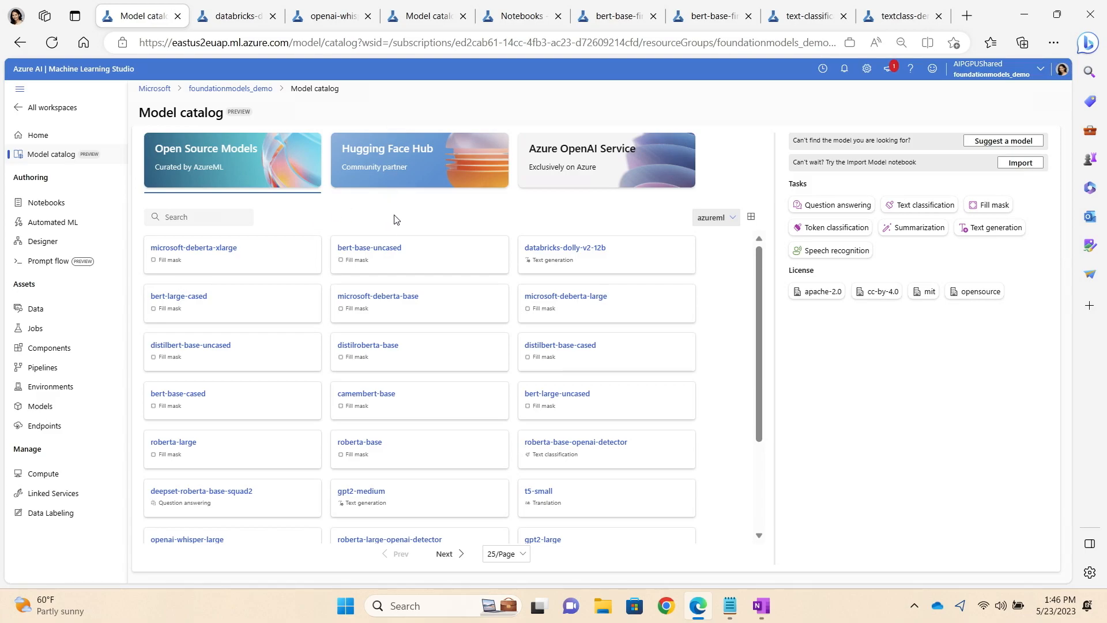
pyautogui.moveTo(414, 227)
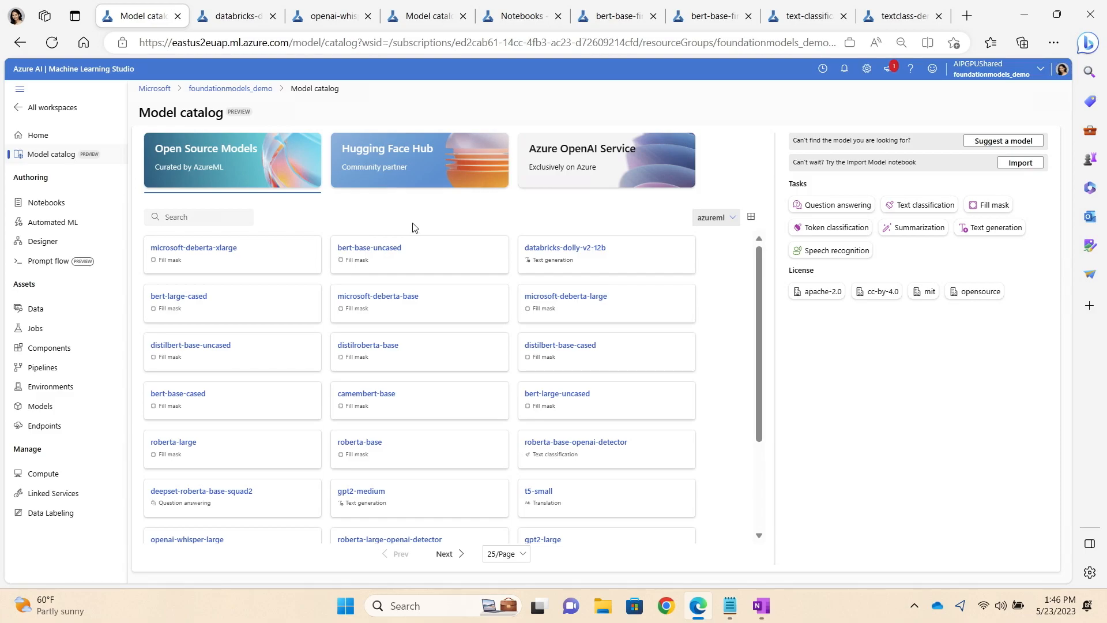
pyautogui.moveTo(408, 218)
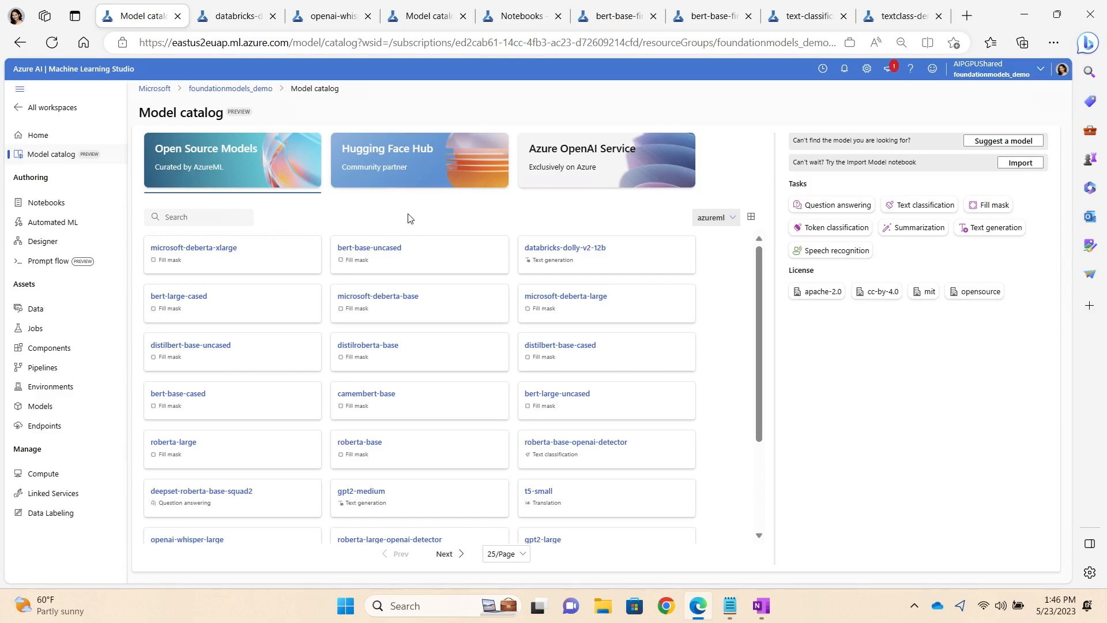
pyautogui.moveTo(382, 211)
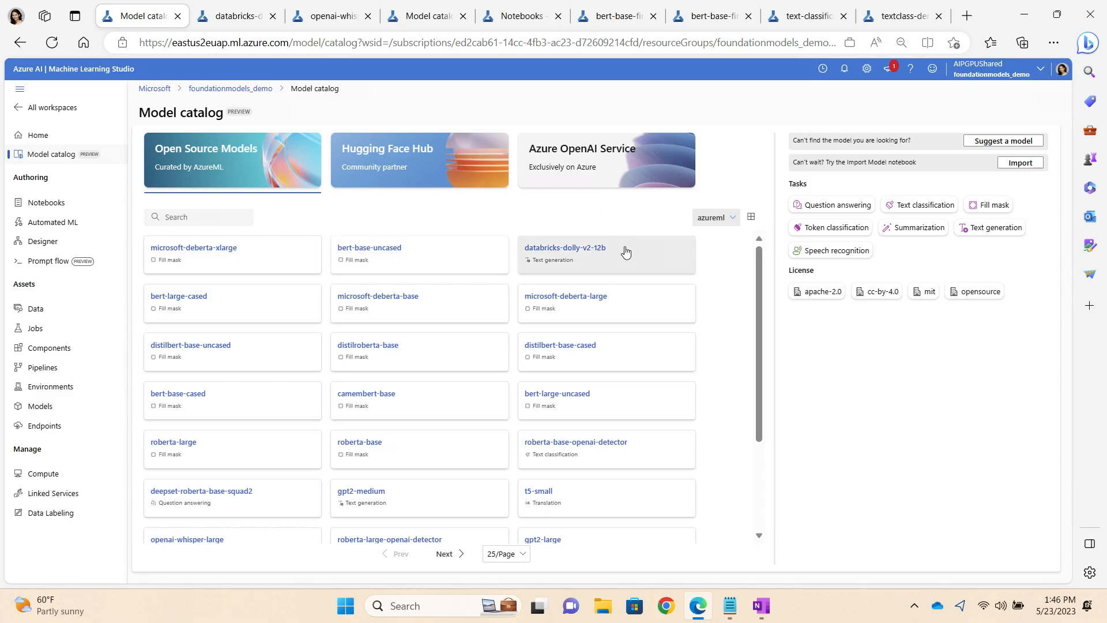
# Step: Open openai-whisper-large and transcribe a microphone recording as 'Welcome to Microsoft Build.'
pyautogui.scroll(-3)
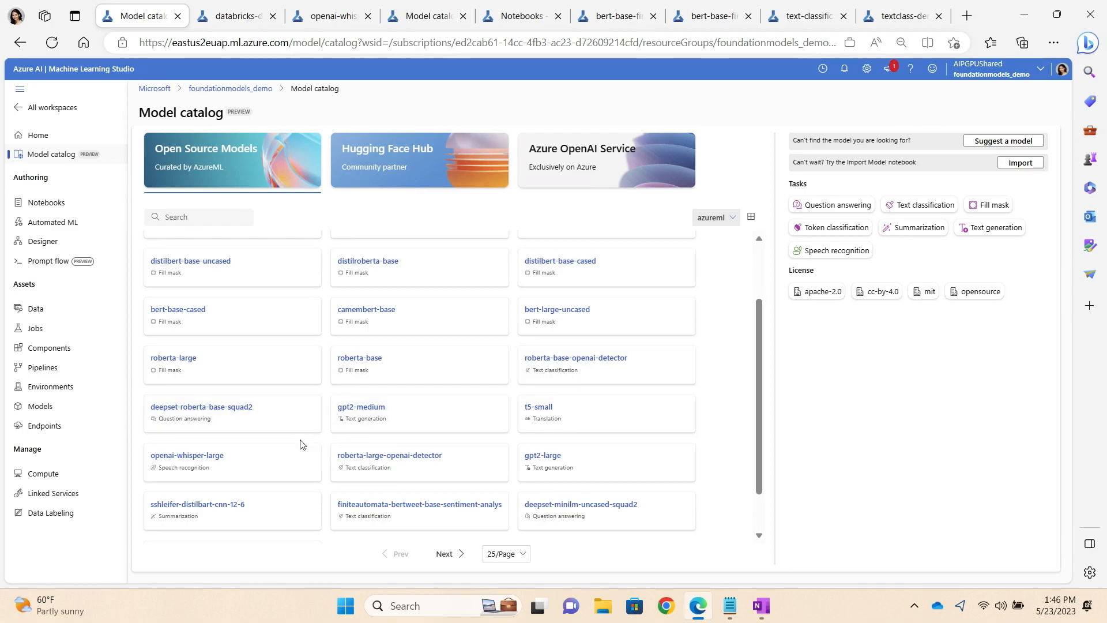
pyautogui.click(186, 455)
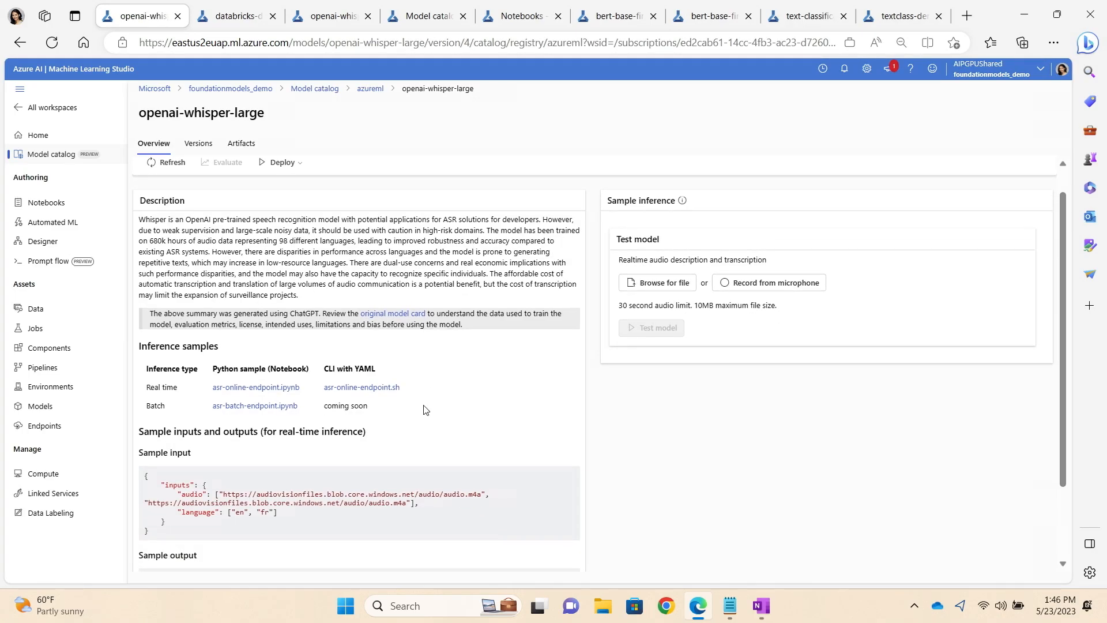
pyautogui.scroll(-3)
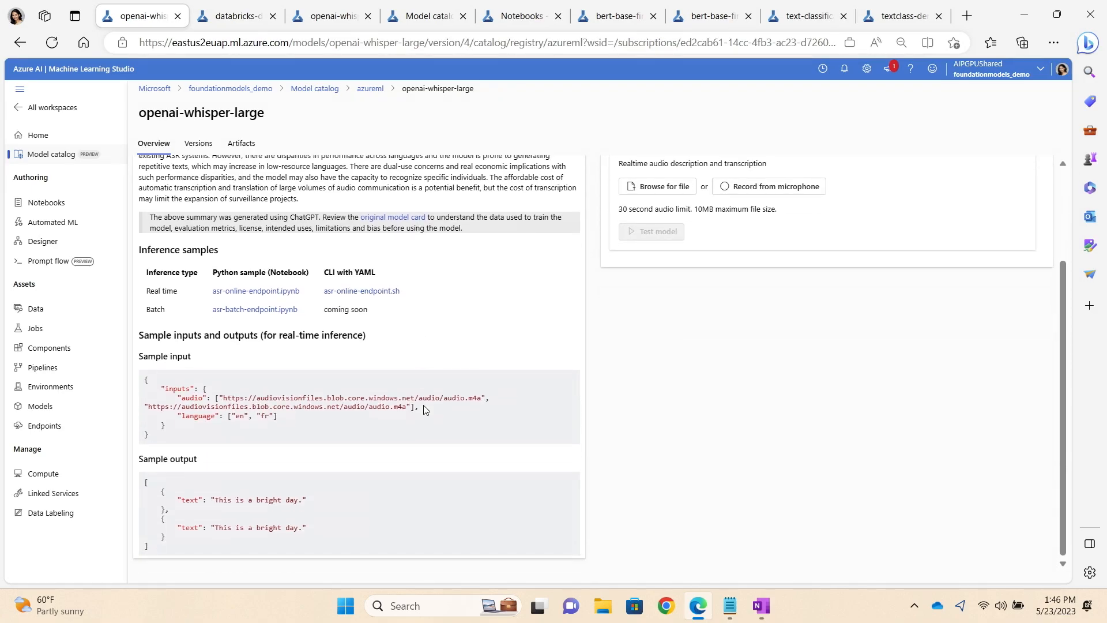
pyautogui.scroll(3)
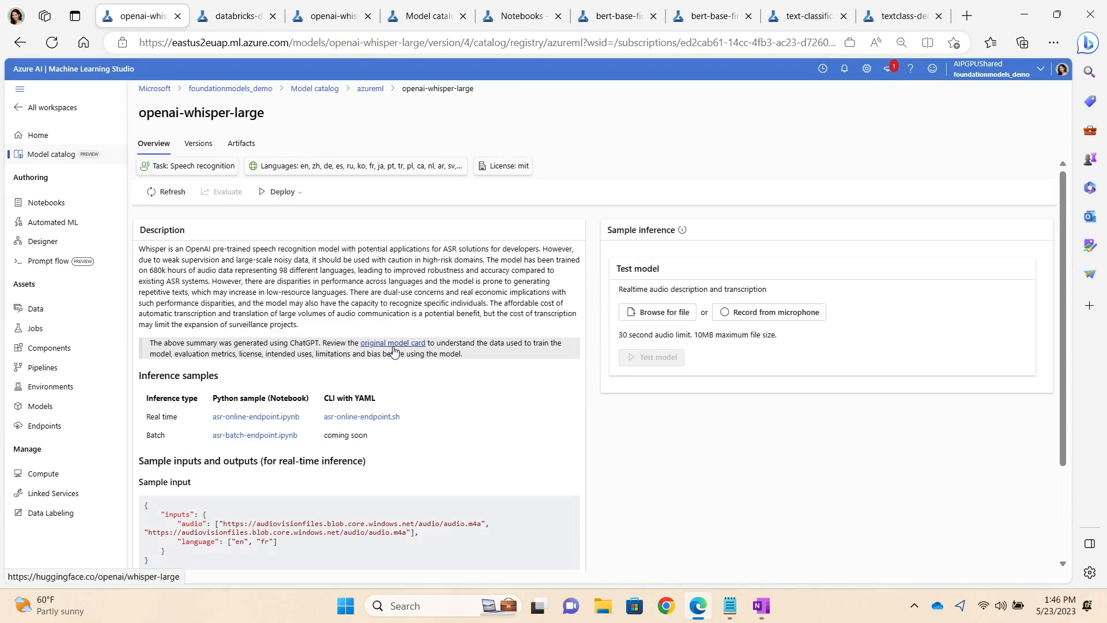
pyautogui.moveTo(465, 388)
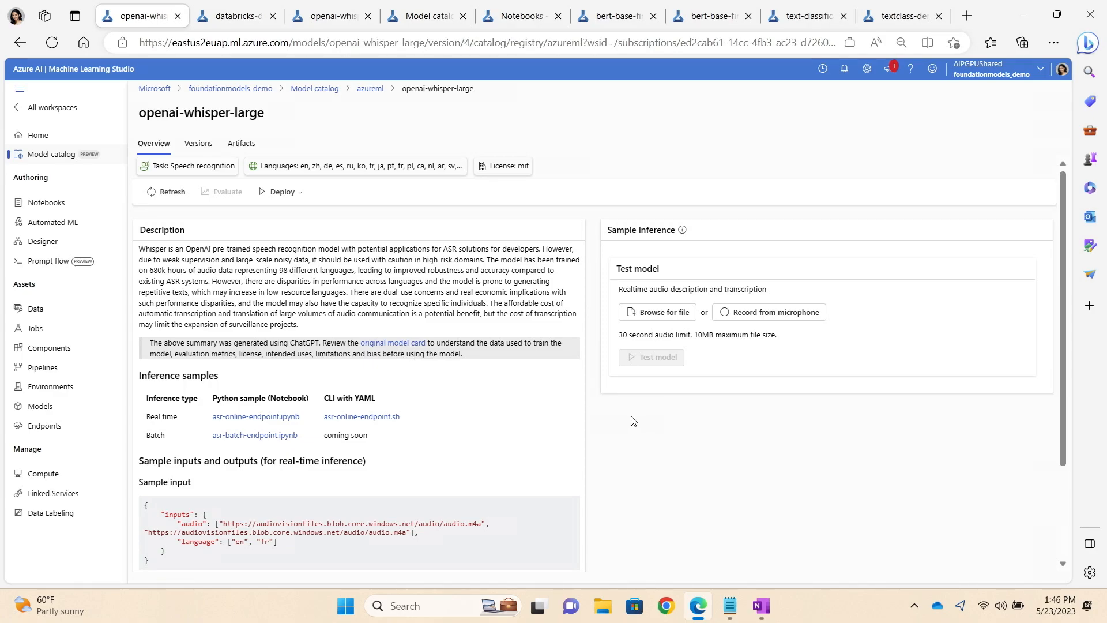
pyautogui.moveTo(748, 343)
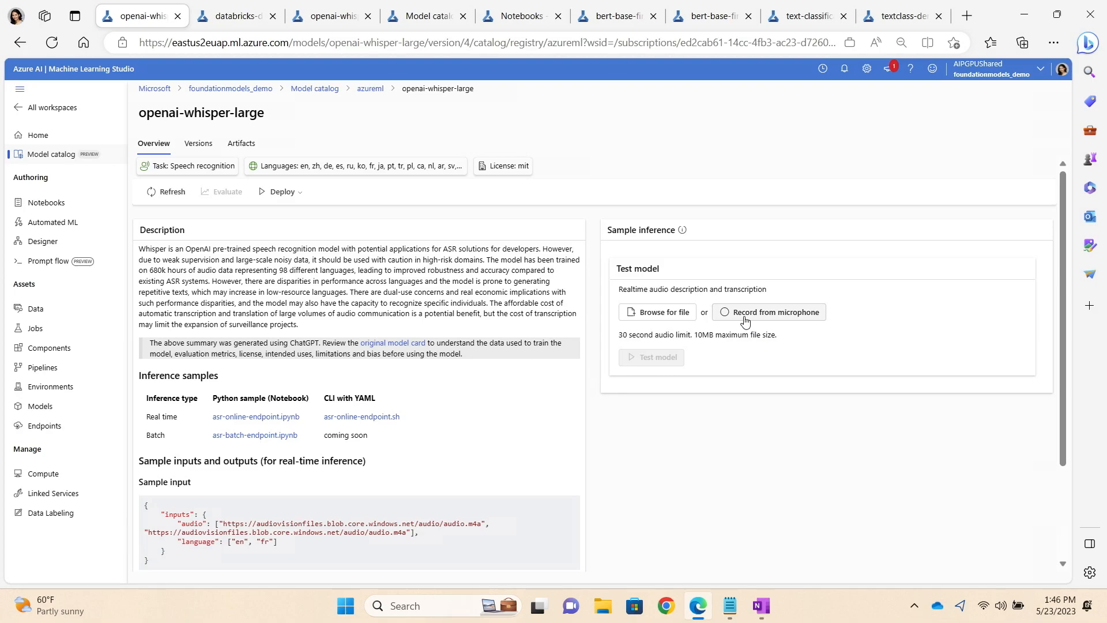
pyautogui.click(769, 312)
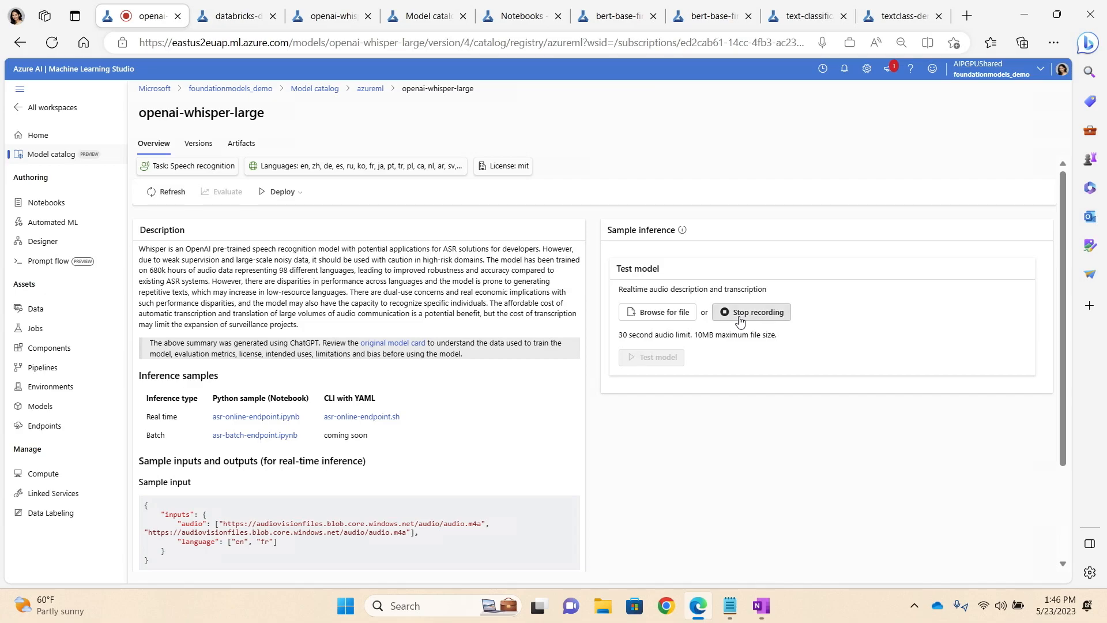
pyautogui.click(751, 312)
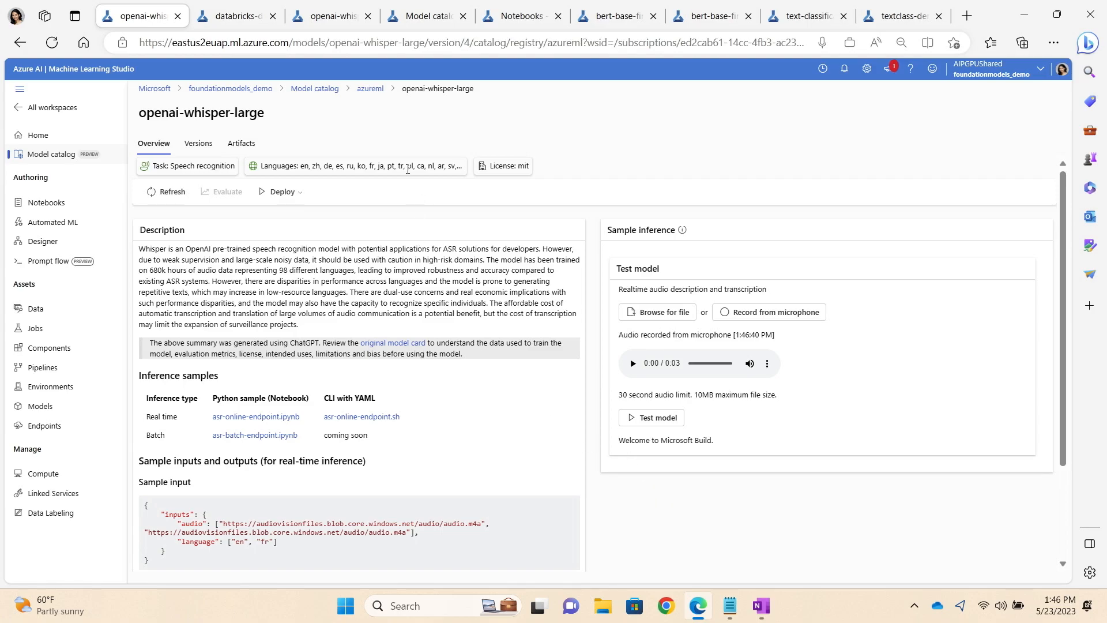
# Step: Run databricks-dolly-v2-12b on the query 'Azure is', then return to the model catalog
pyautogui.click(314, 89)
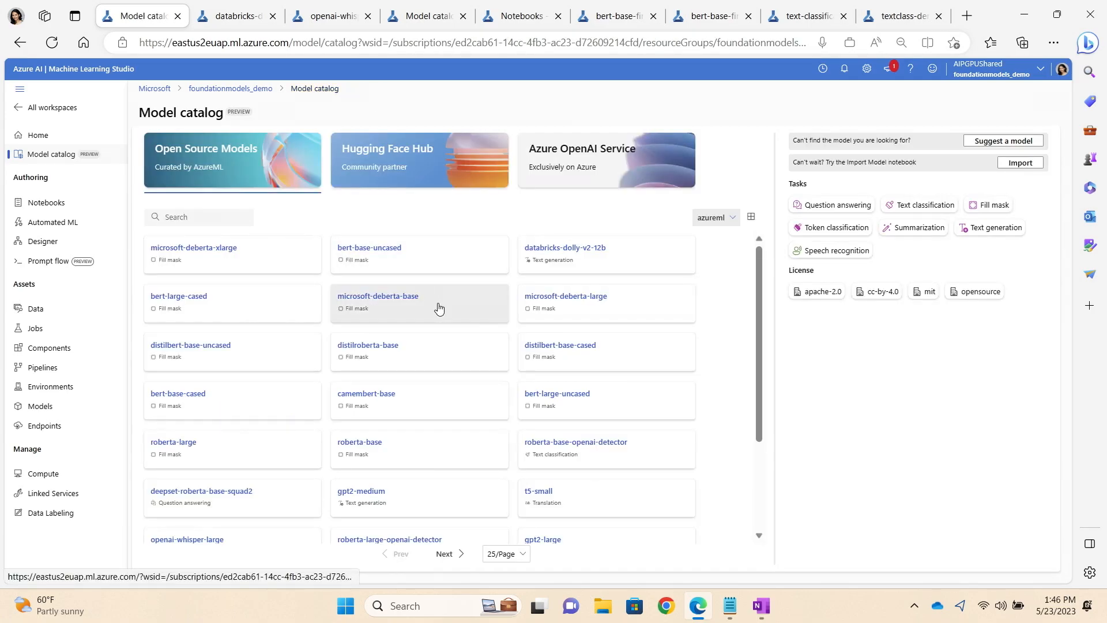
pyautogui.scroll(-3)
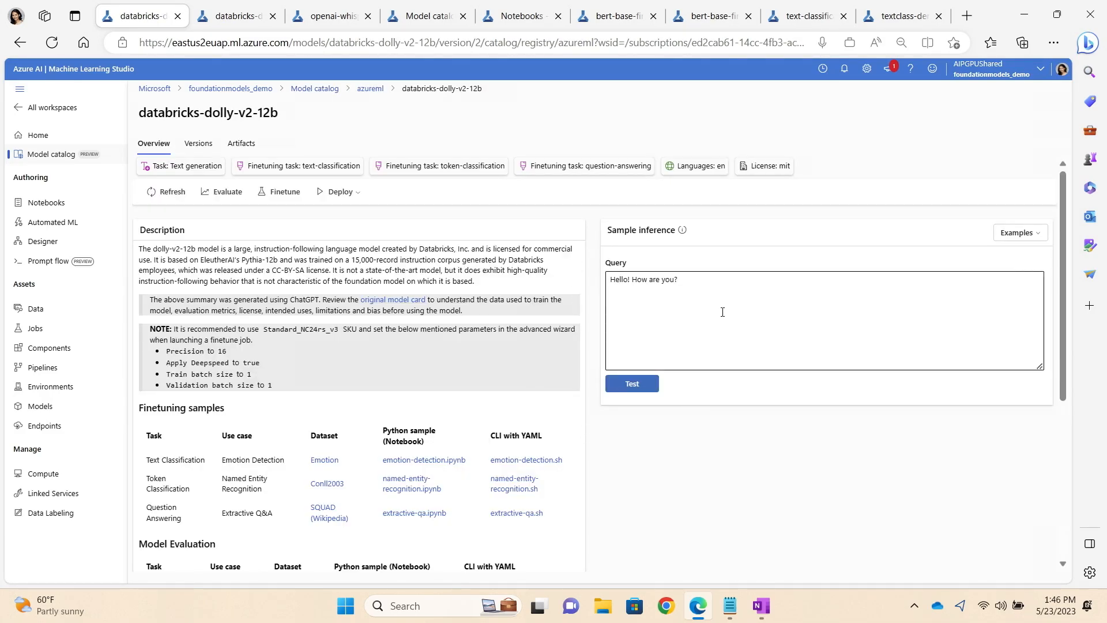
pyautogui.write('Azure is')
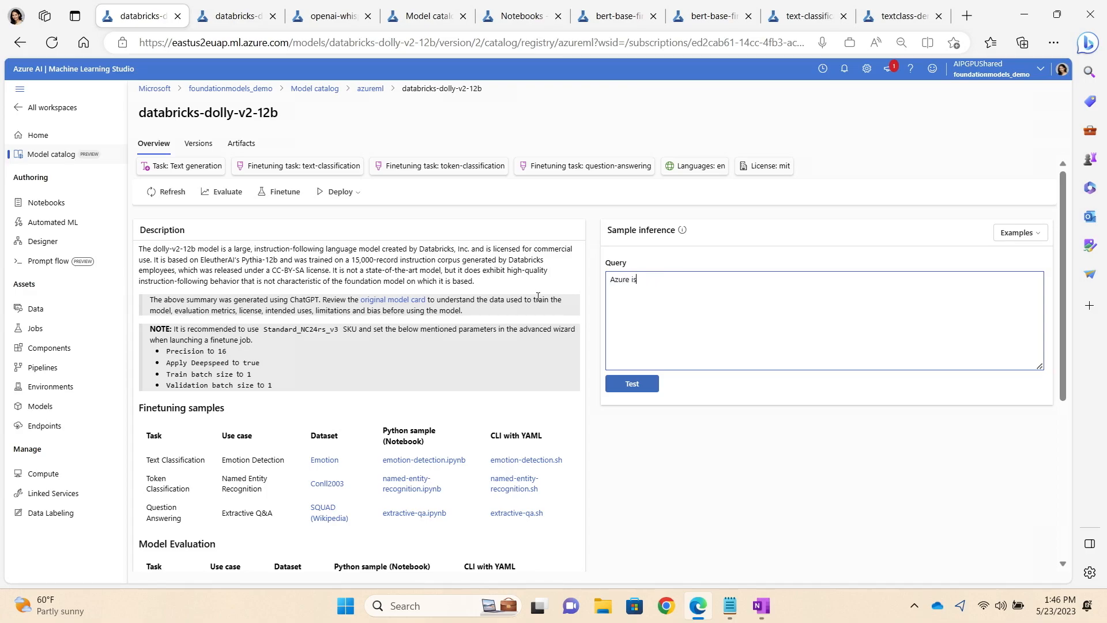
pyautogui.click(631, 383)
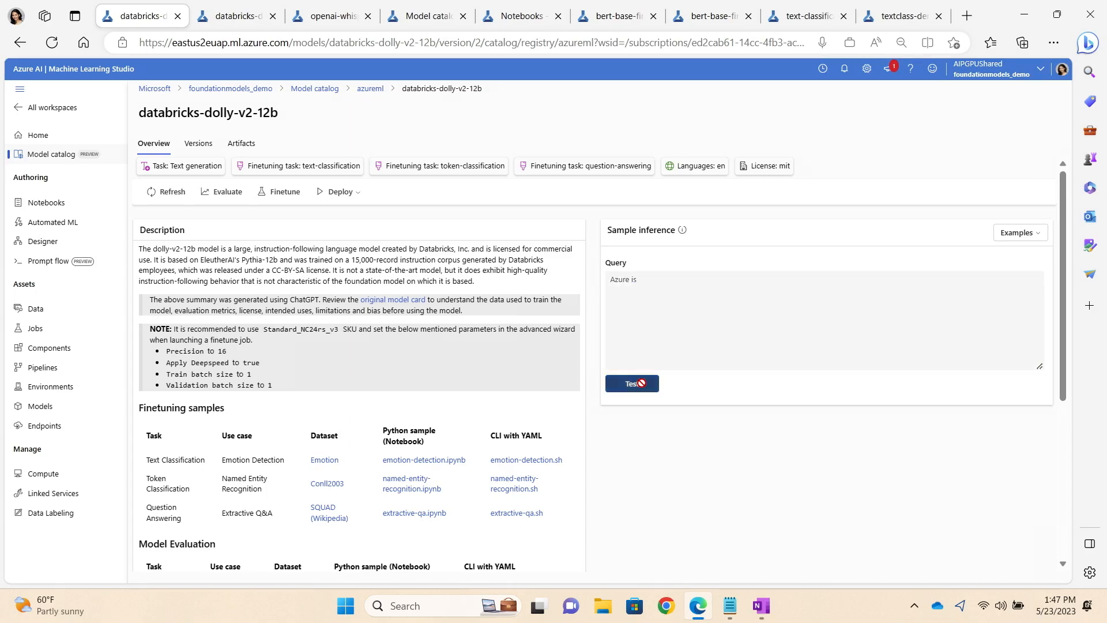
pyautogui.click(632, 383)
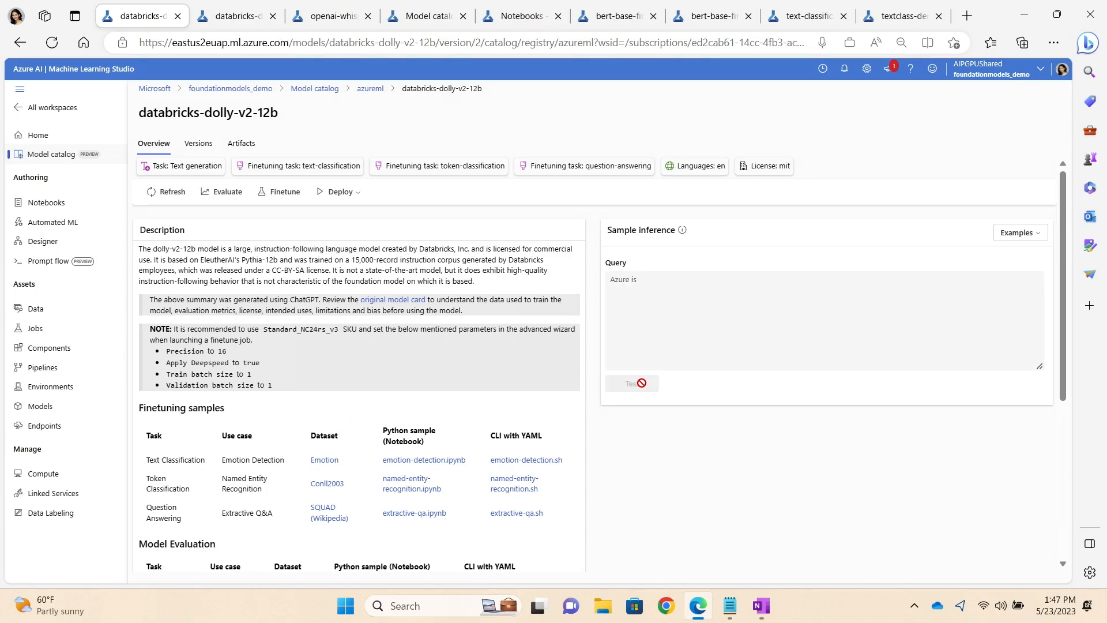
pyautogui.click(632, 383)
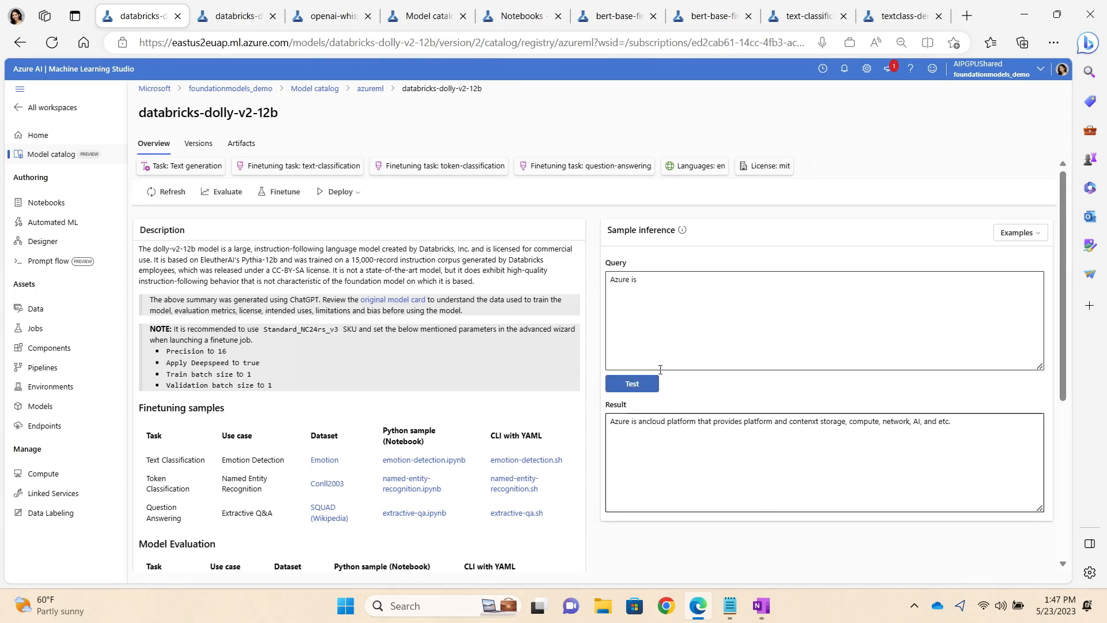
pyautogui.click(314, 88)
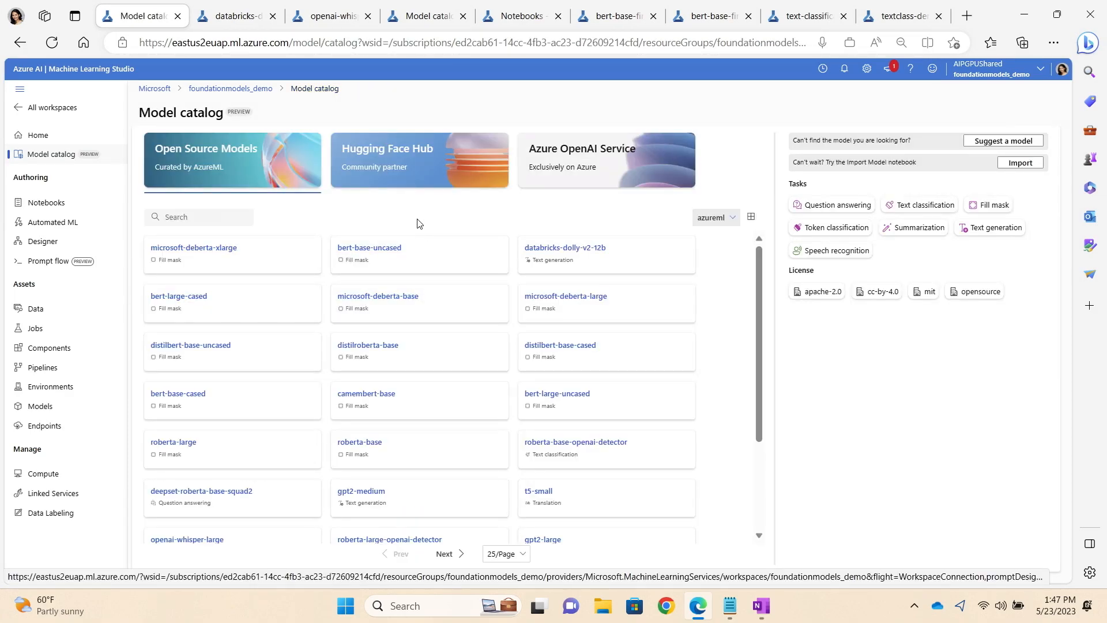
pyautogui.moveTo(562, 271)
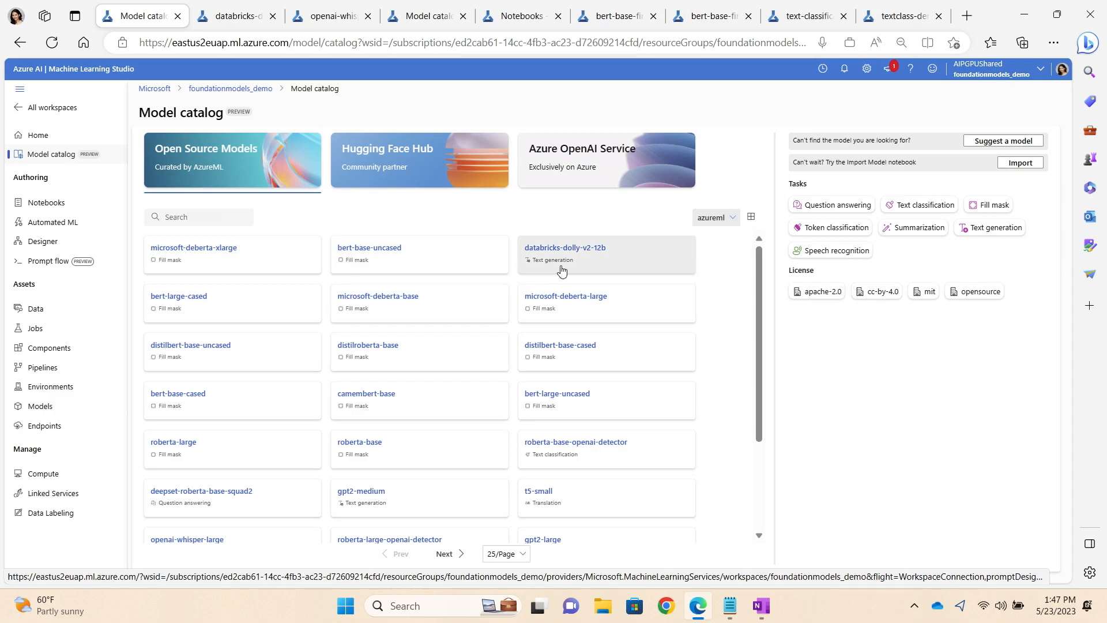
pyautogui.click(565, 248)
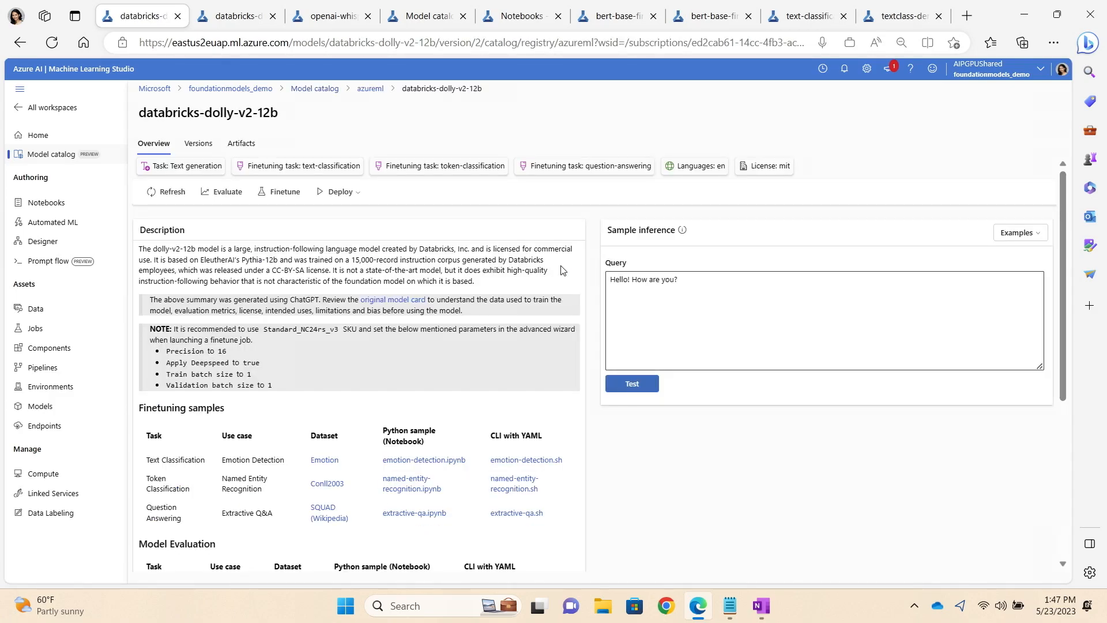
pyautogui.moveTo(346, 217)
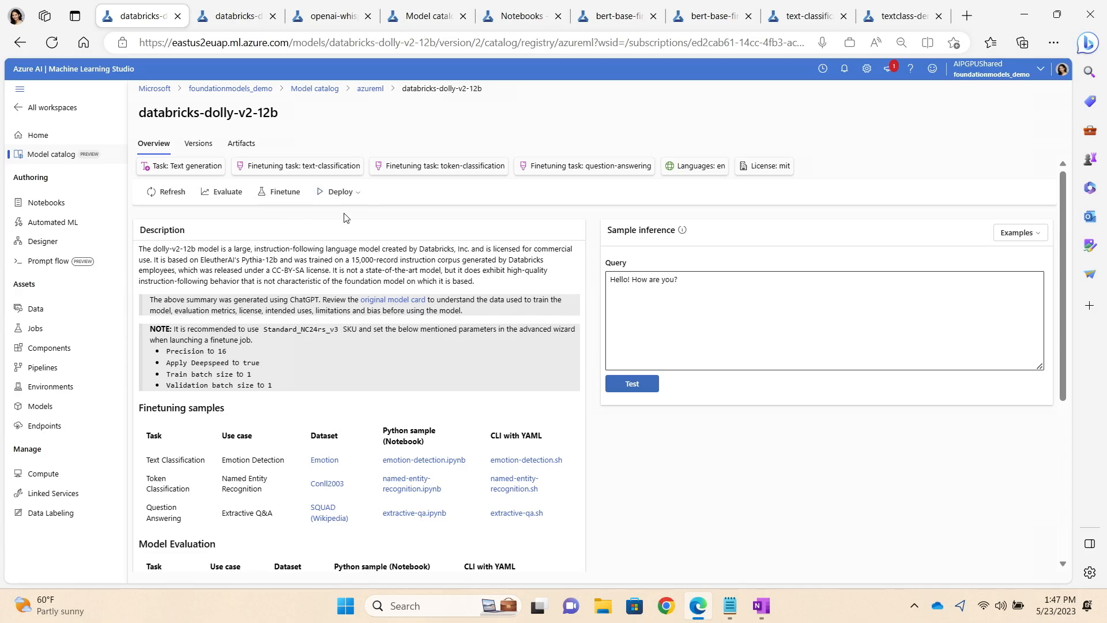
pyautogui.click(339, 192)
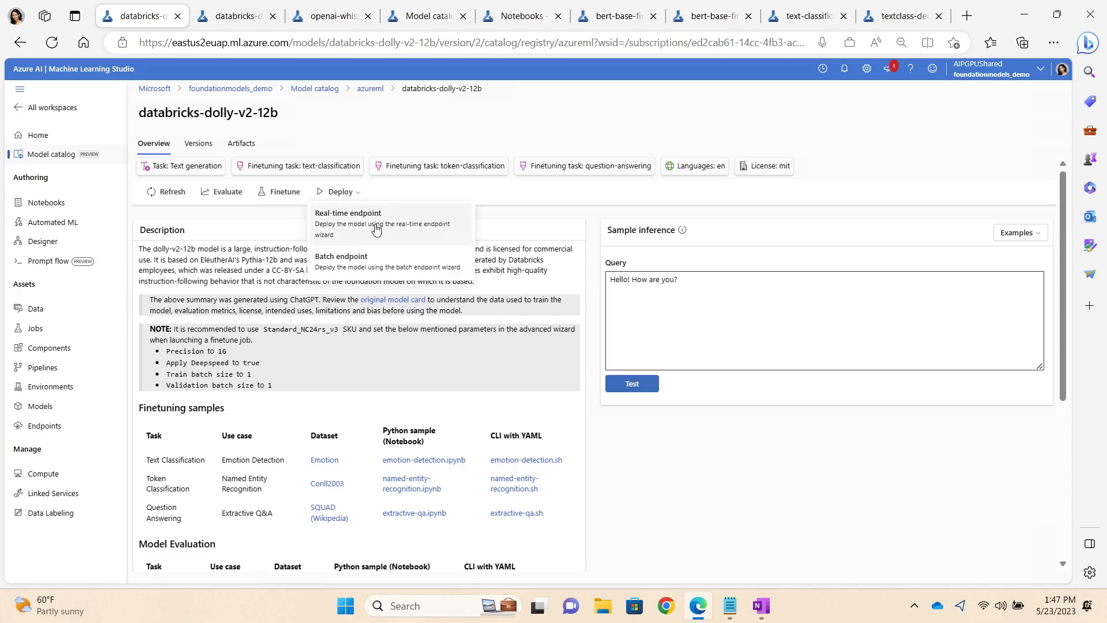
pyautogui.click(285, 191)
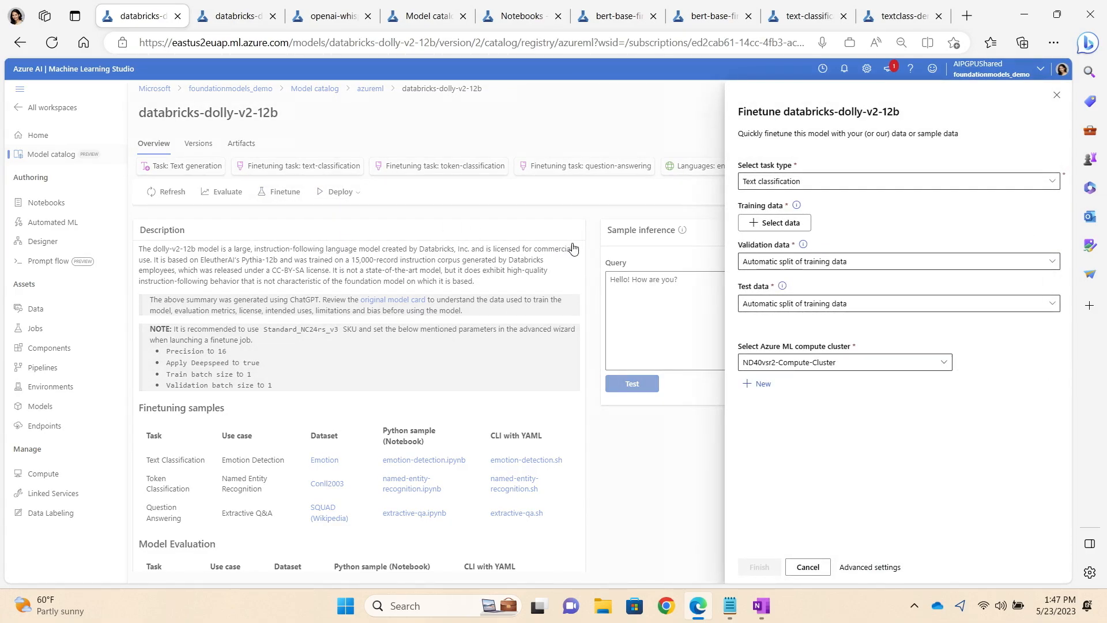
pyautogui.moveTo(920, 173)
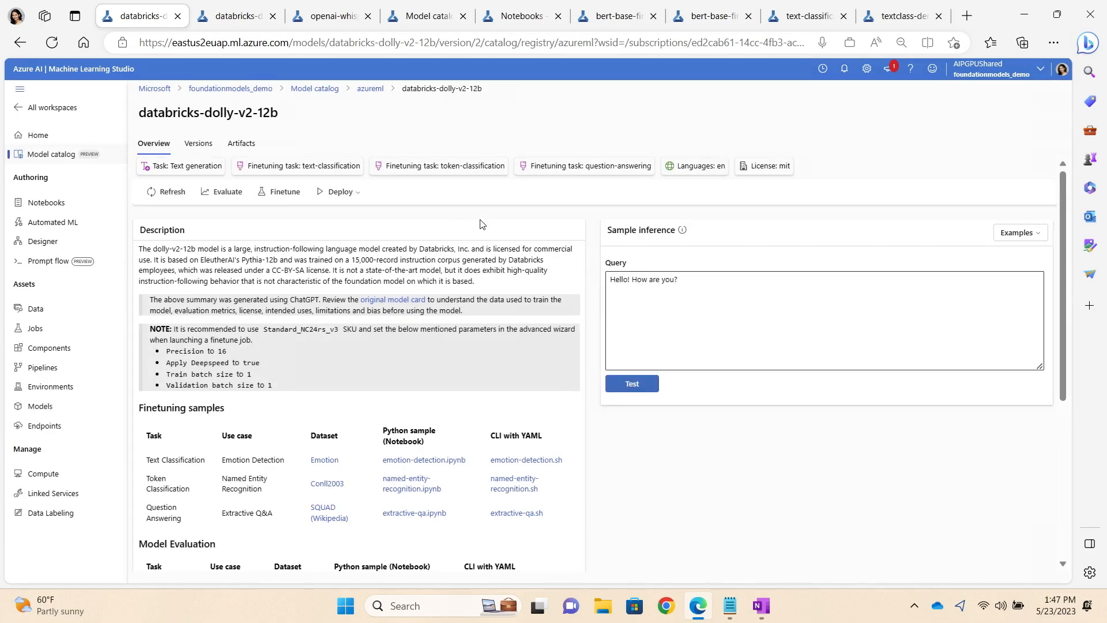
pyautogui.moveTo(235, 204)
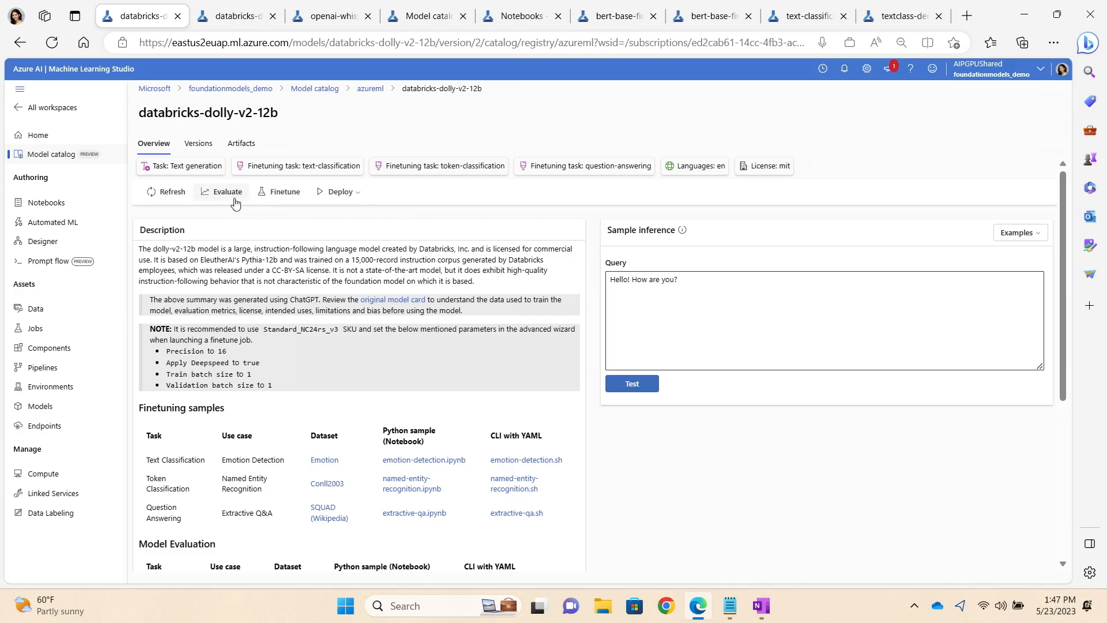
pyautogui.click(226, 191)
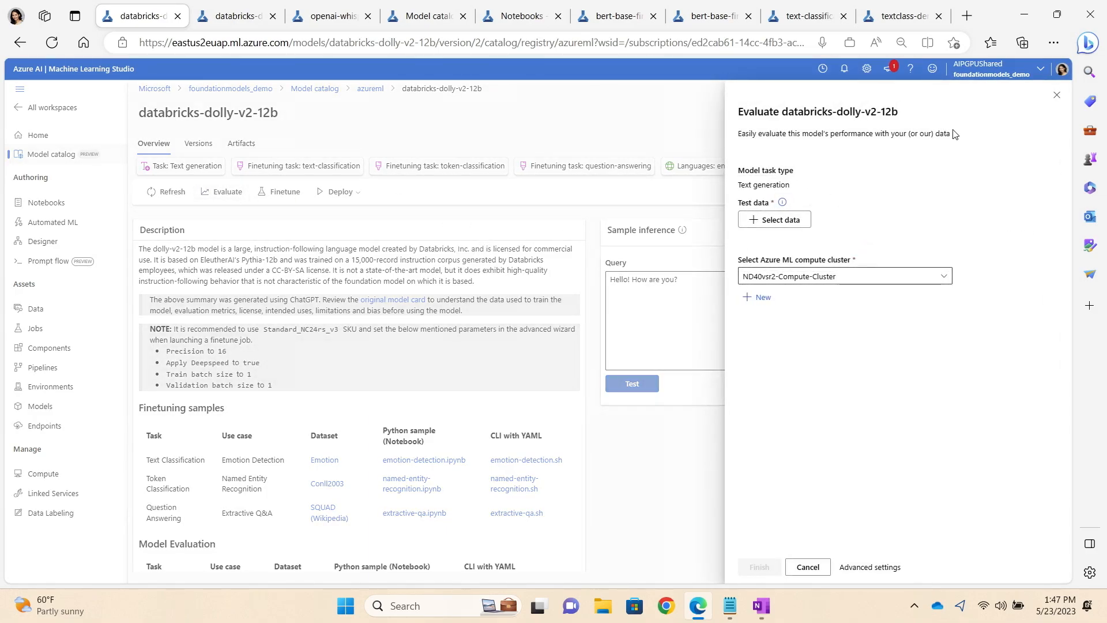
pyautogui.click(1056, 94)
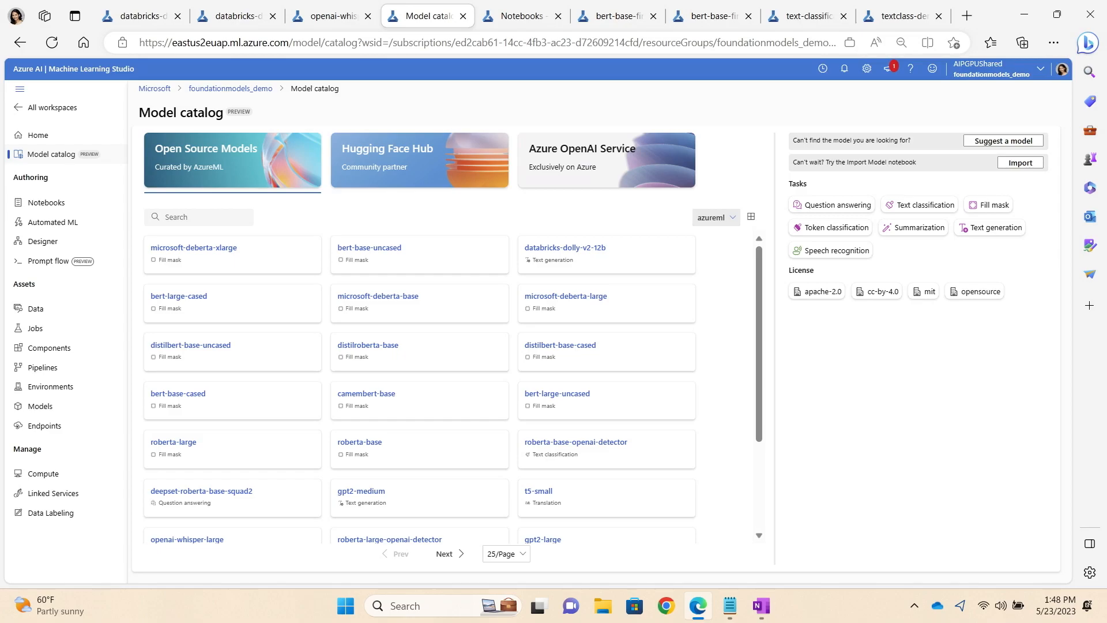
pyautogui.moveTo(683, 5)
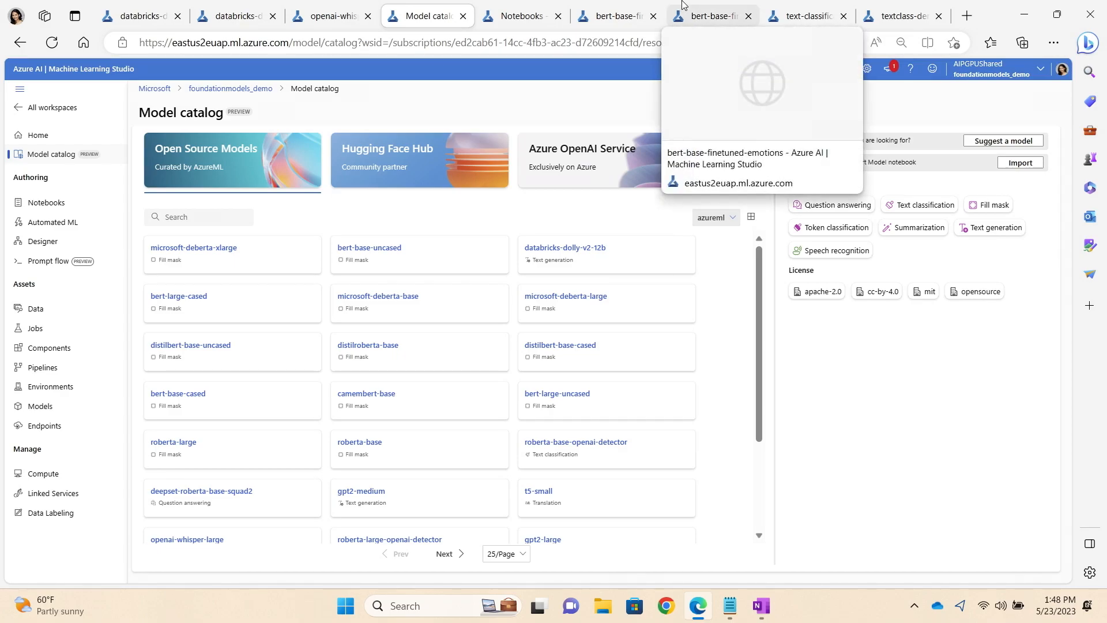
pyautogui.moveTo(1009, 444)
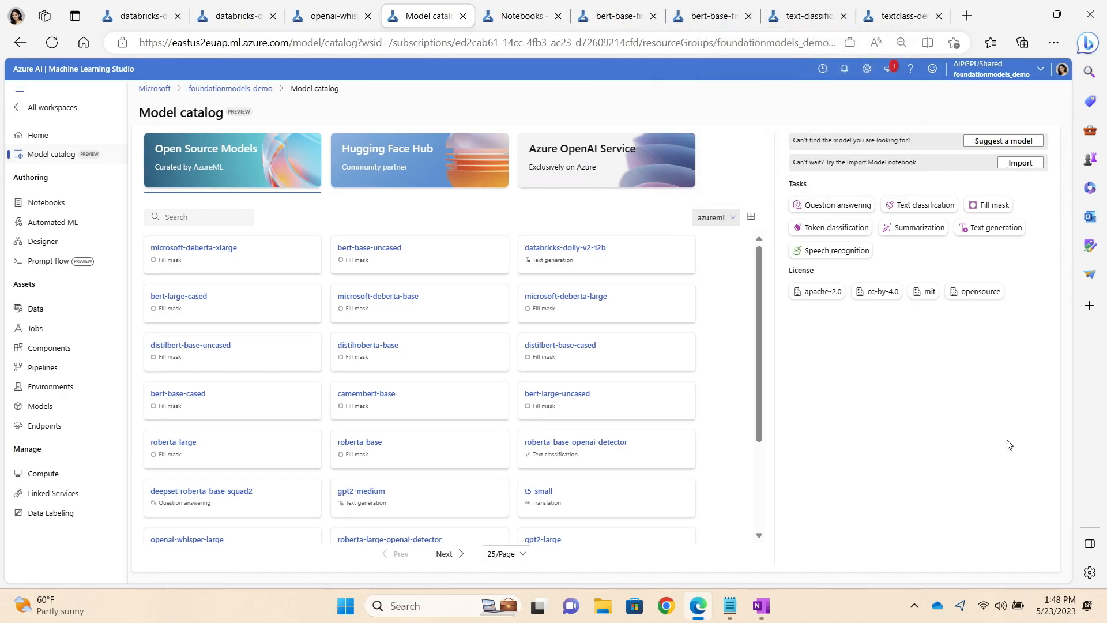
pyautogui.moveTo(1023, 423)
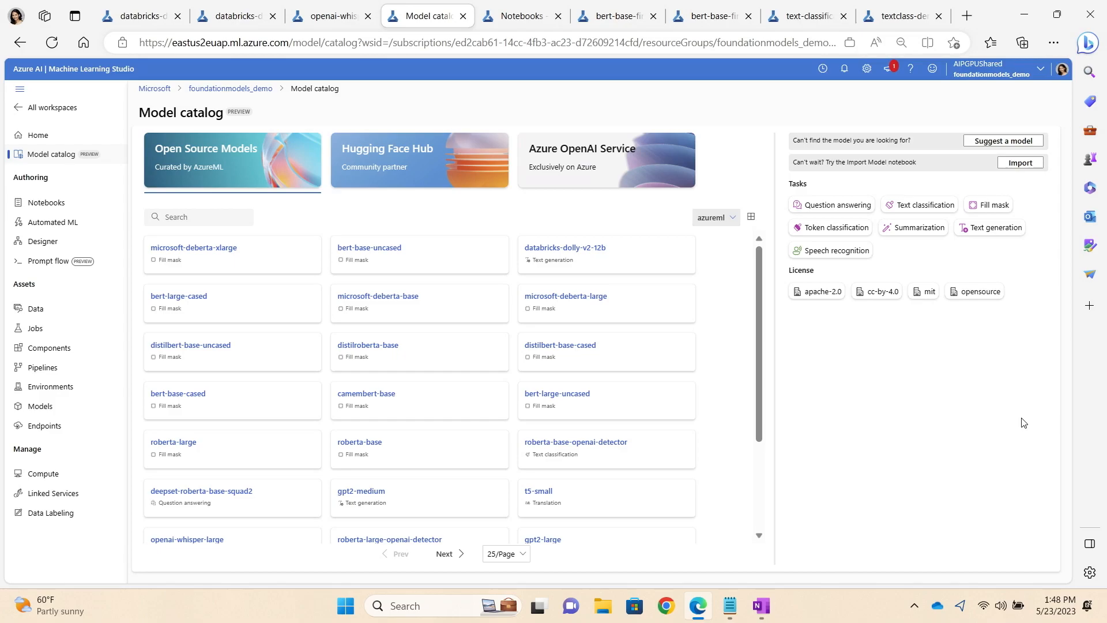
# Step: Filter to Text classification and test distilbert sst-2, getting POSITIVE then NEGATIVE labels
pyautogui.click(924, 205)
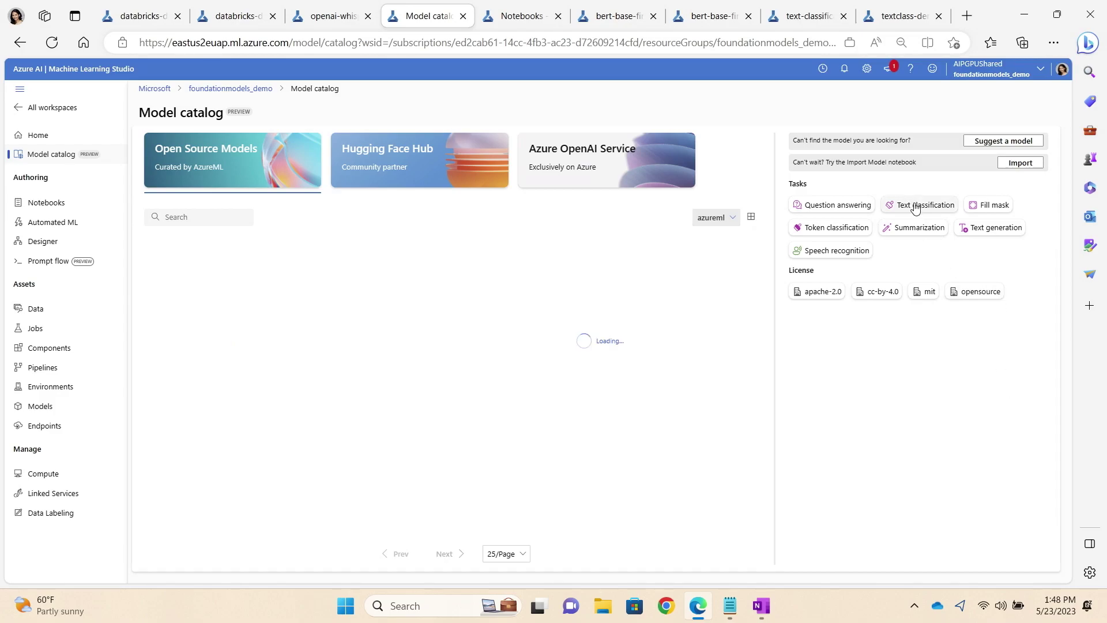
pyautogui.click(919, 205)
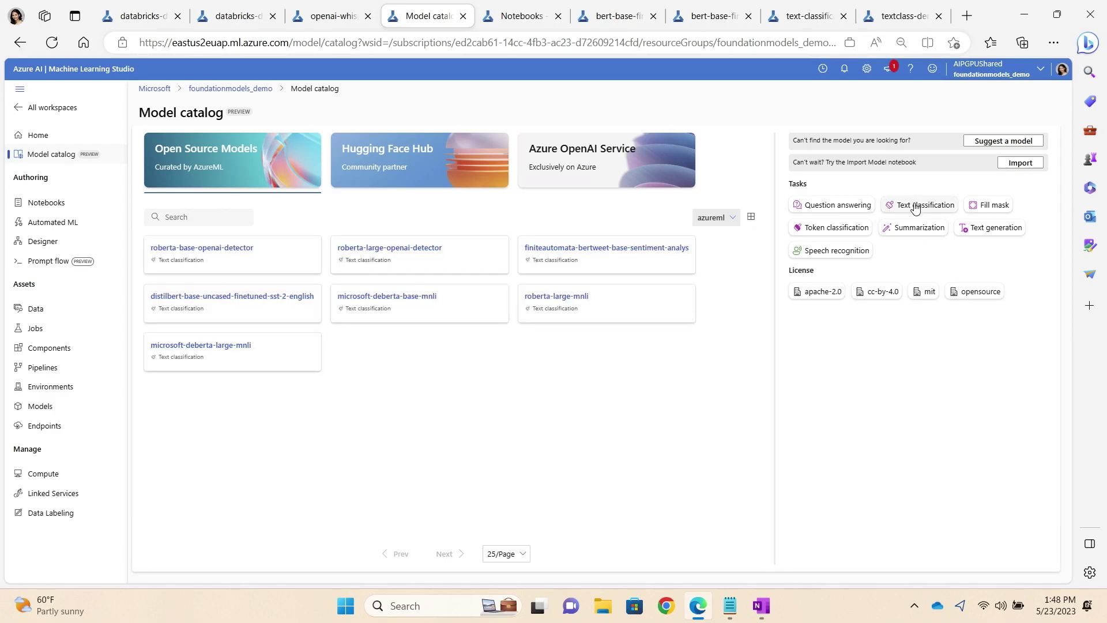
pyautogui.click(925, 204)
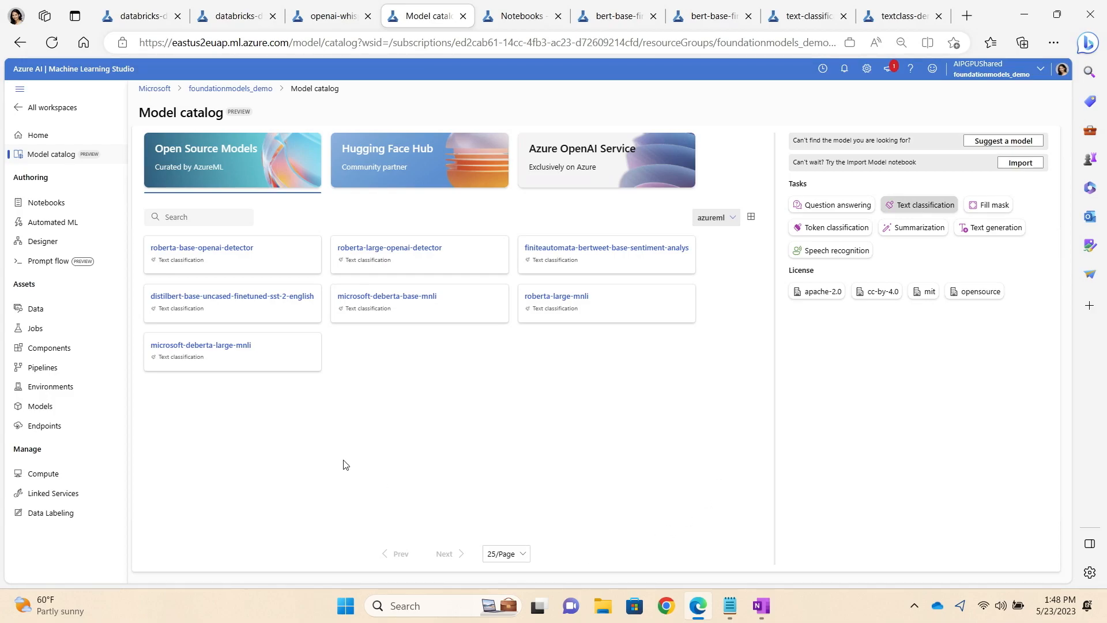
pyautogui.click(232, 296)
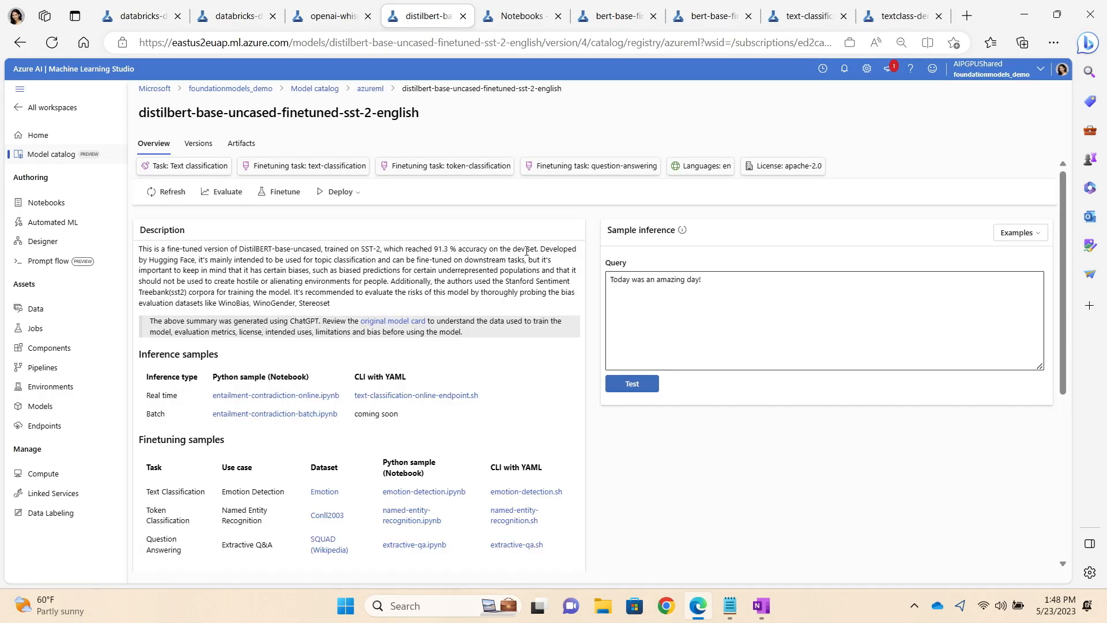
pyautogui.click(632, 384)
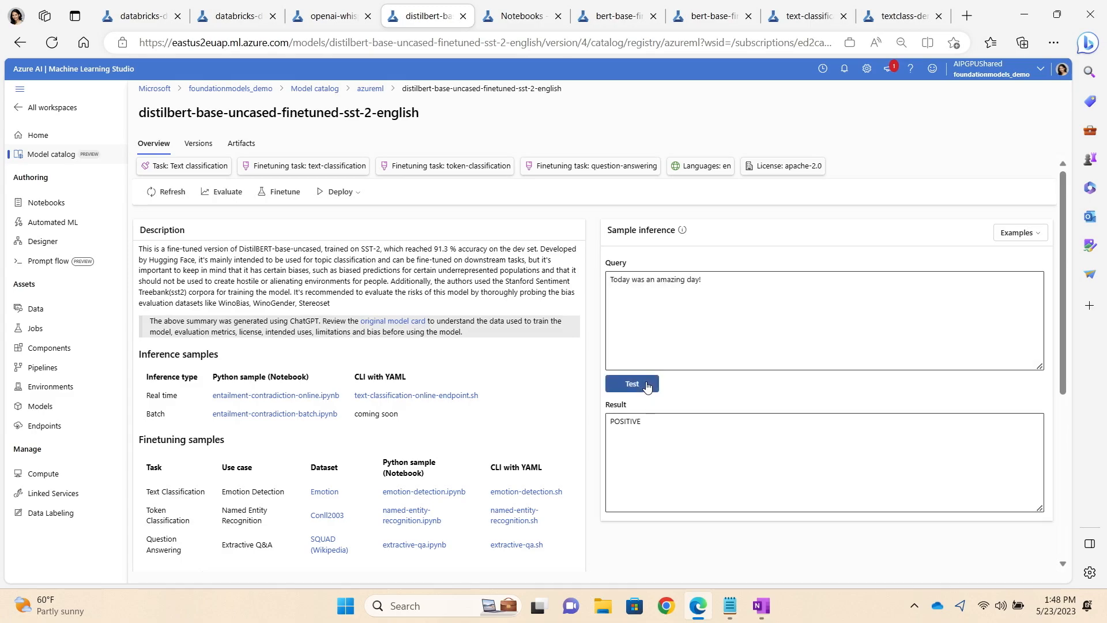
pyautogui.moveTo(1018, 232)
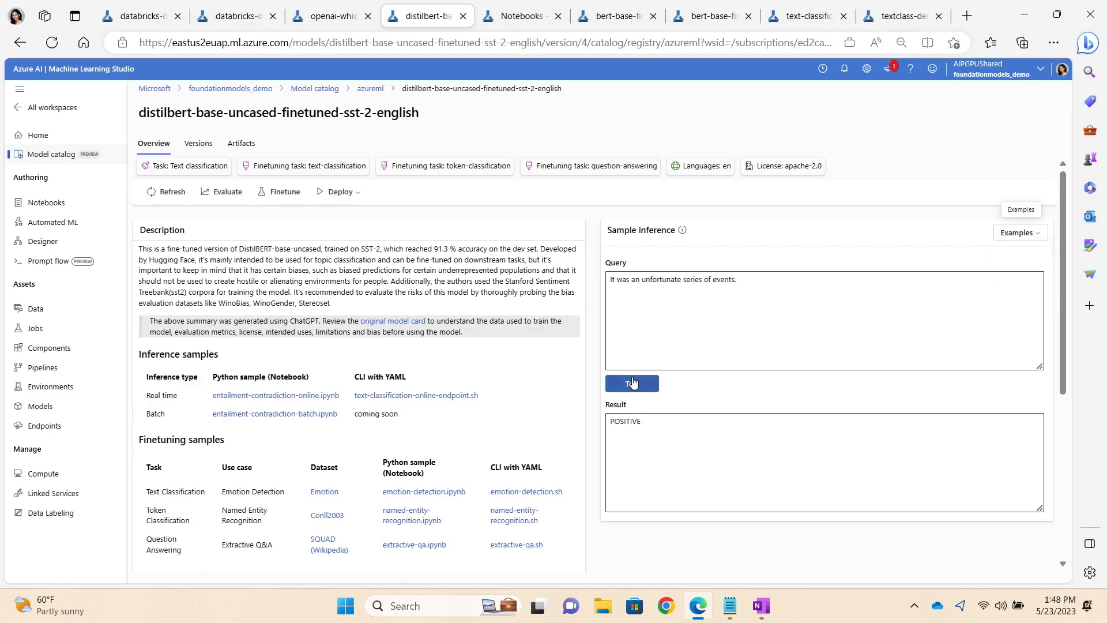
pyautogui.click(632, 383)
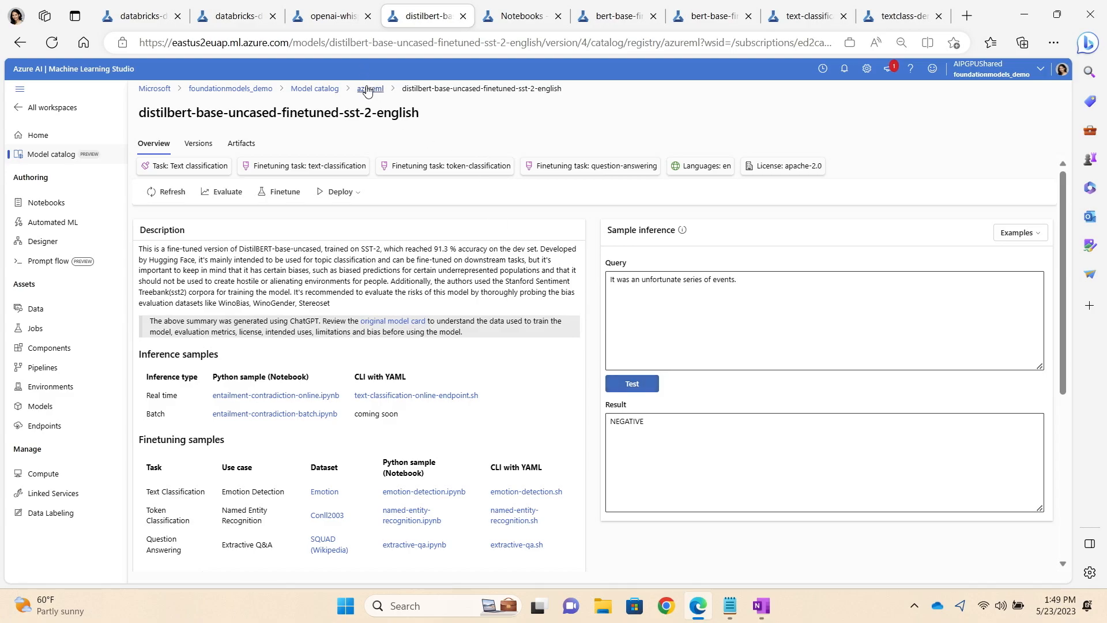
# Step: Go back to the full catalog and open the bert-base-uncased fill-mask model page
pyautogui.click(314, 88)
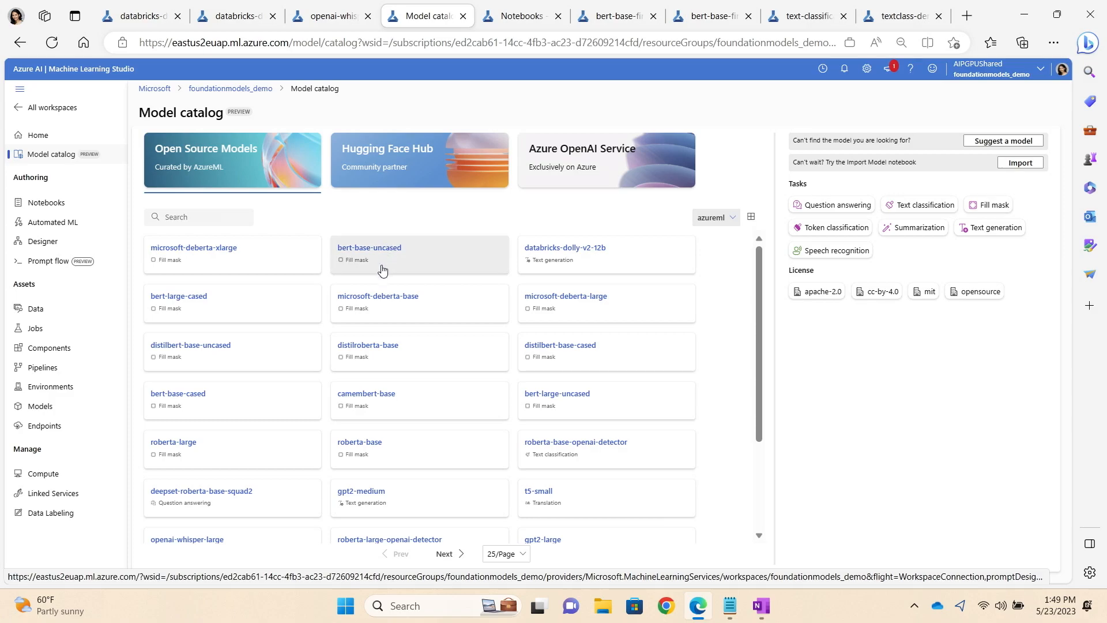
pyautogui.click(369, 247)
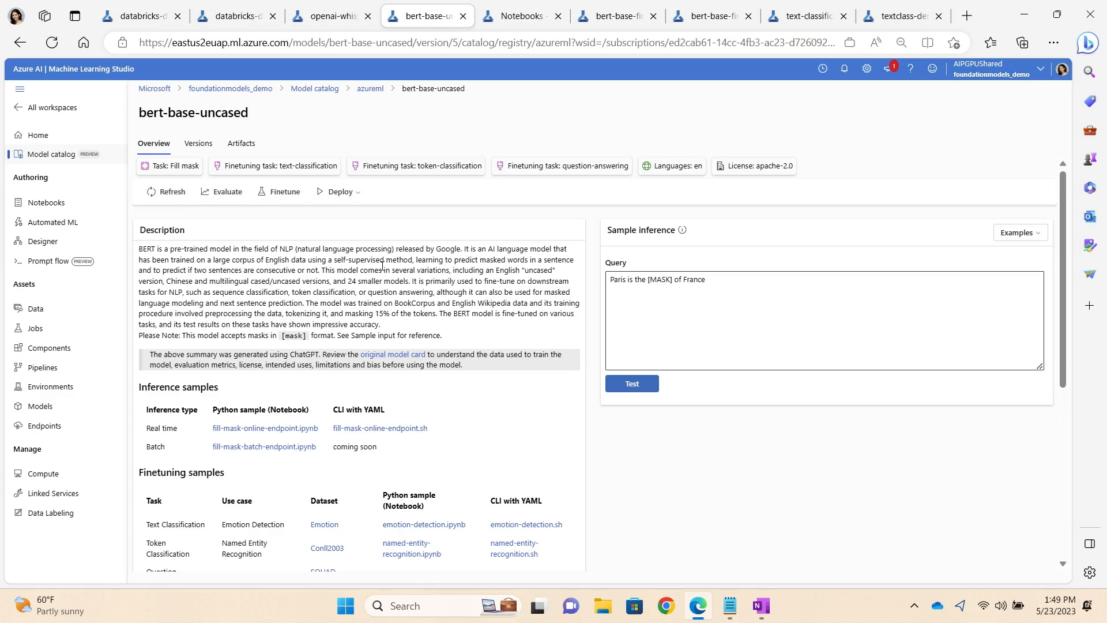
pyautogui.moveTo(407, 242)
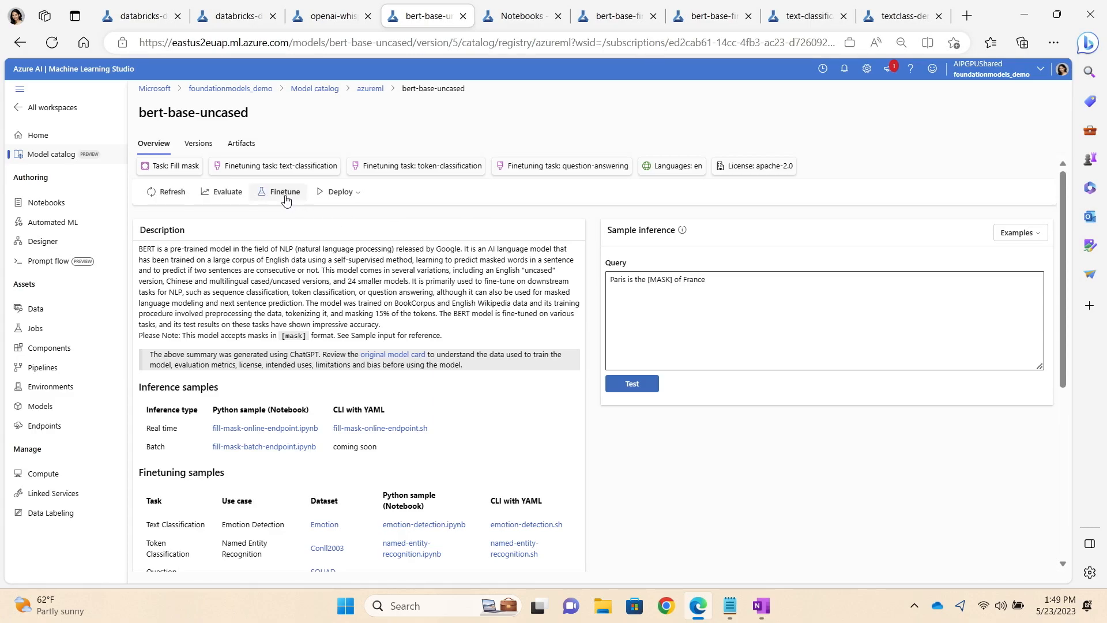
# Step: Launch the advanced Finetune wizard for bert-base-uncased and select Text classification as the task
pyautogui.click(284, 191)
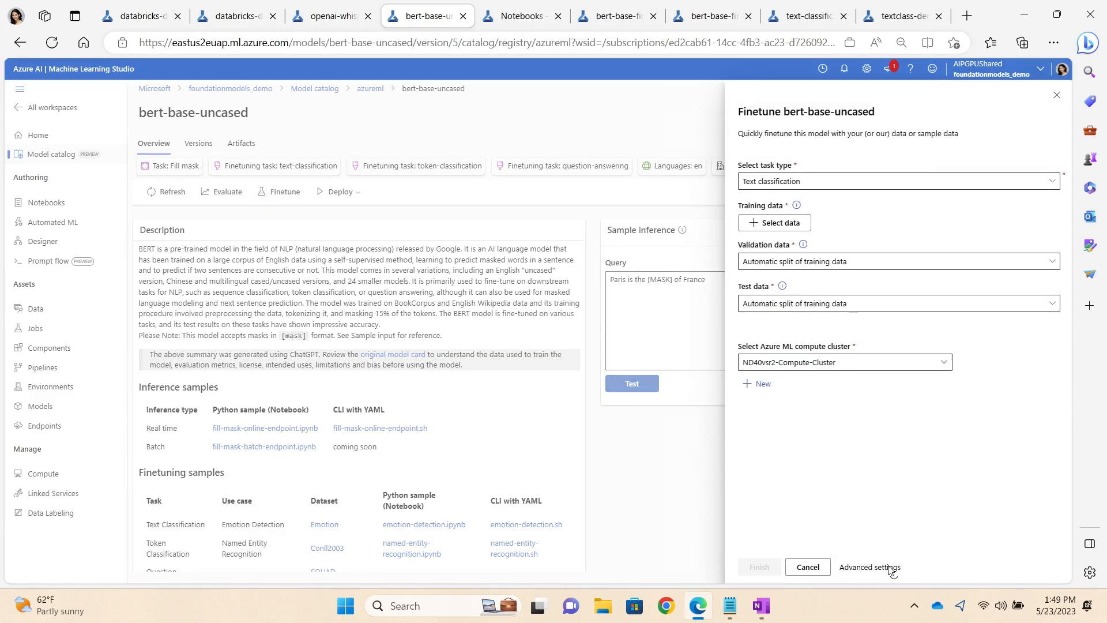
pyautogui.click(869, 567)
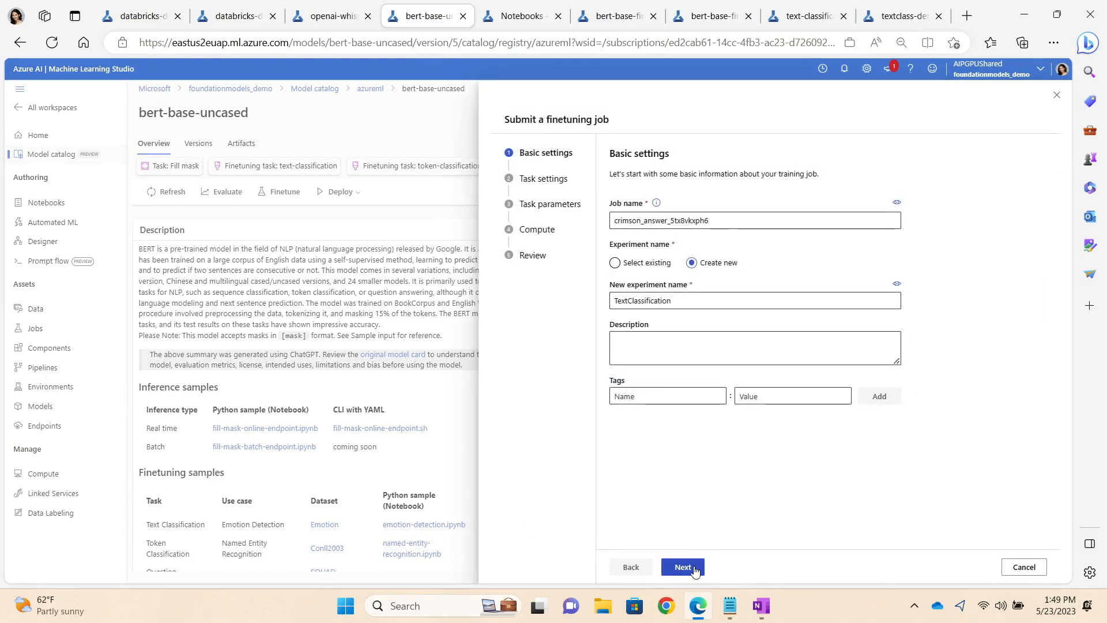
pyautogui.click(682, 567)
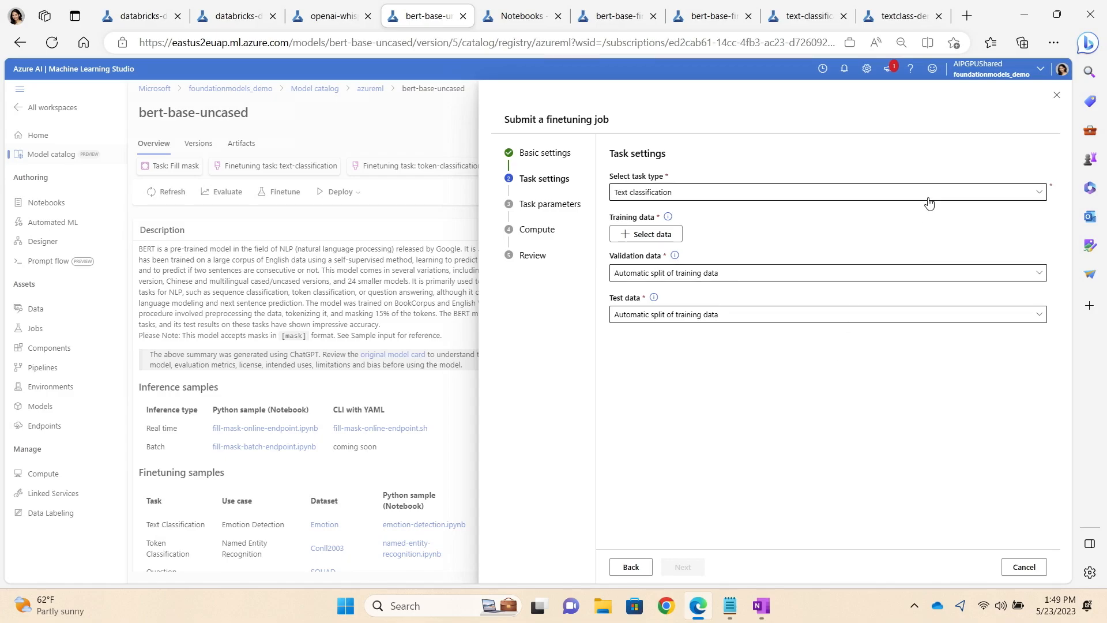
pyautogui.moveTo(939, 196)
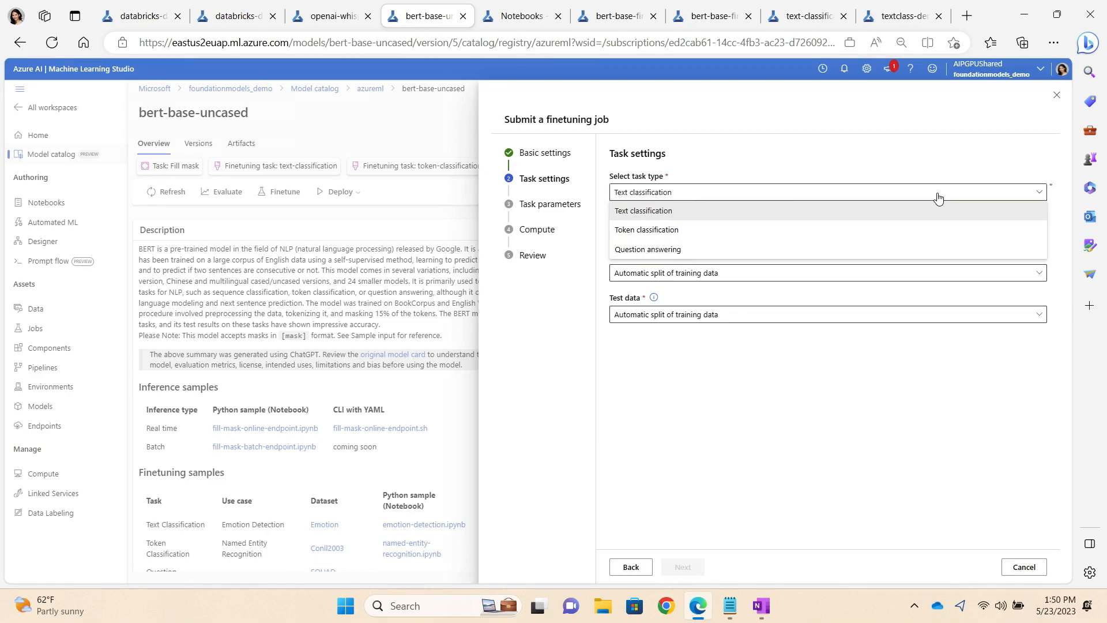
pyautogui.moveTo(755, 218)
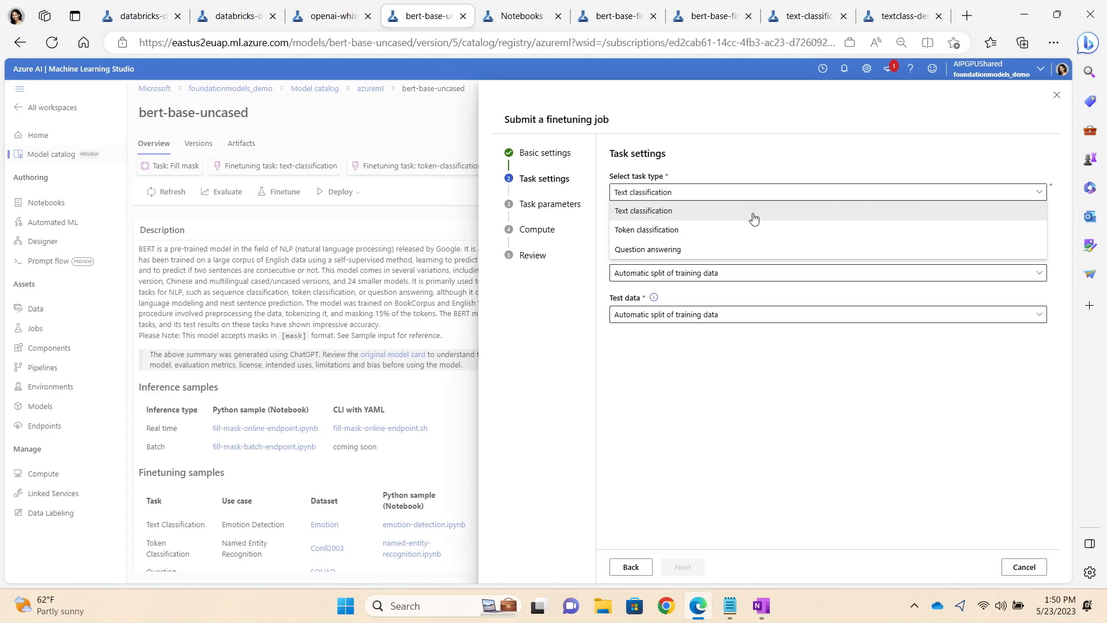
pyautogui.click(643, 210)
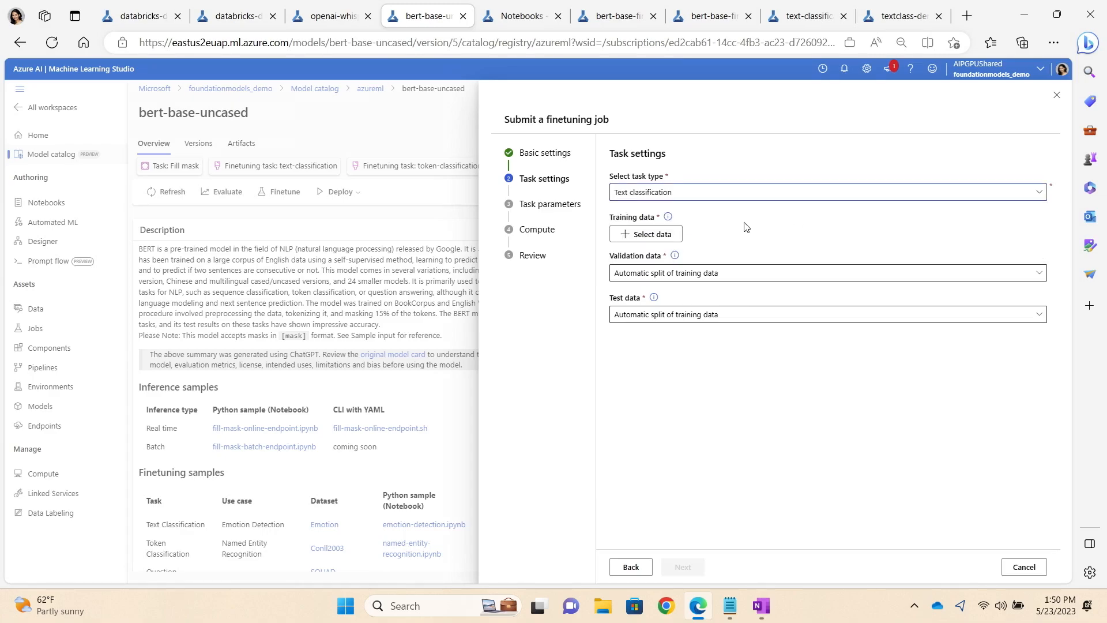
# Step: Select the registered emotions_dataset_large_jsonl as training data
pyautogui.click(645, 233)
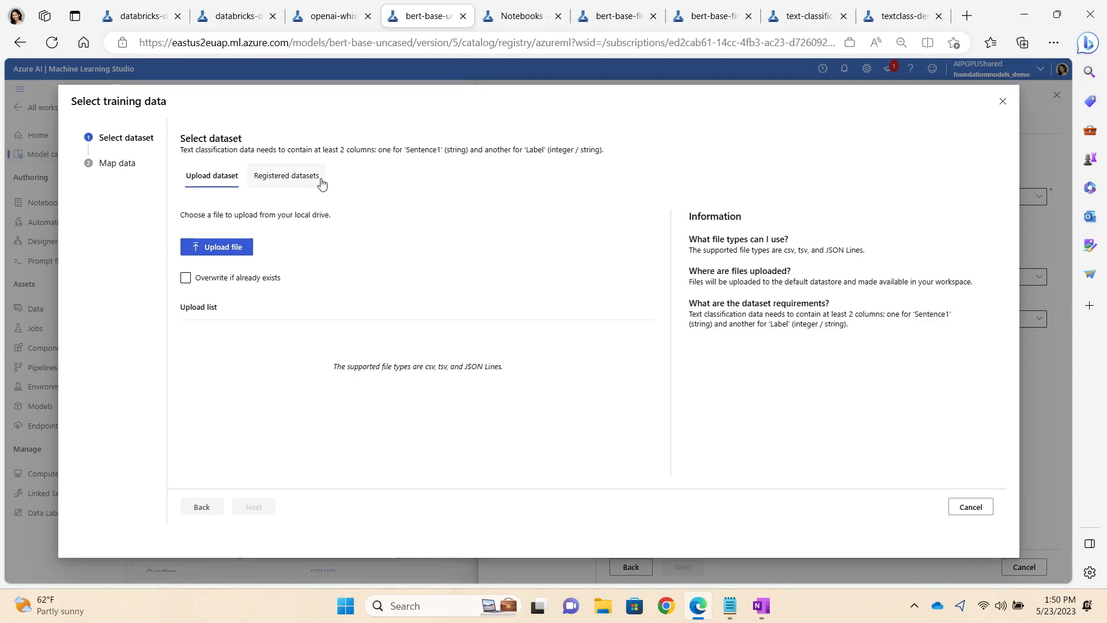
pyautogui.moveTo(314, 181)
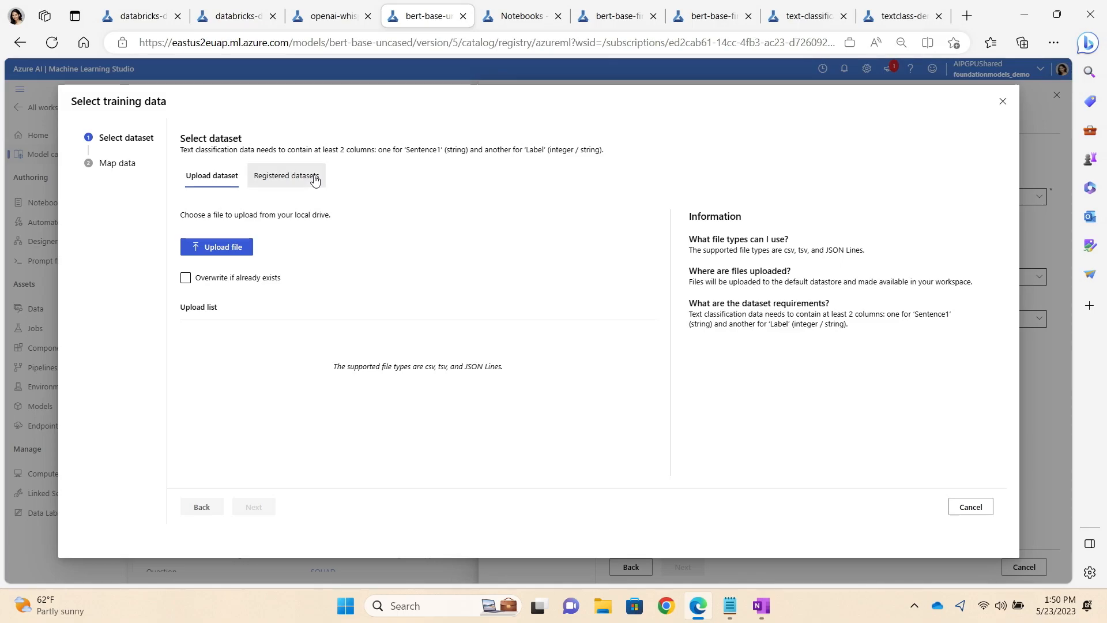
pyautogui.click(286, 176)
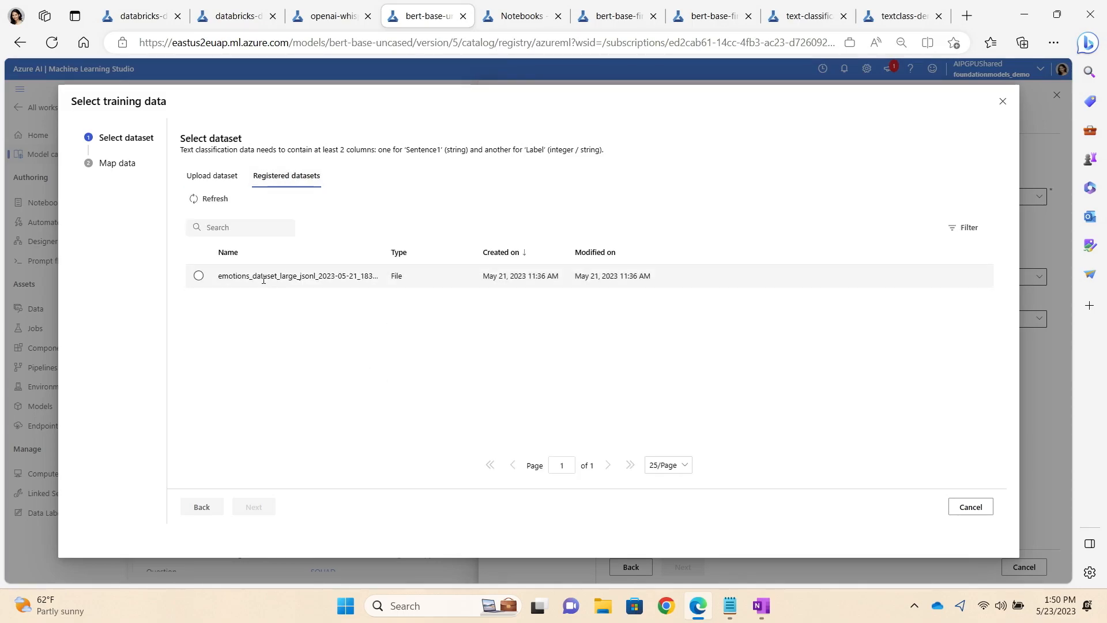
pyautogui.click(198, 276)
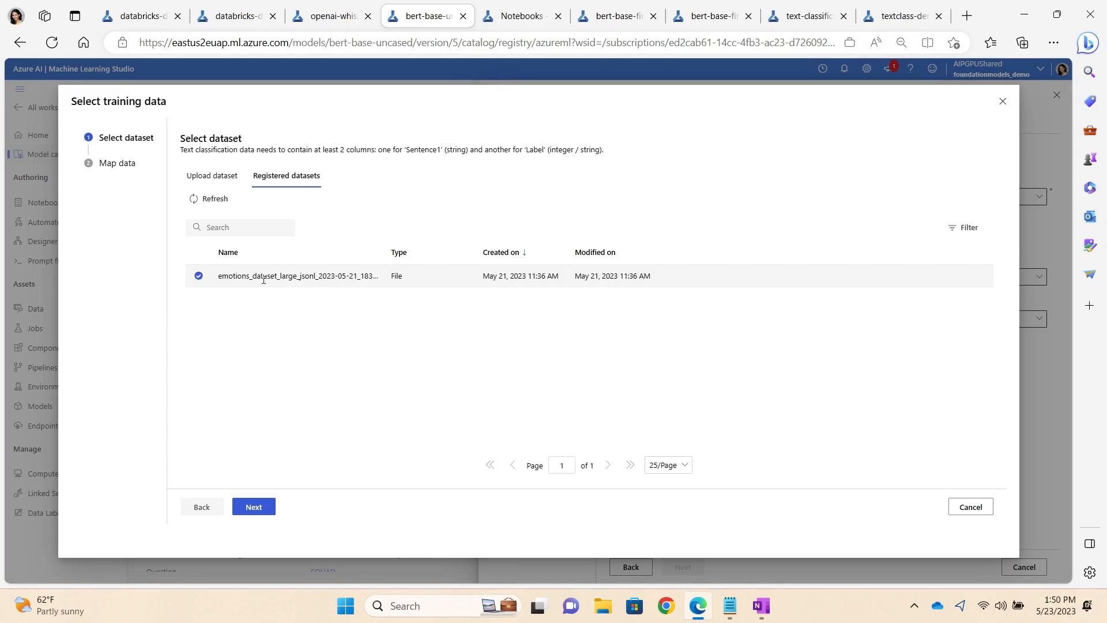
# Step: Map the sentence1 key to the text column and the label key to label_string
pyautogui.click(253, 506)
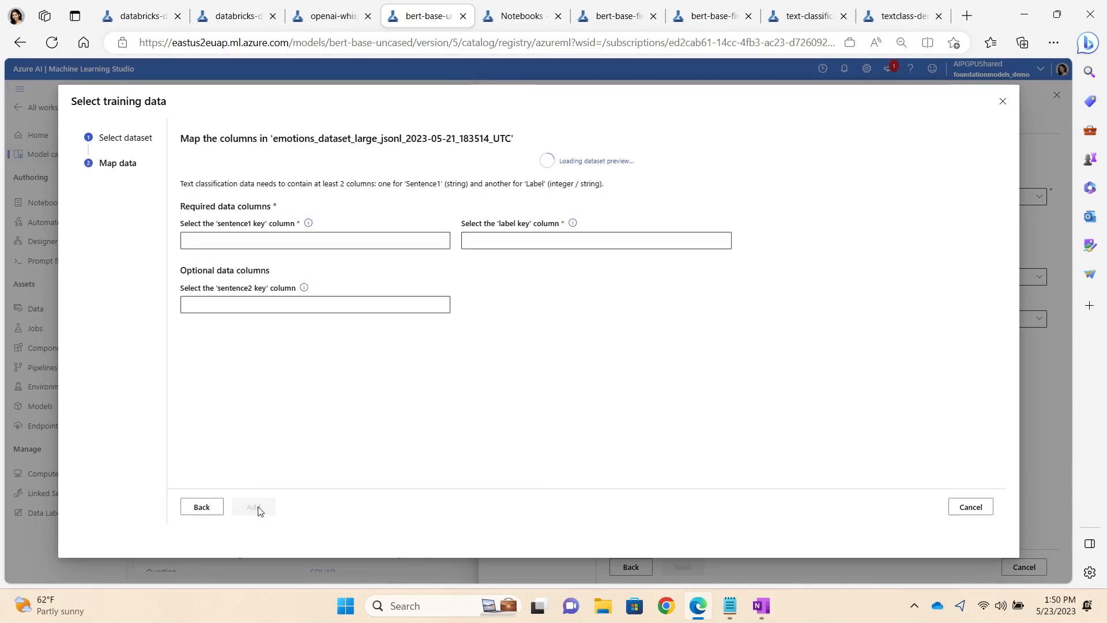
pyautogui.moveTo(407, 273)
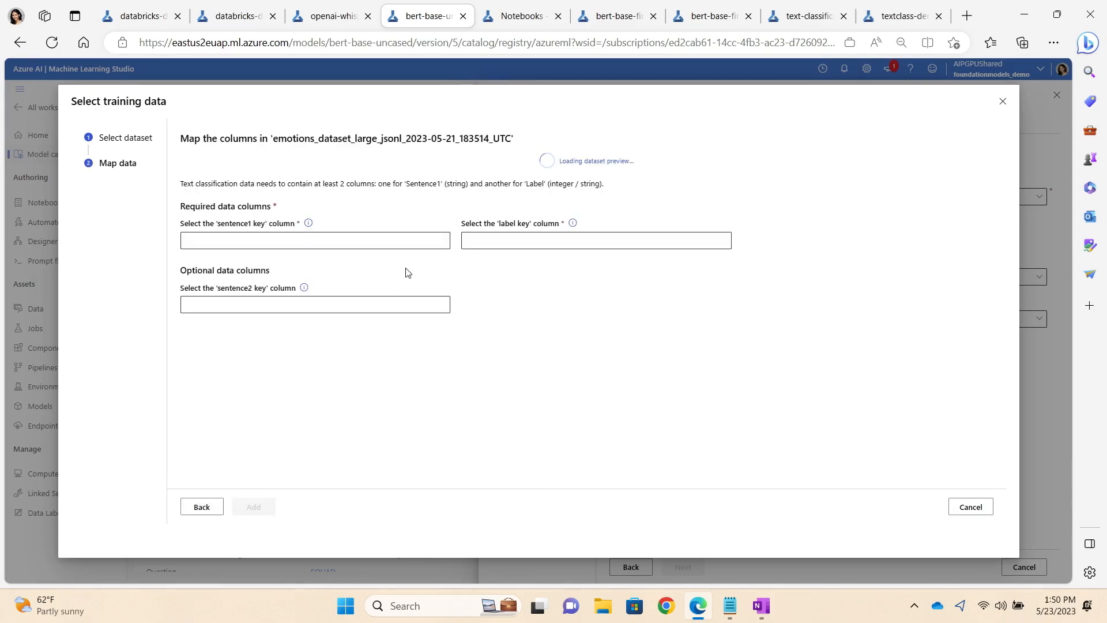
pyautogui.moveTo(403, 271)
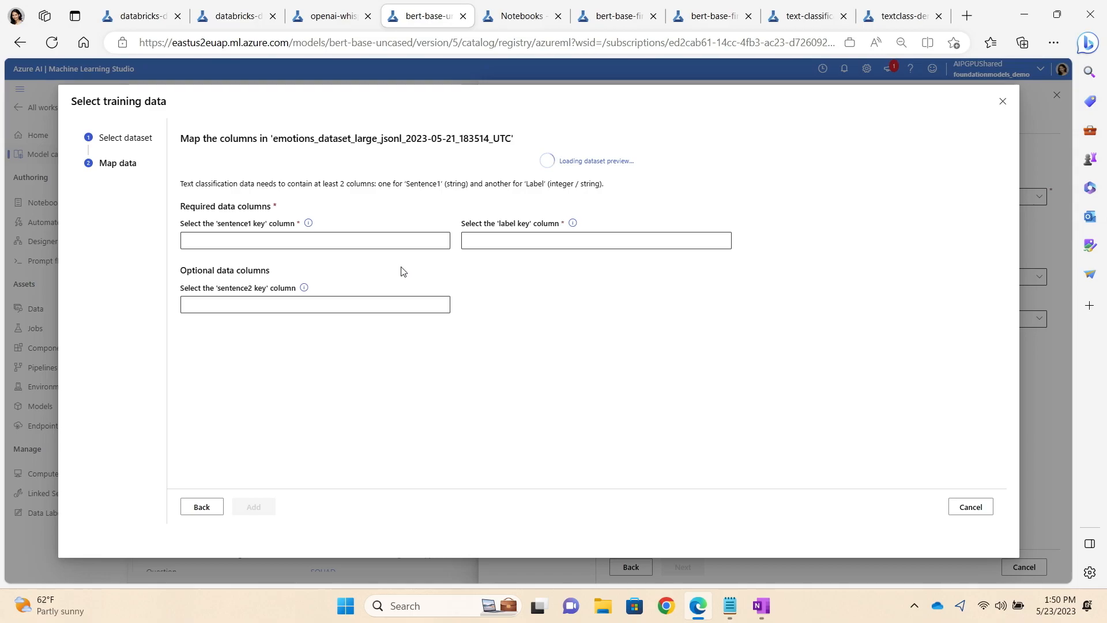
pyautogui.moveTo(392, 259)
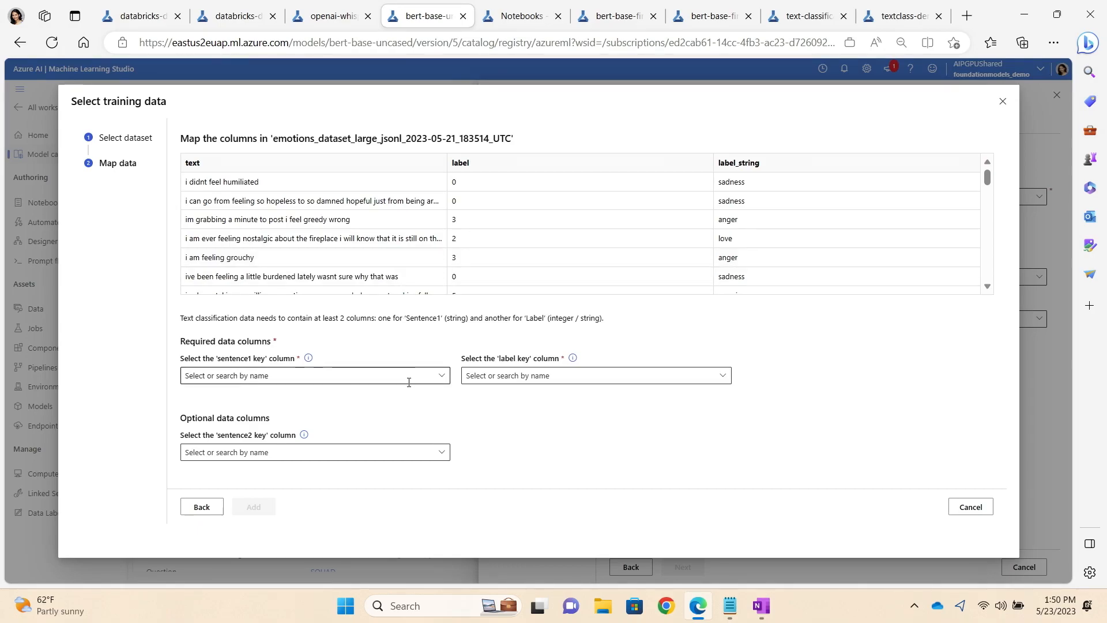
pyautogui.click(315, 375)
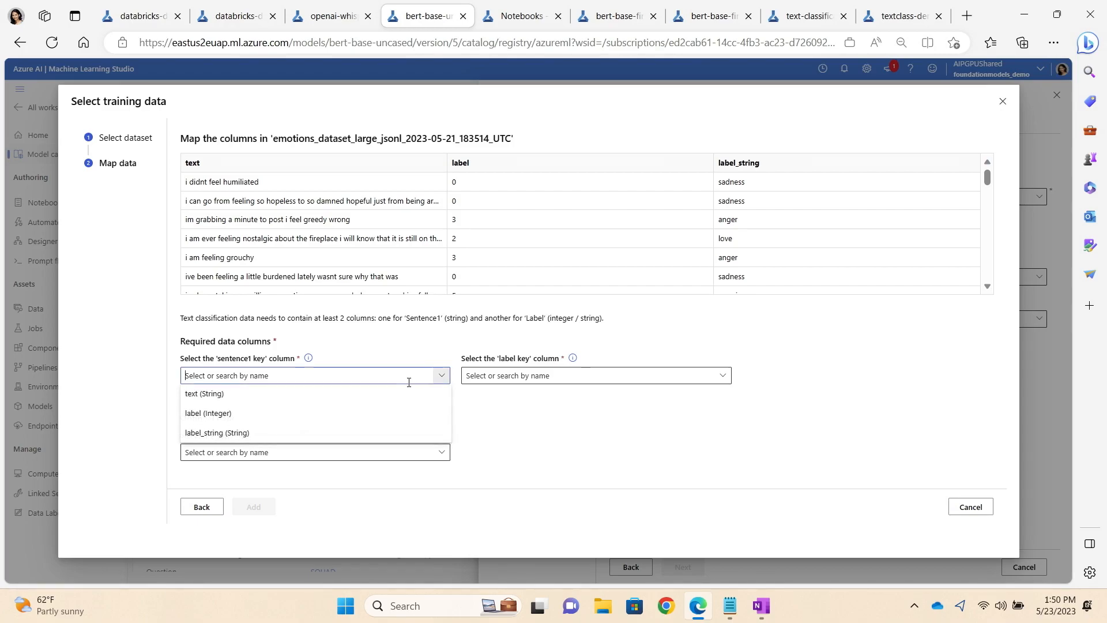
pyautogui.click(207, 413)
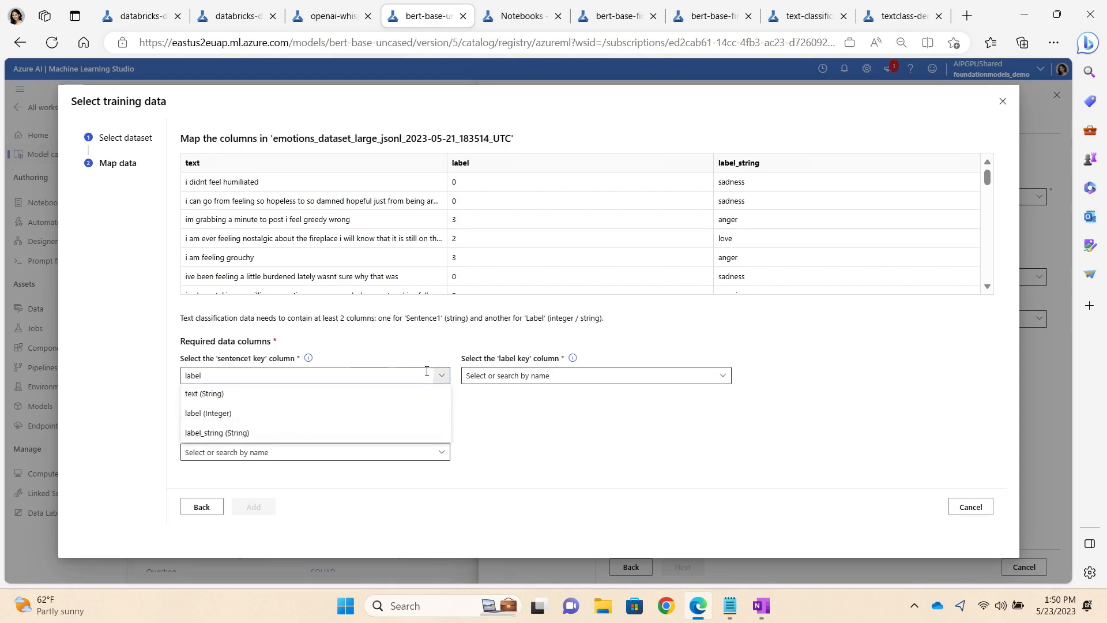
pyautogui.click(203, 393)
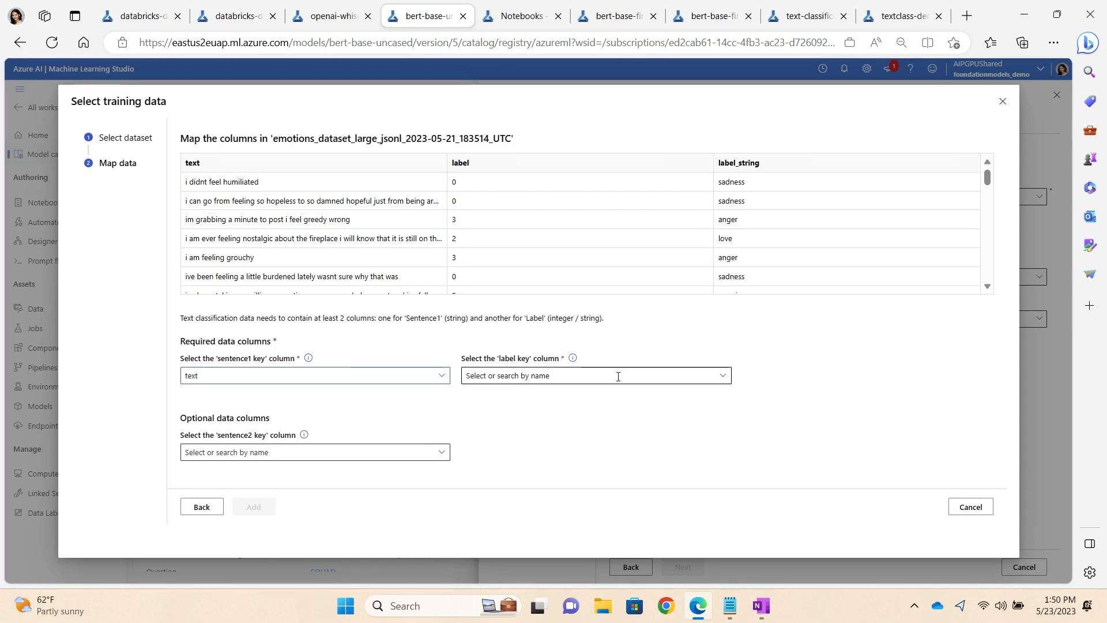
pyautogui.click(596, 376)
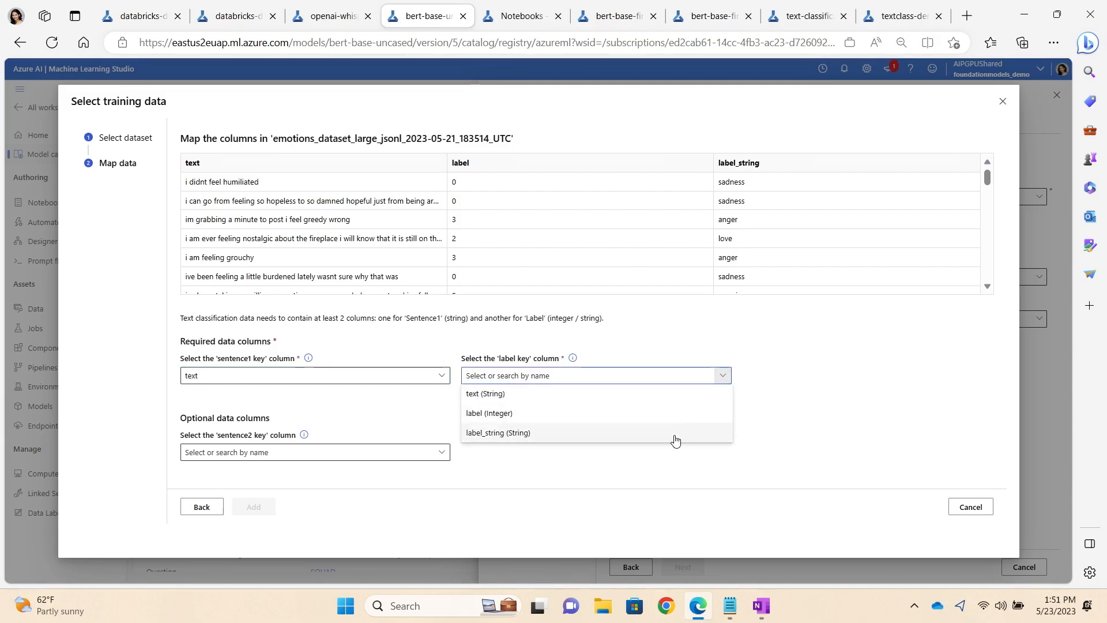
pyautogui.click(498, 433)
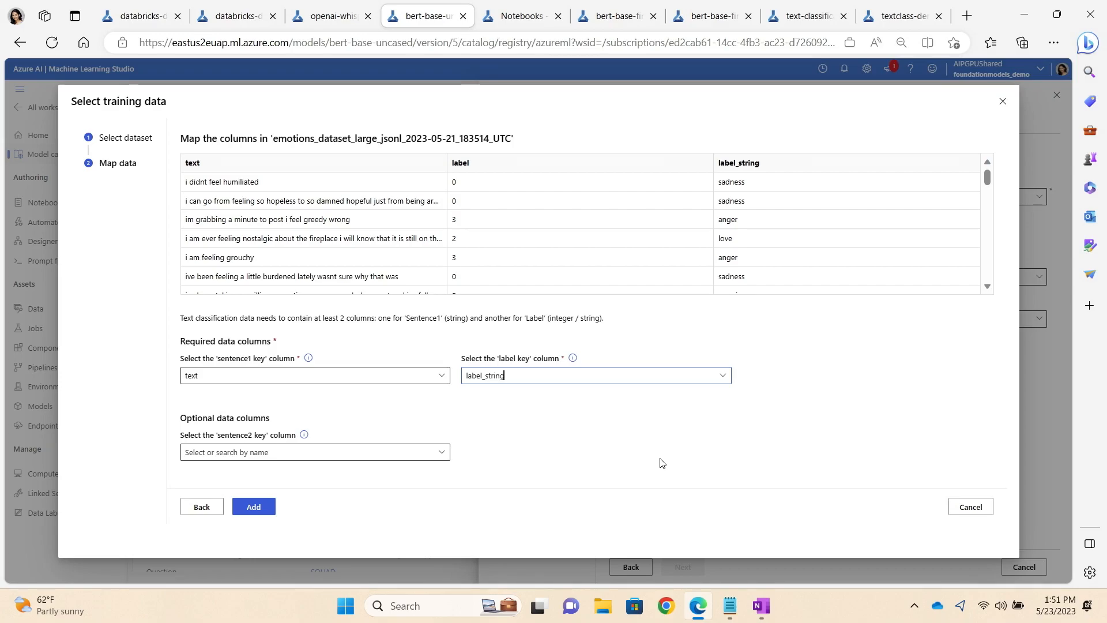
# Step: Add the mapped emotions dataset, keeping automatic validation and test splits
pyautogui.click(253, 507)
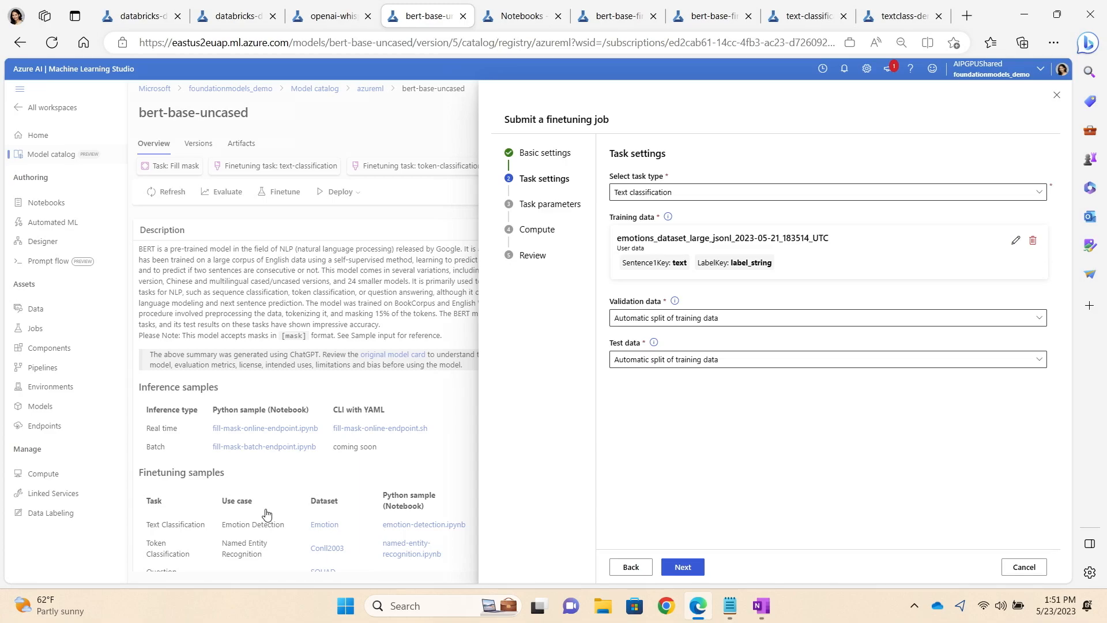
pyautogui.moveTo(586, 382)
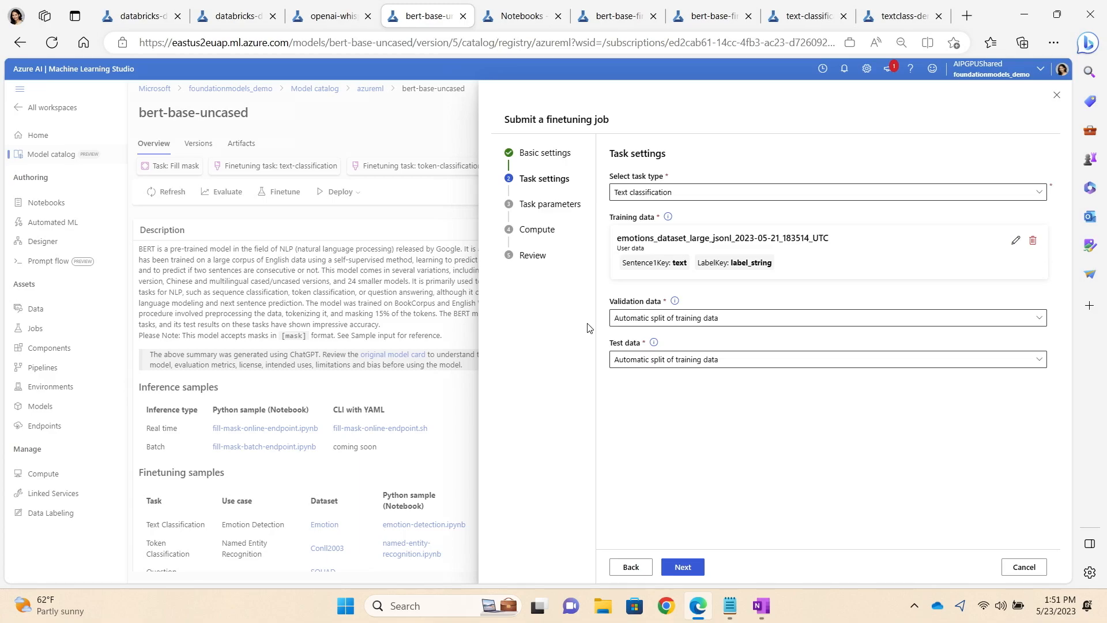
pyautogui.moveTo(599, 415)
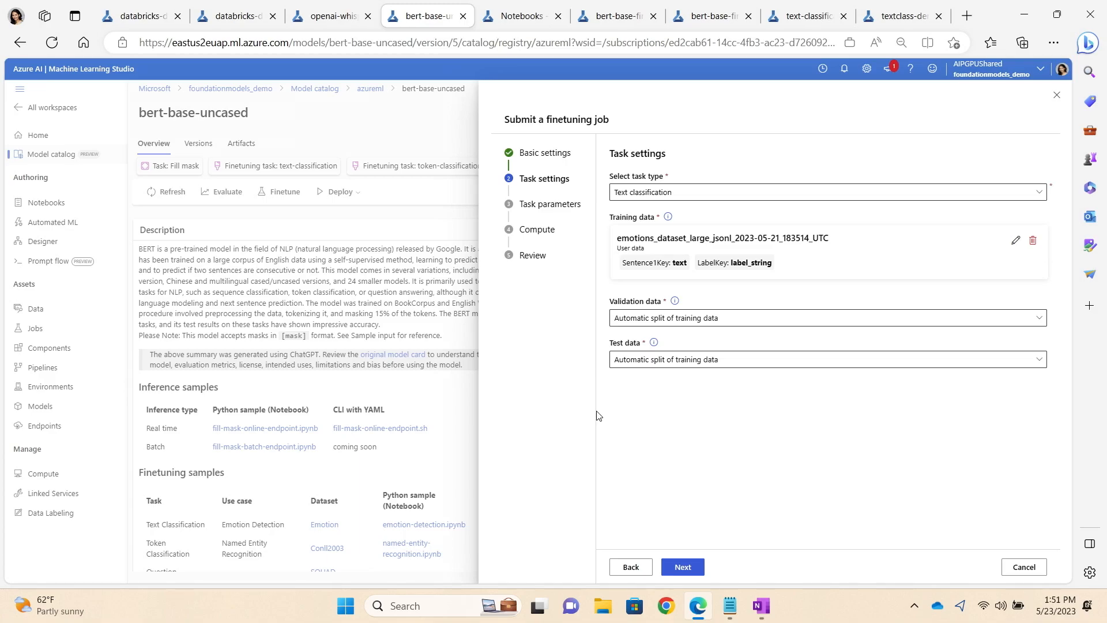
pyautogui.moveTo(606, 472)
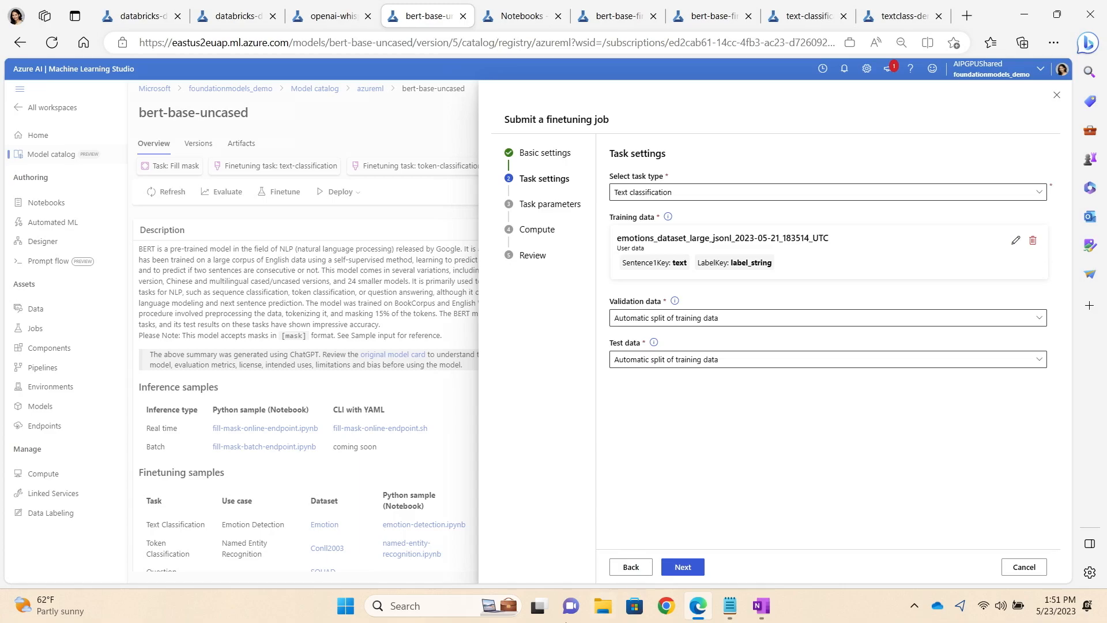
pyautogui.click(682, 566)
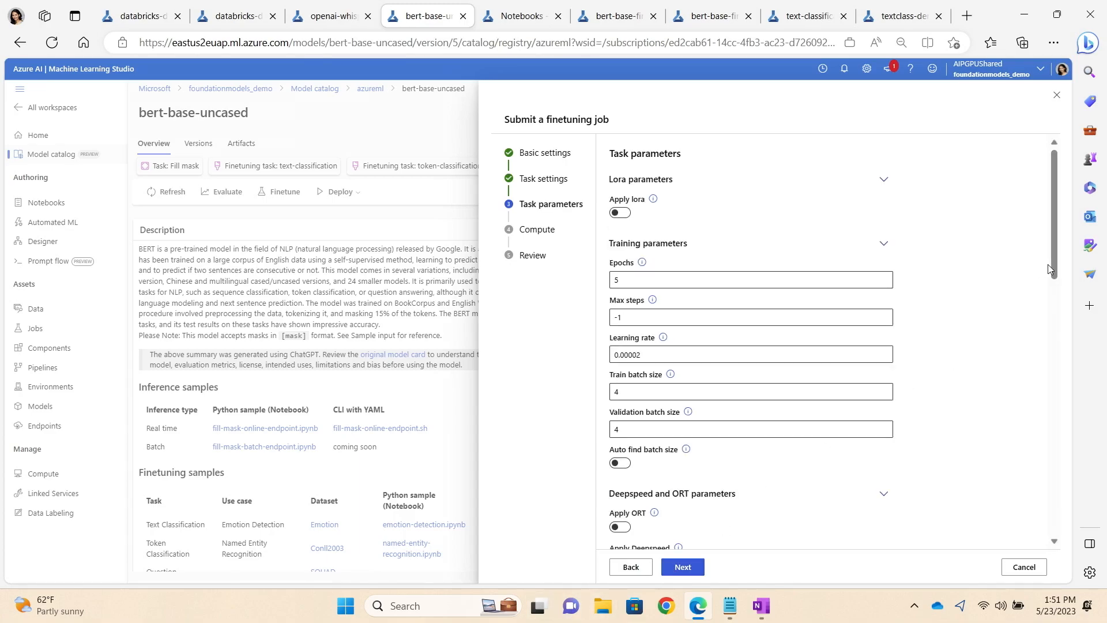
pyautogui.moveTo(1055, 277)
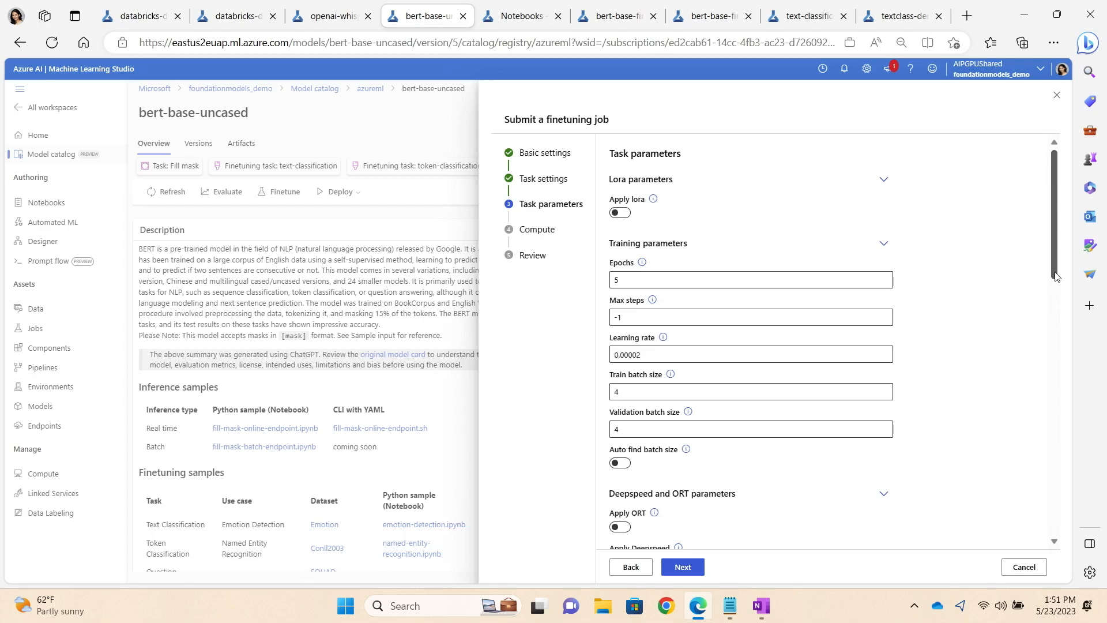
# Step: Review the Training and Optimizer parameters, leaving all defaults unchanged
pyautogui.rightClick(698, 365)
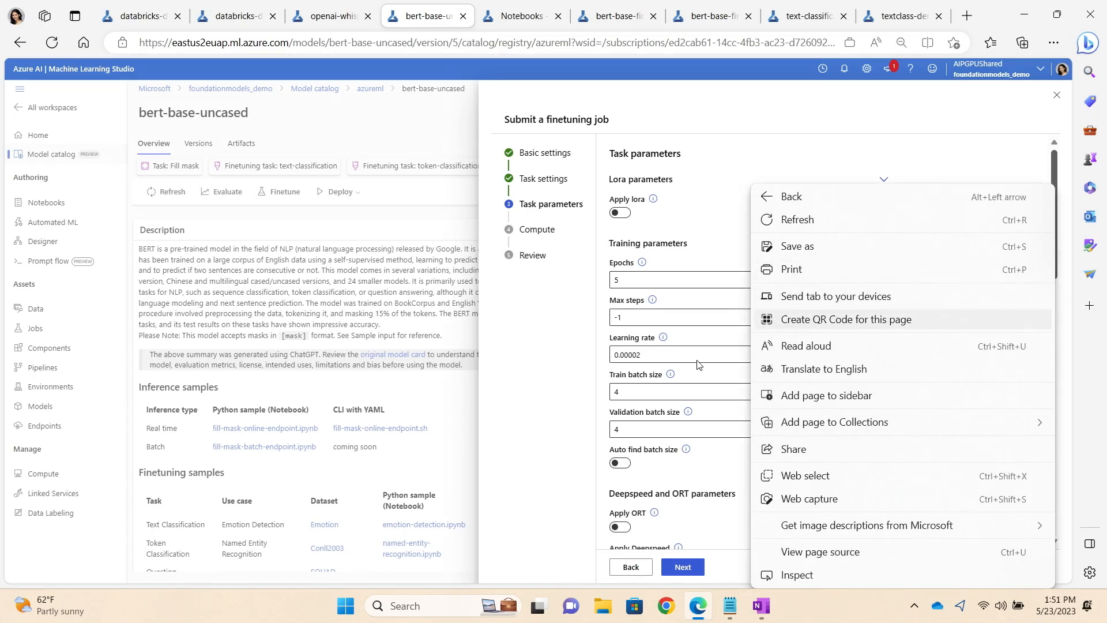
pyautogui.click(505, 447)
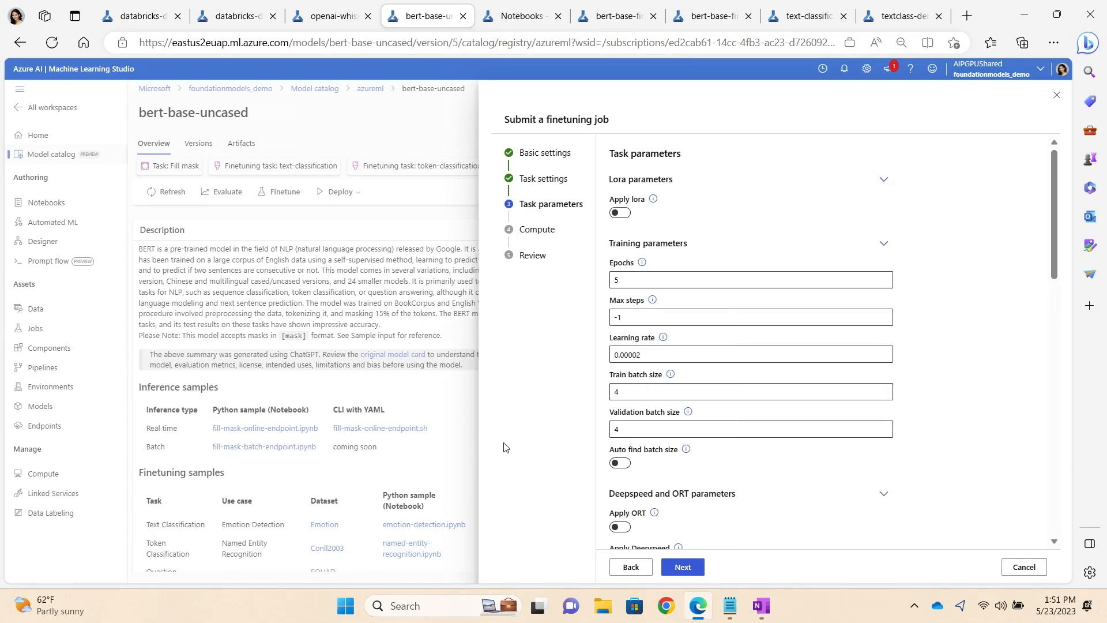
pyautogui.moveTo(863, 310)
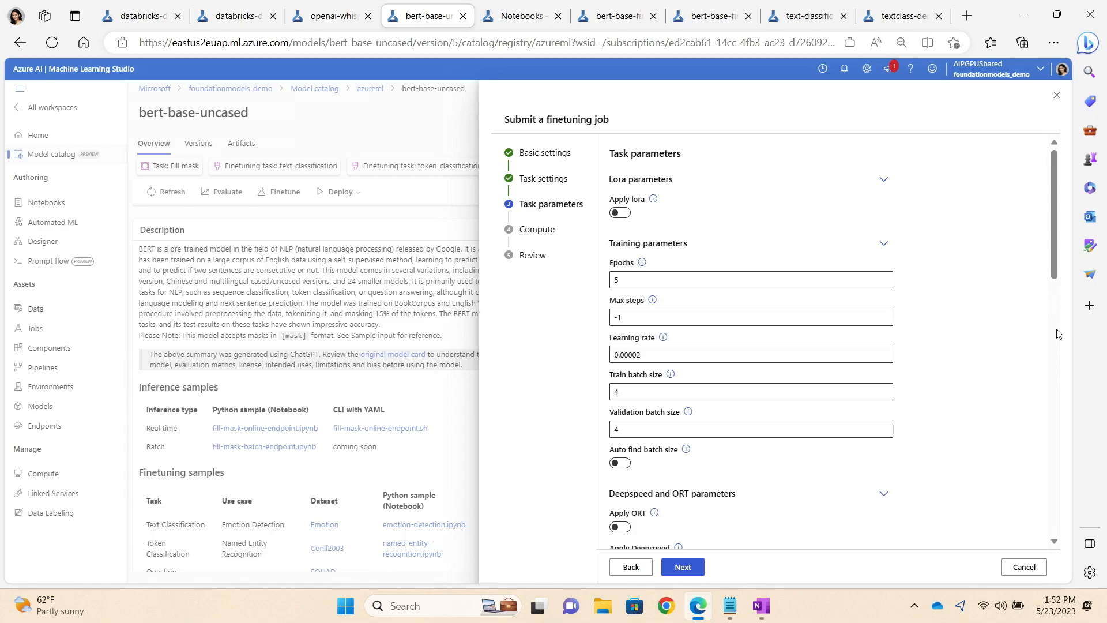
pyautogui.scroll(-3)
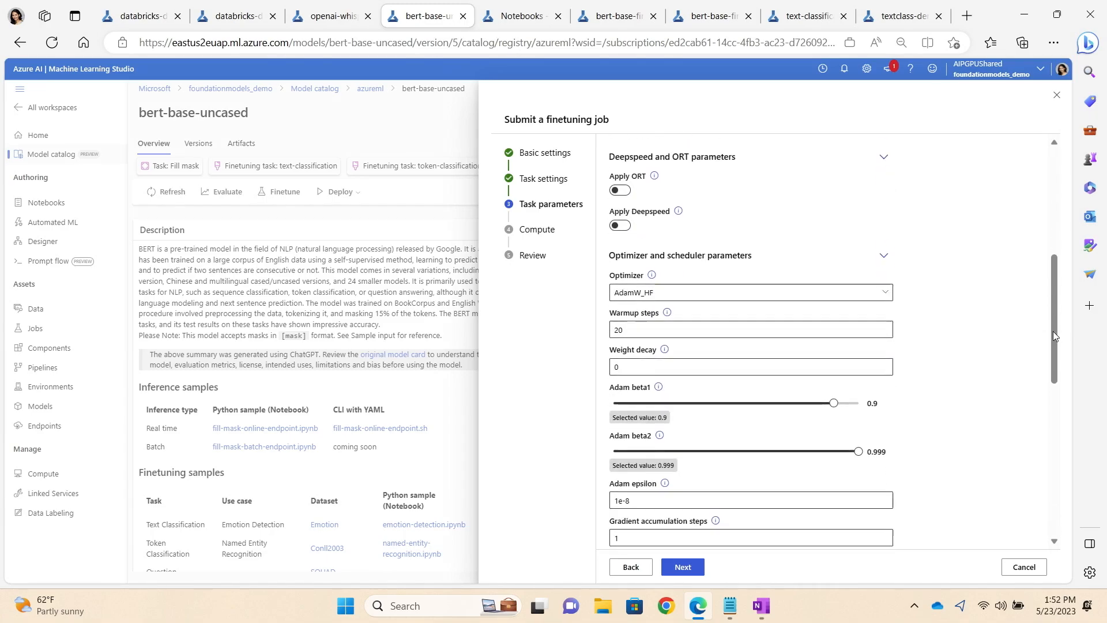
pyautogui.scroll(-3)
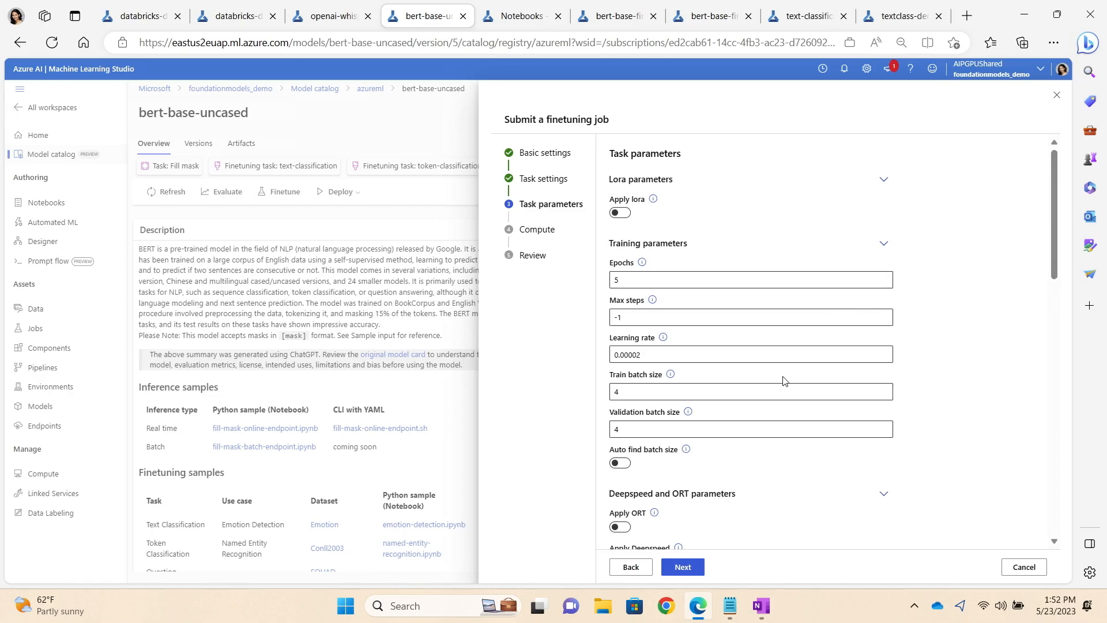
pyautogui.click(682, 566)
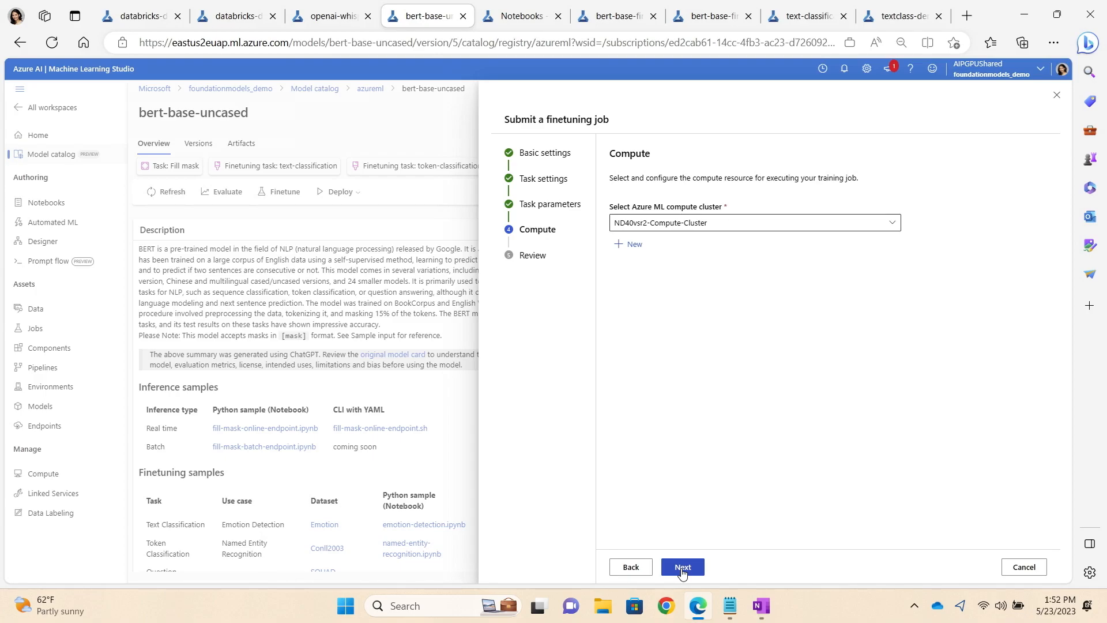
# Step: Move past Compute to Review and submit bert-base-uncased finetuning job crimson_answer_5tx8vkxph6
pyautogui.click(683, 567)
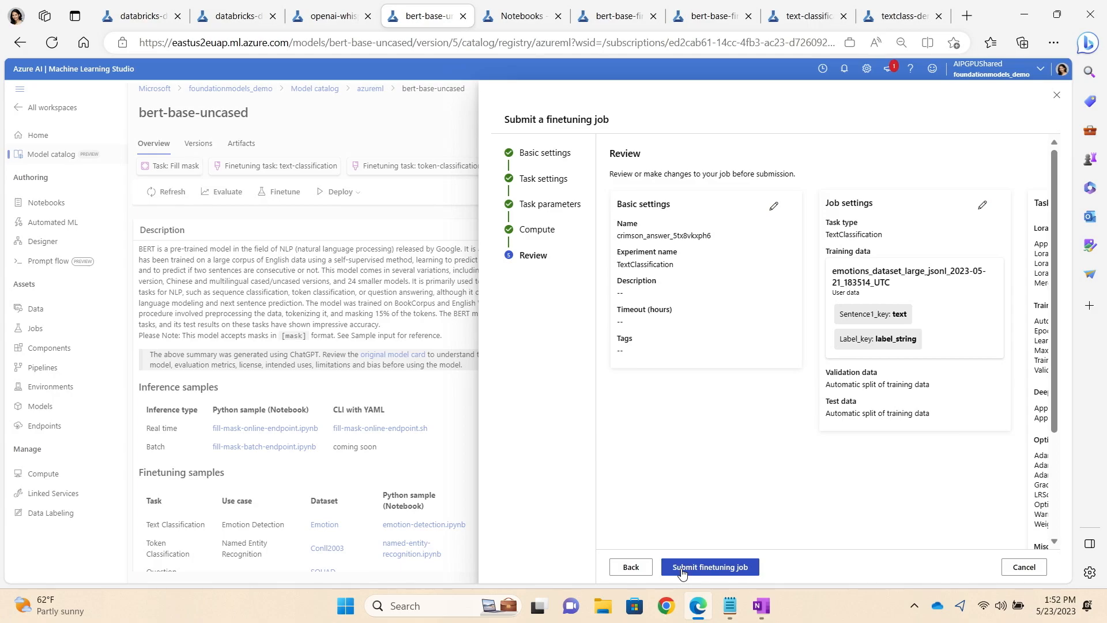
pyautogui.click(710, 567)
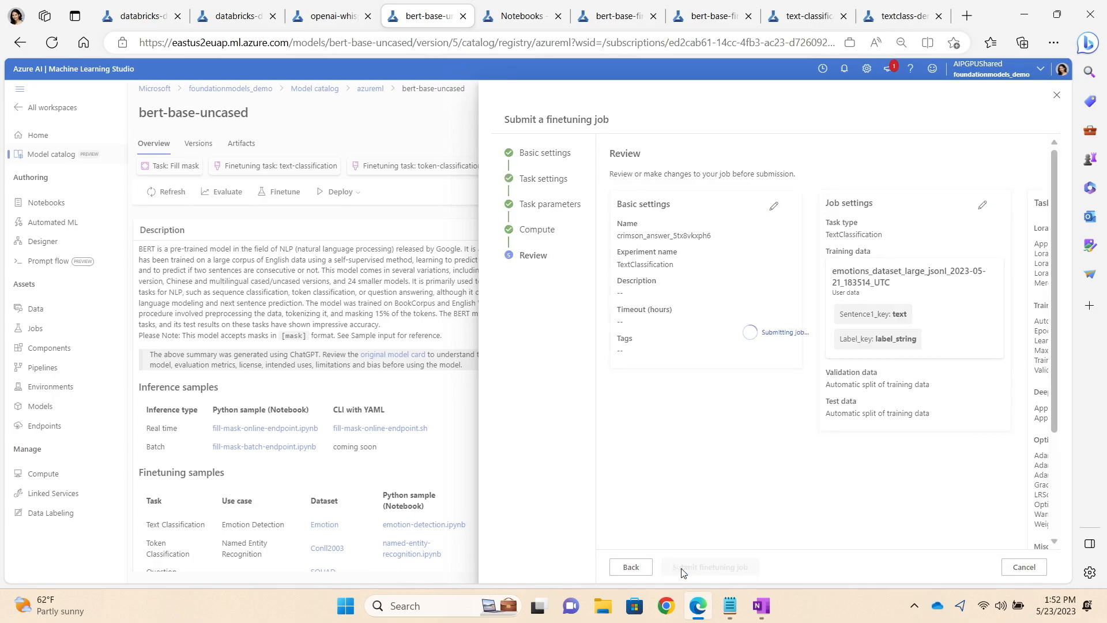
pyautogui.click(710, 567)
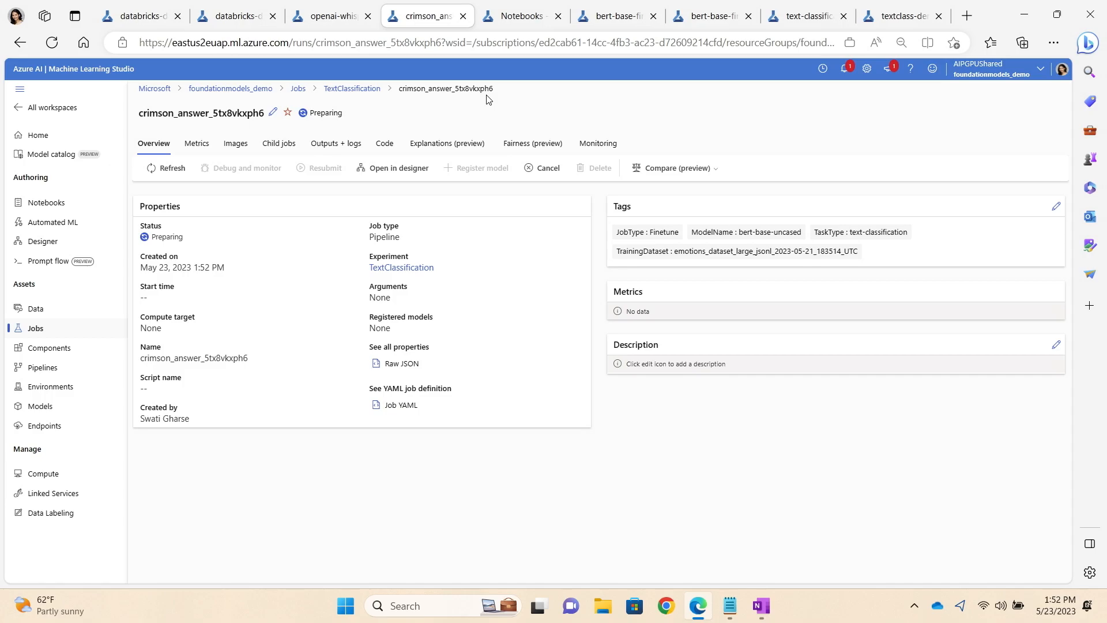
pyautogui.moveTo(311, 16)
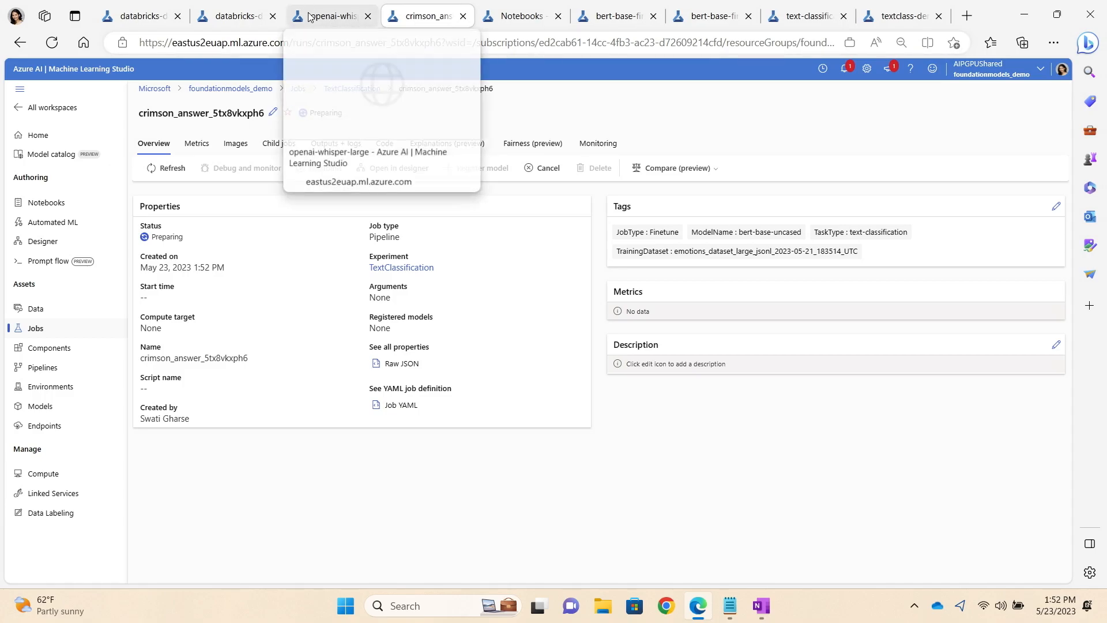
# Step: Check the submitted crimson_answer job, then open bert-base-uncased from the model catalog
pyautogui.click(328, 16)
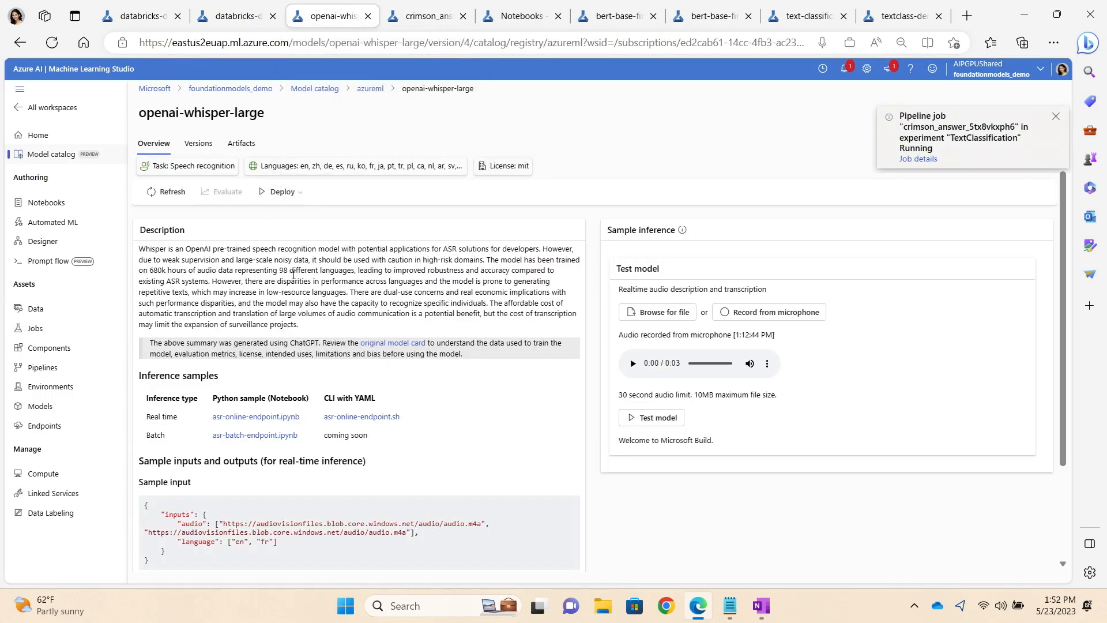
pyautogui.click(422, 16)
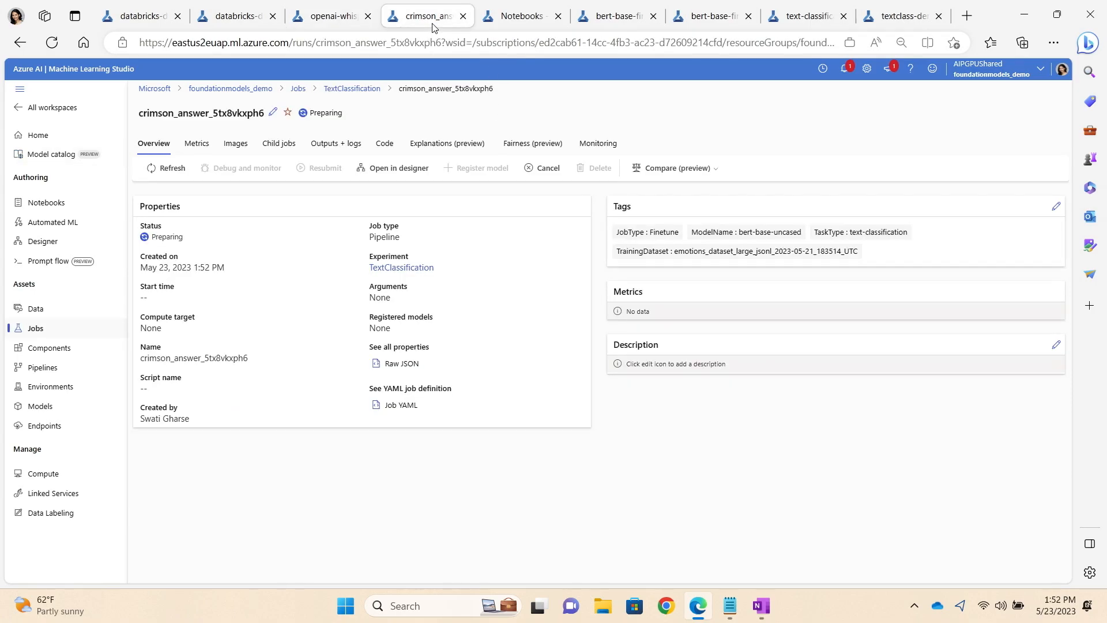
pyautogui.moveTo(53, 222)
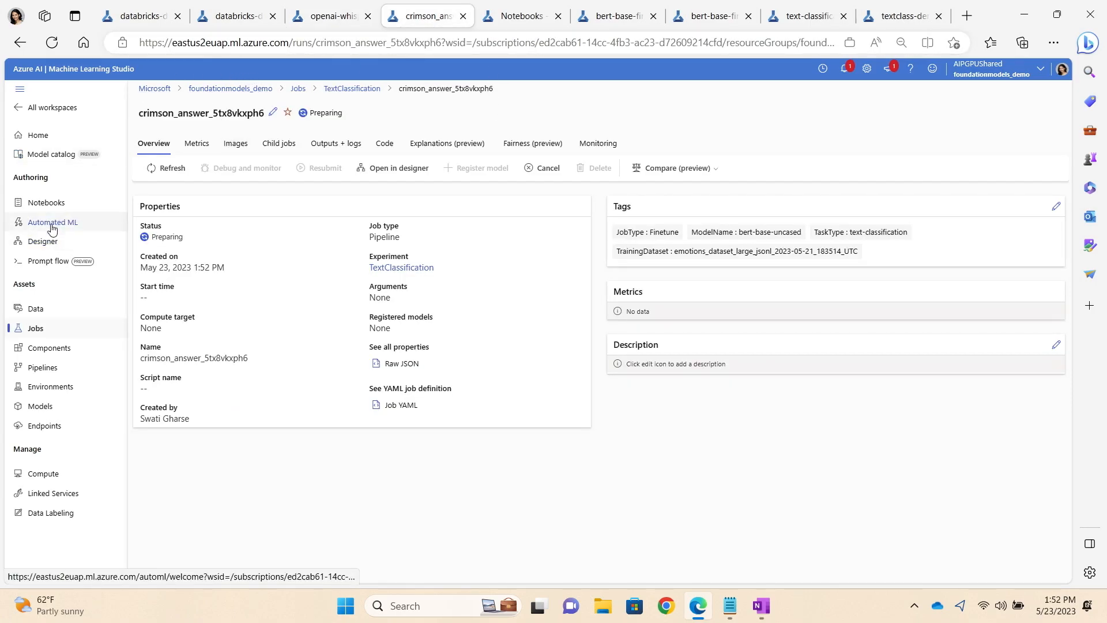
pyautogui.click(50, 154)
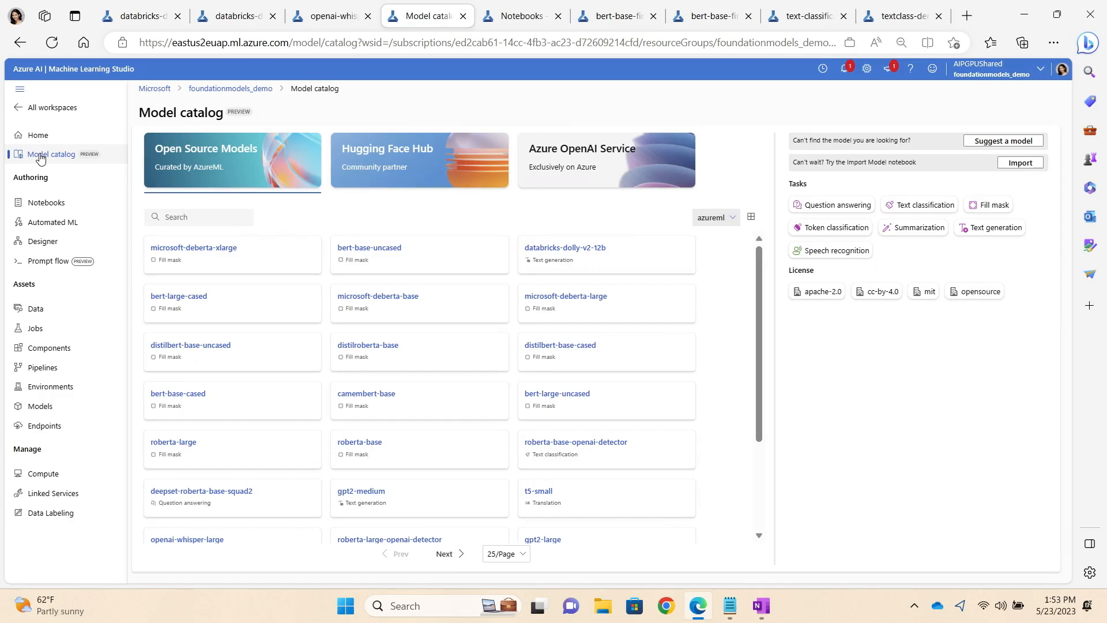
pyautogui.click(368, 247)
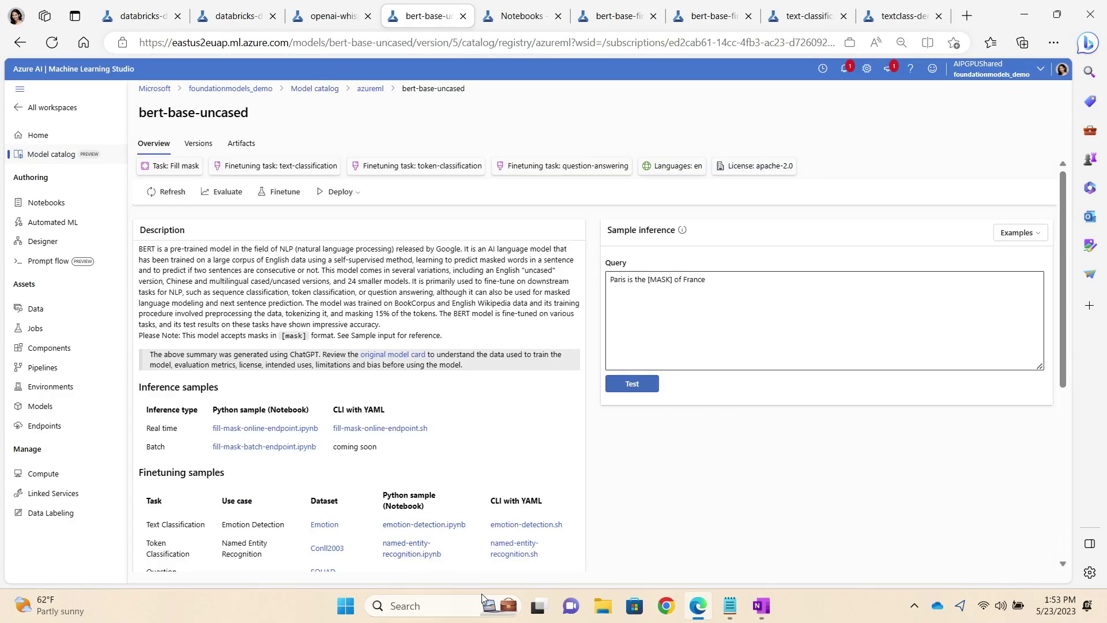
pyautogui.moveTo(484, 602)
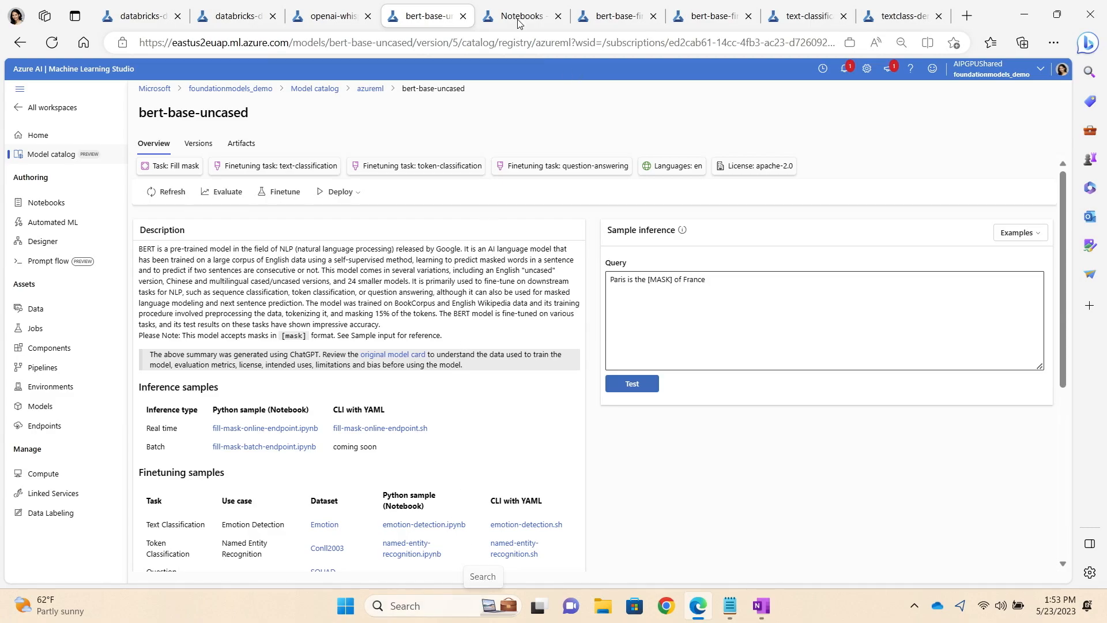
pyautogui.click(515, 15)
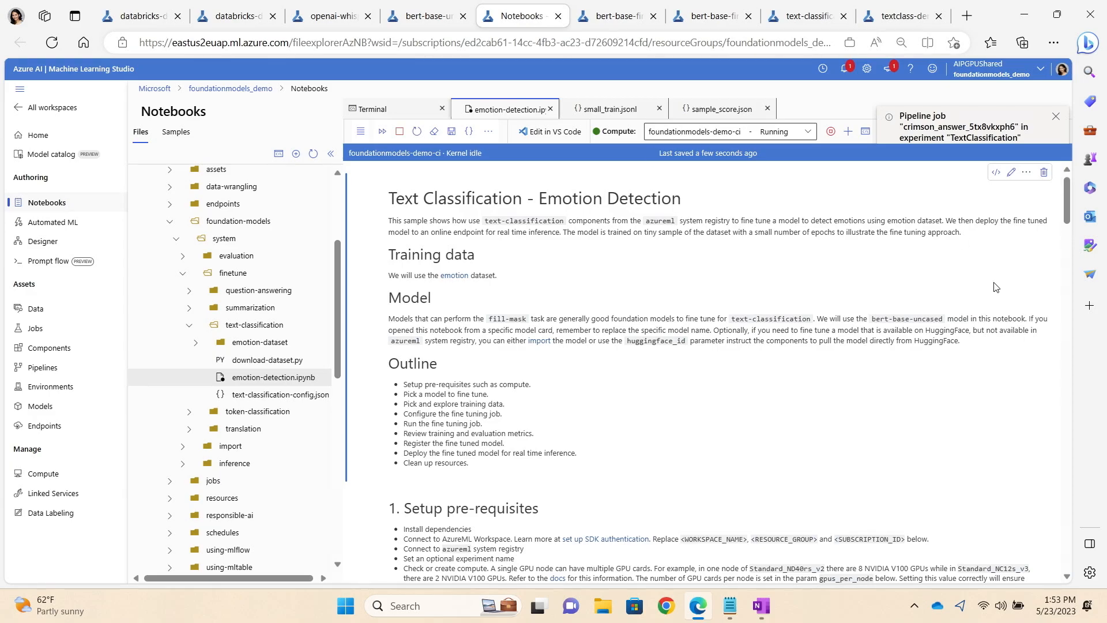
# Step: Scroll emotion-detection.ipynb past the setup and label_df cells to the pipeline component cell
pyautogui.click(1055, 116)
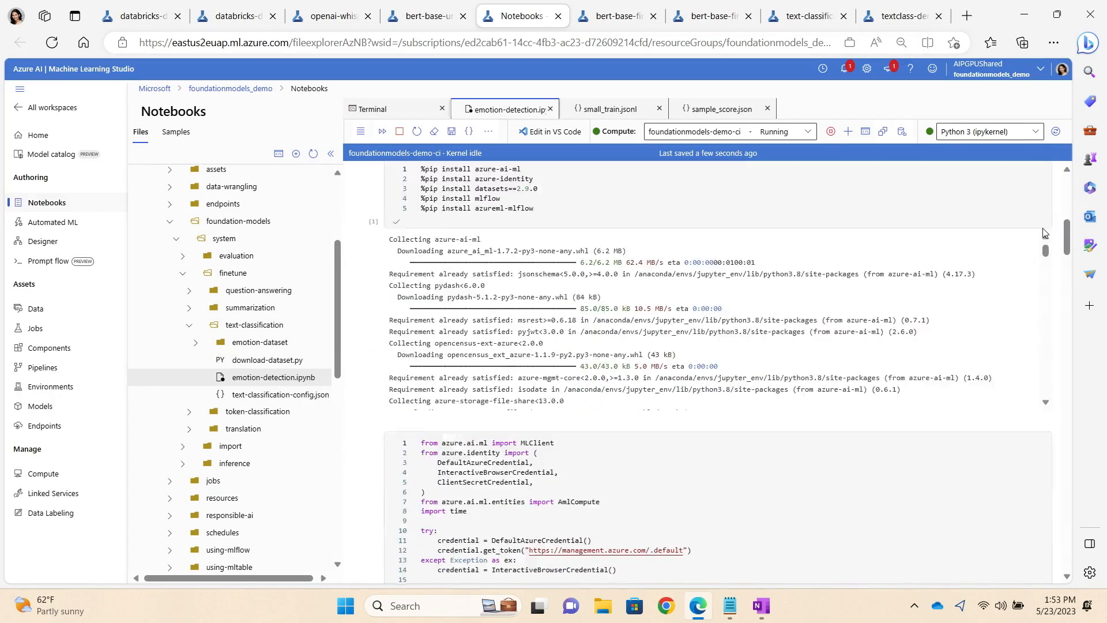
pyautogui.scroll(-3)
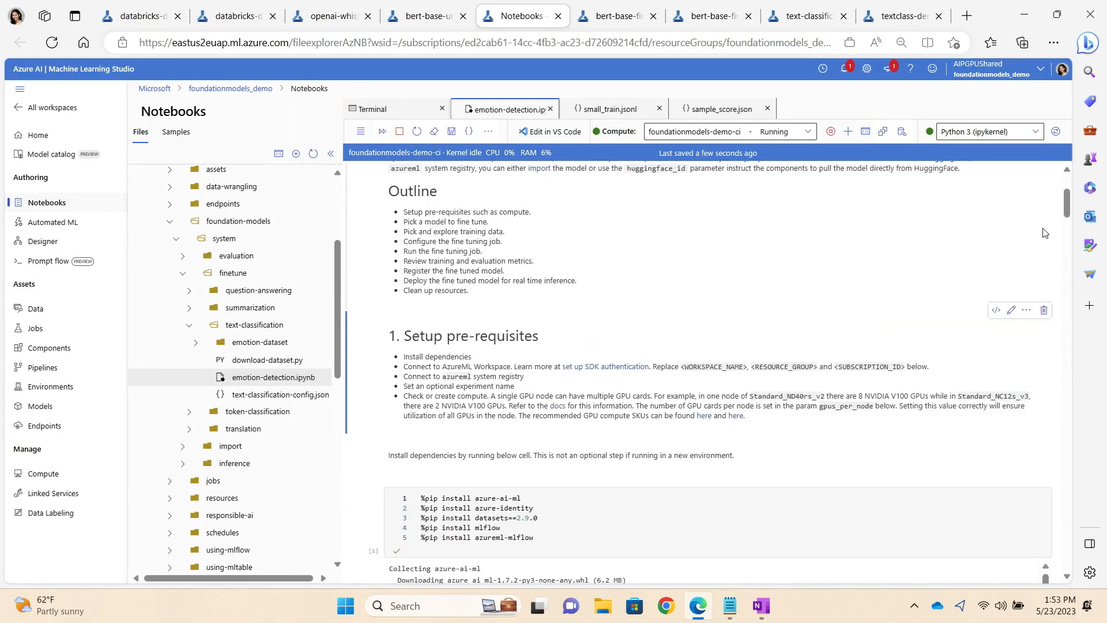
pyautogui.scroll(-3)
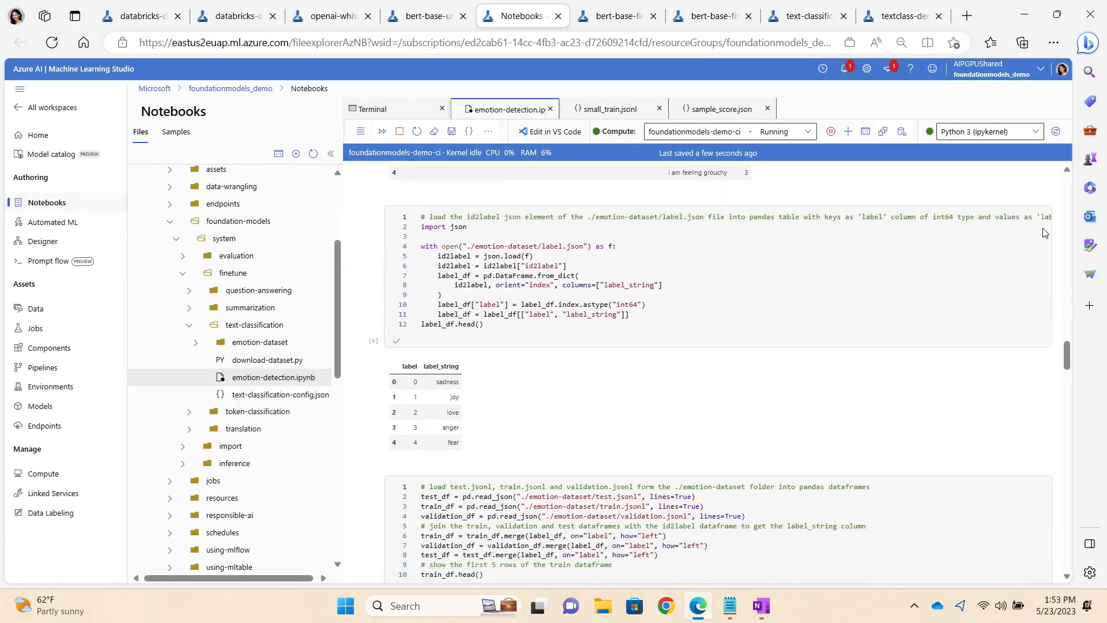
pyautogui.scroll(-3)
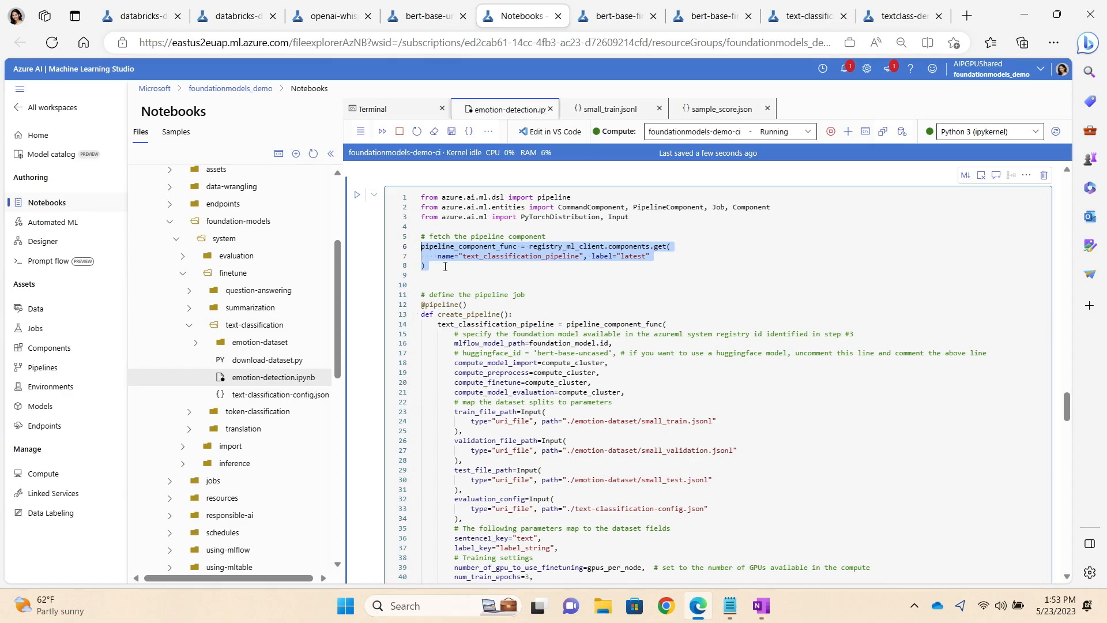
pyautogui.moveTo(464, 270)
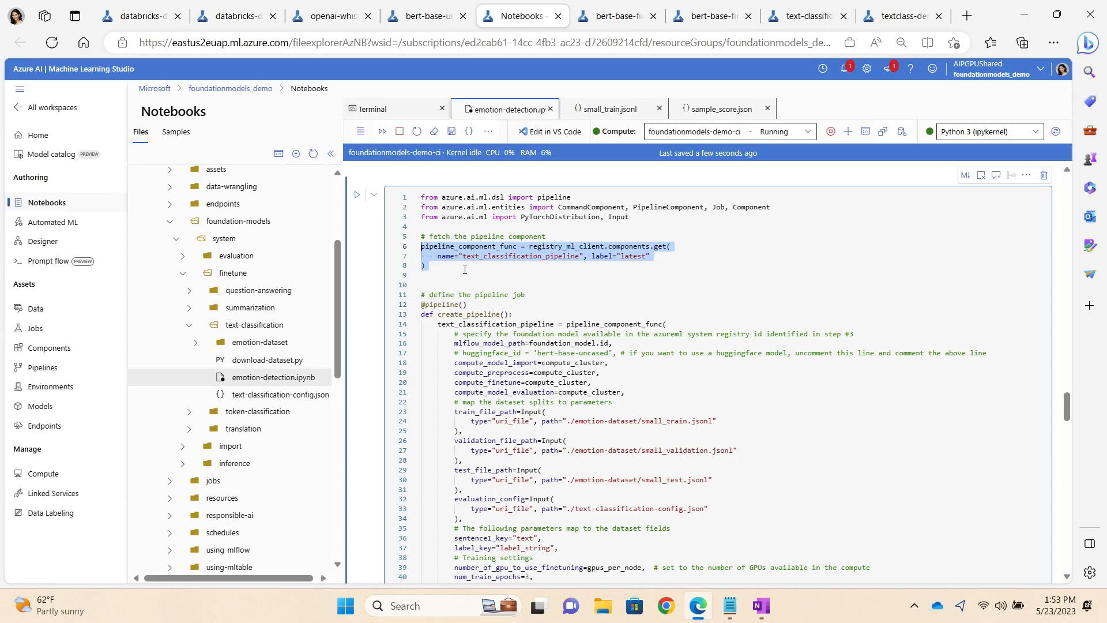
pyautogui.moveTo(463, 270)
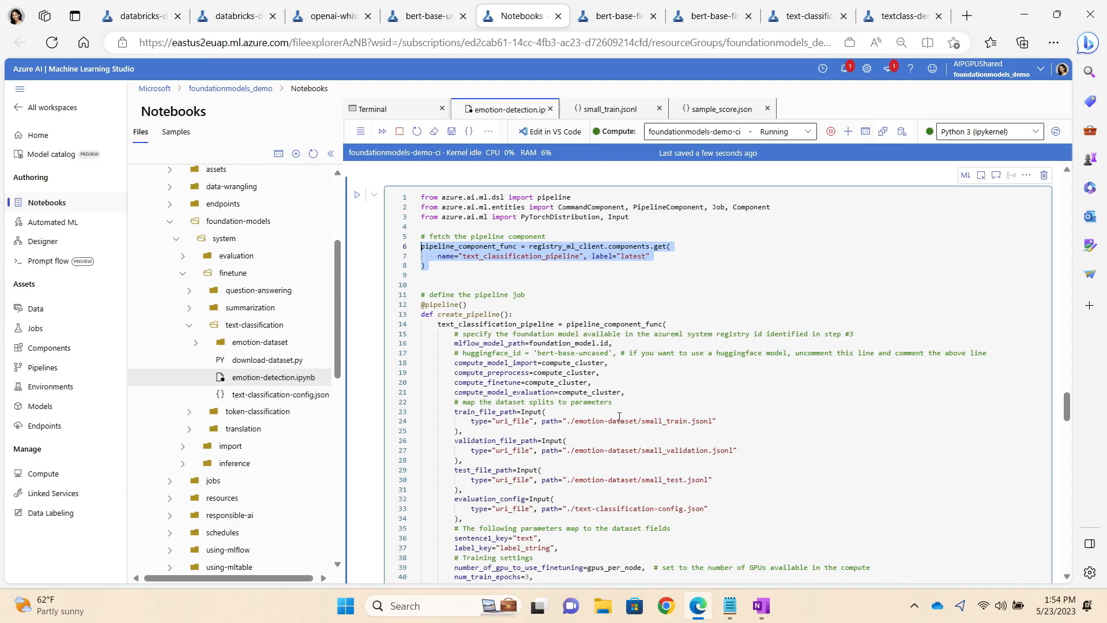
# Step: Scroll through the notebook's pipeline definition cell down to the Submit the job cell
pyautogui.click(547, 421)
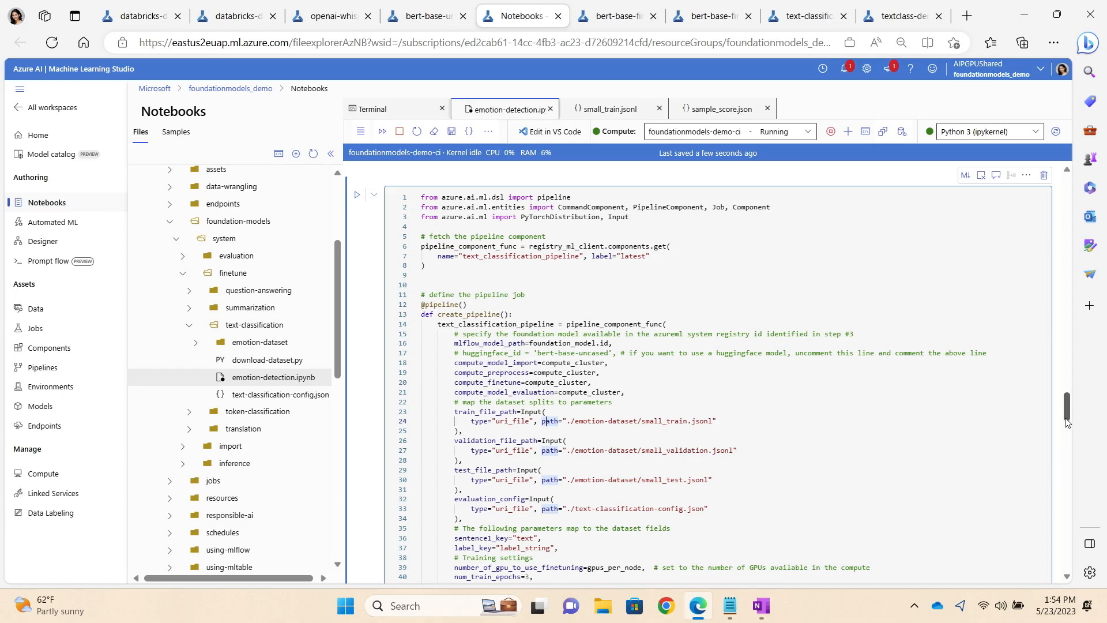
pyautogui.scroll(-3)
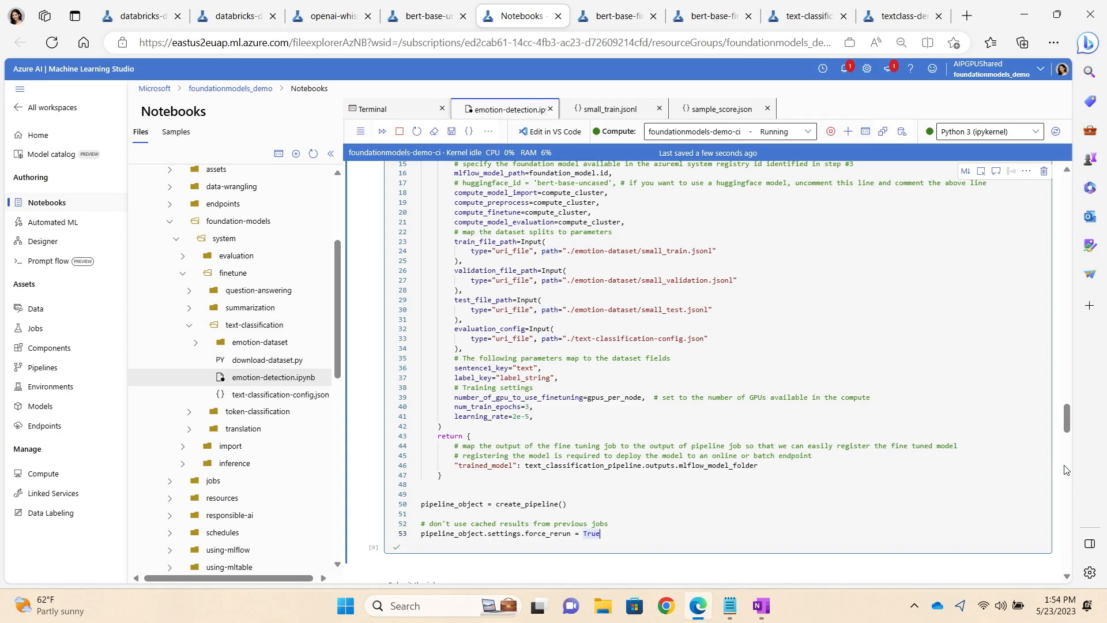
pyautogui.scroll(-3)
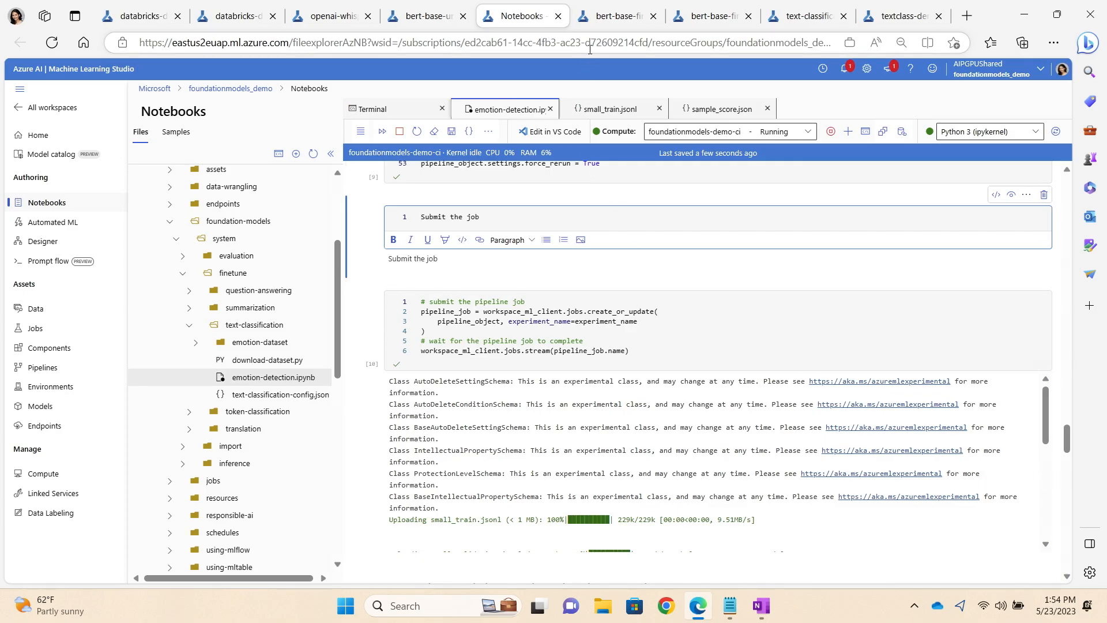
pyautogui.click(612, 15)
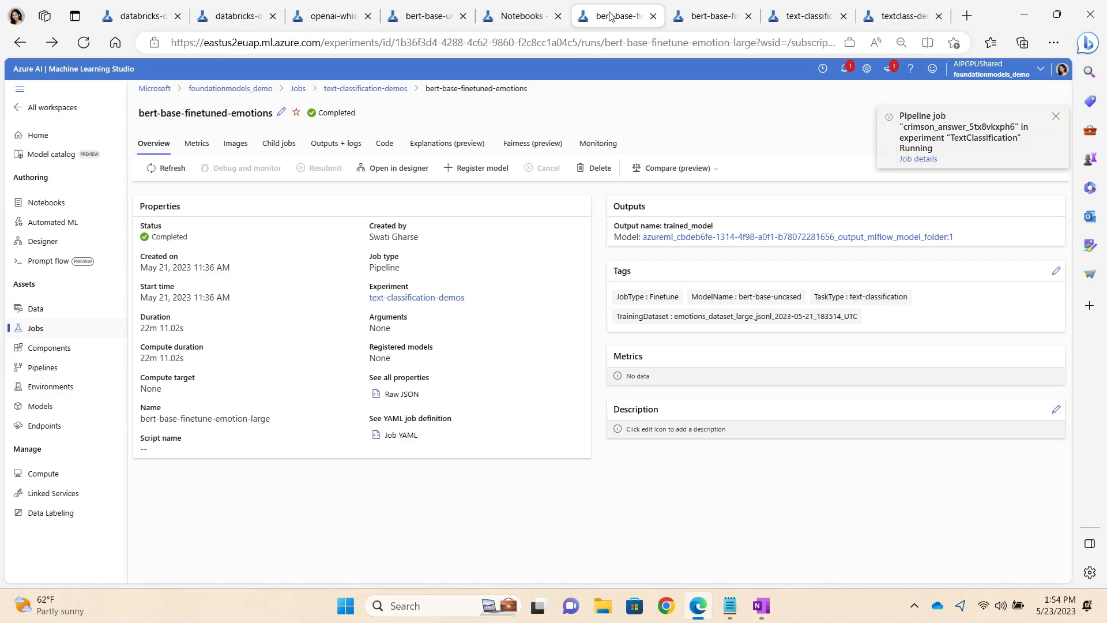
# Step: Review the bert-base-finetuned-emotions job overview and its preprocessing, import, finetune and prediction graph
pyautogui.click(1055, 116)
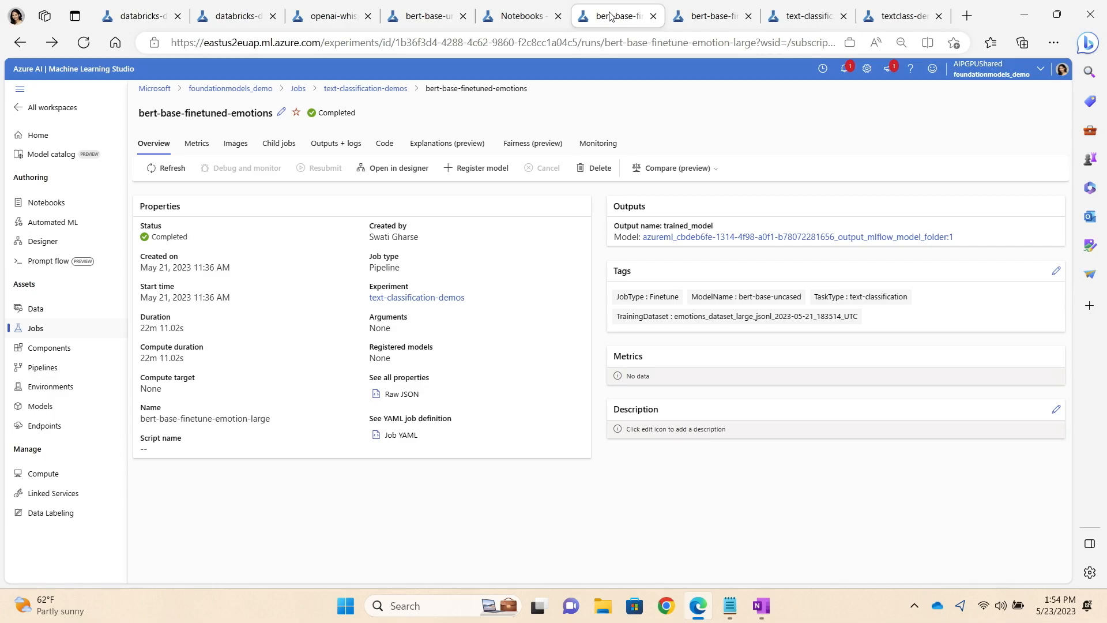
pyautogui.moveTo(245, 159)
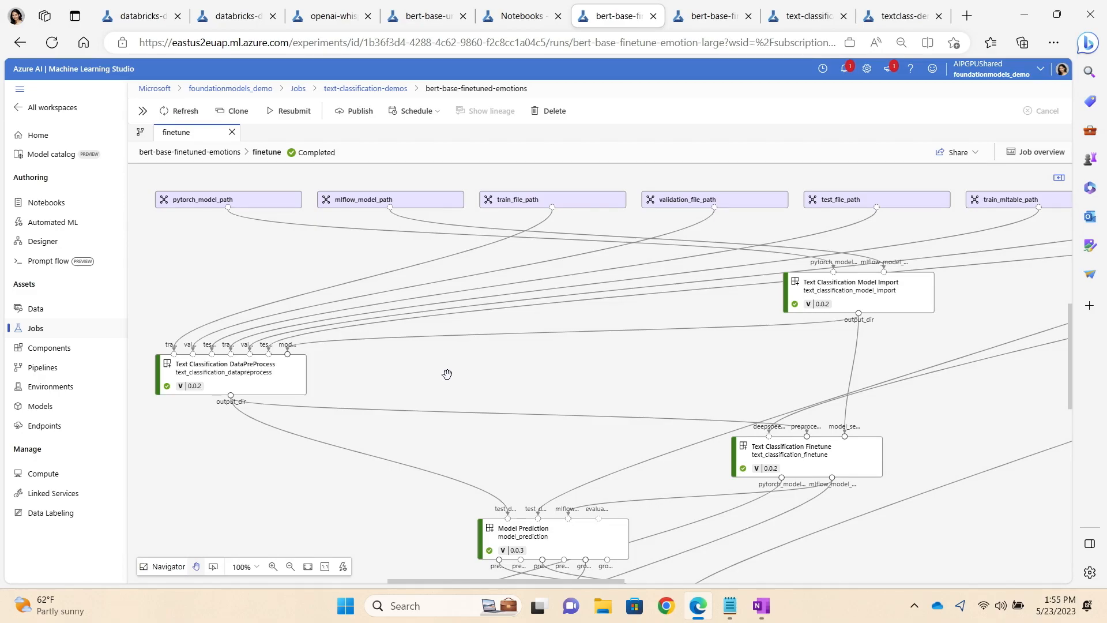
pyautogui.moveTo(697, 30)
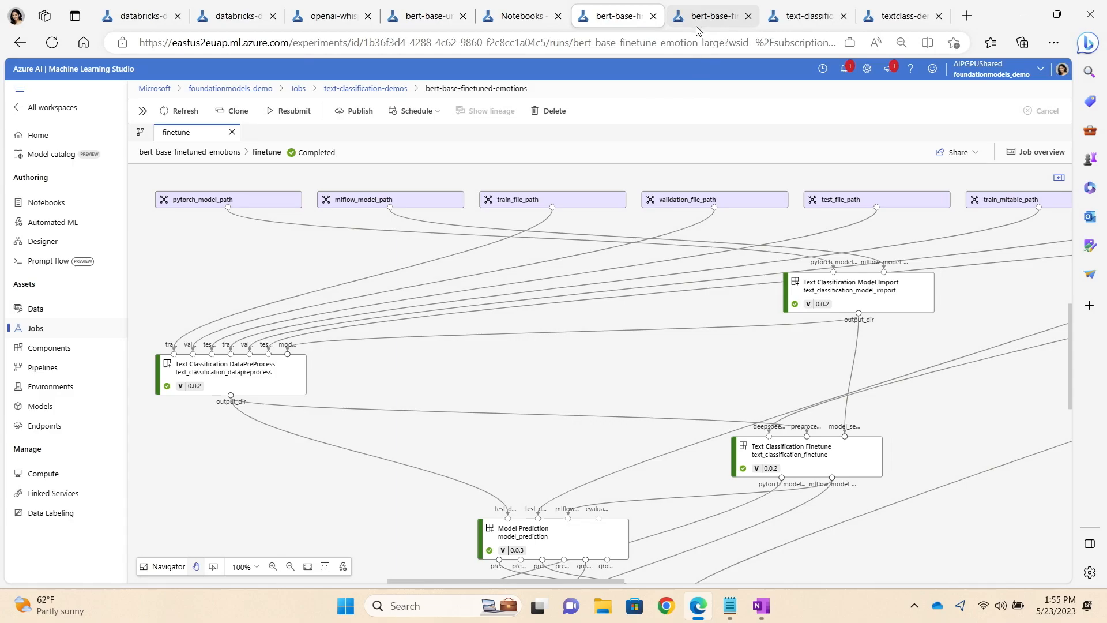
pyautogui.click(709, 16)
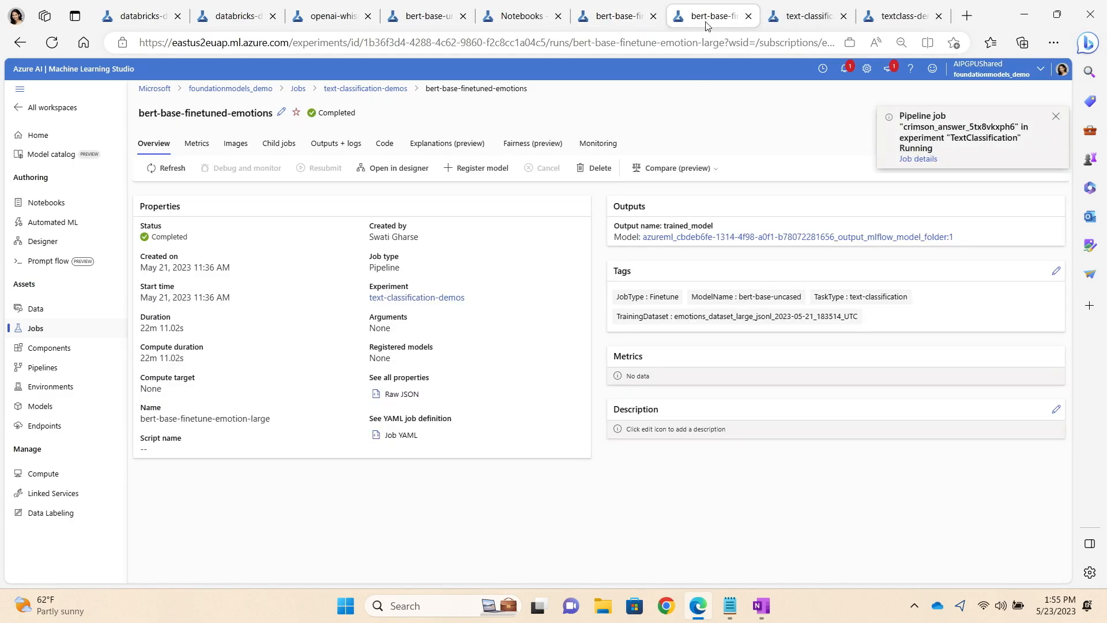
# Step: Compare three finetuned emotion models' accuracy, AUC, log_loss and recall charts in text-classification-demos
pyautogui.click(801, 16)
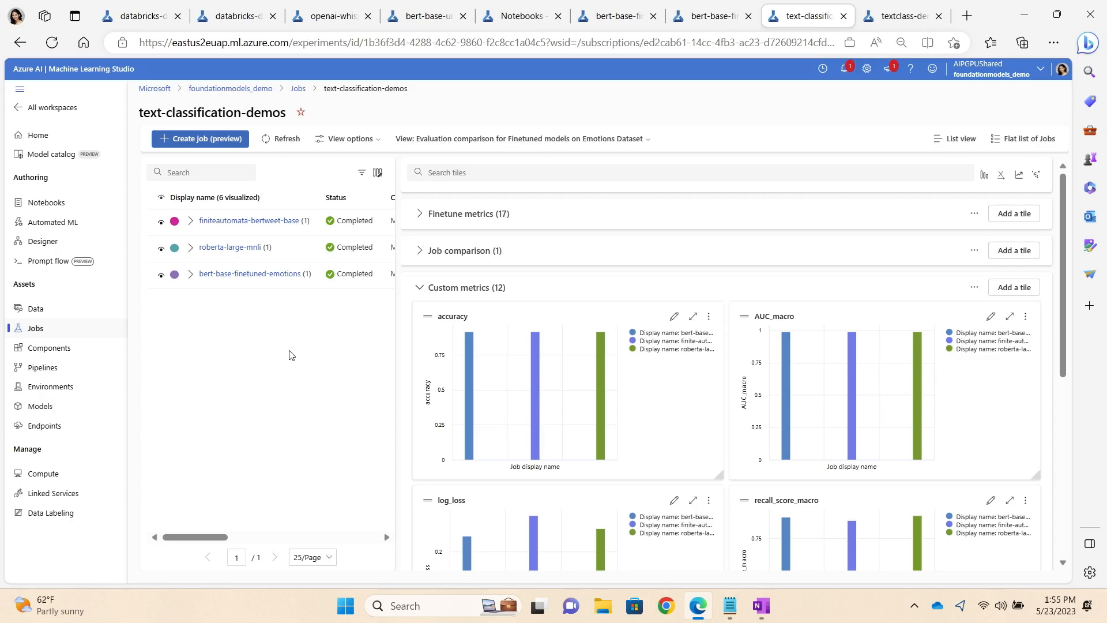
pyautogui.moveTo(213, 317)
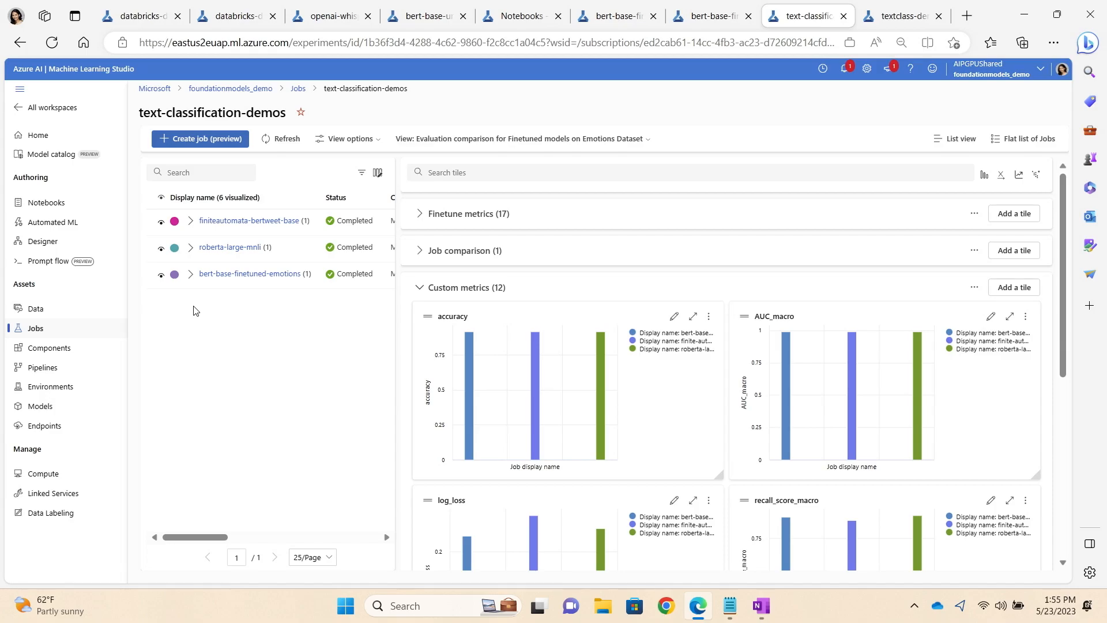
pyautogui.moveTo(1087, 379)
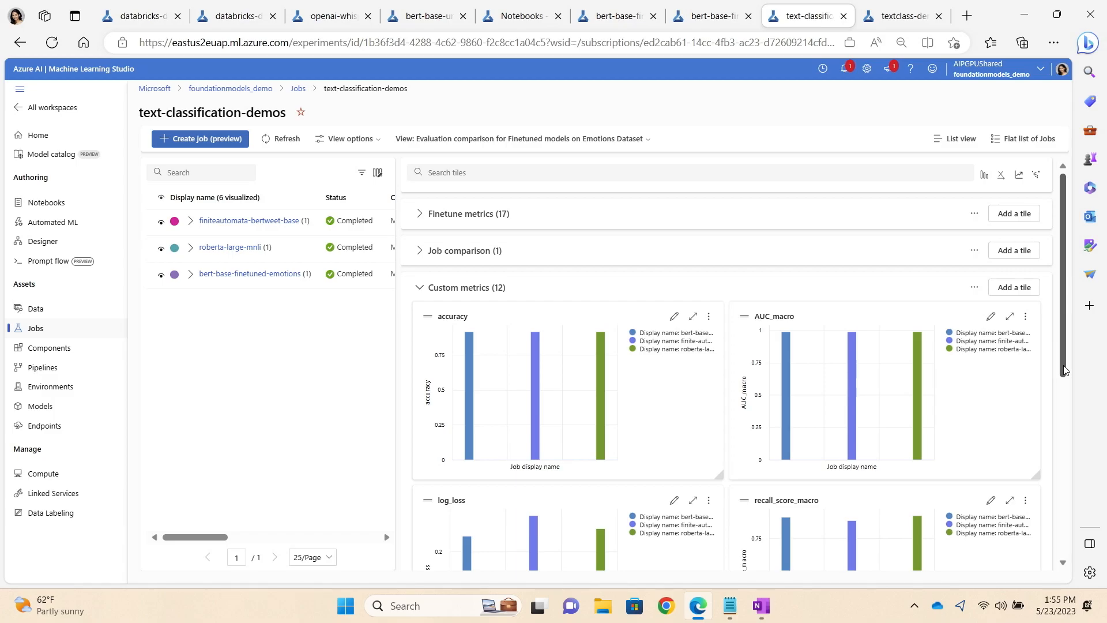
pyautogui.scroll(-3)
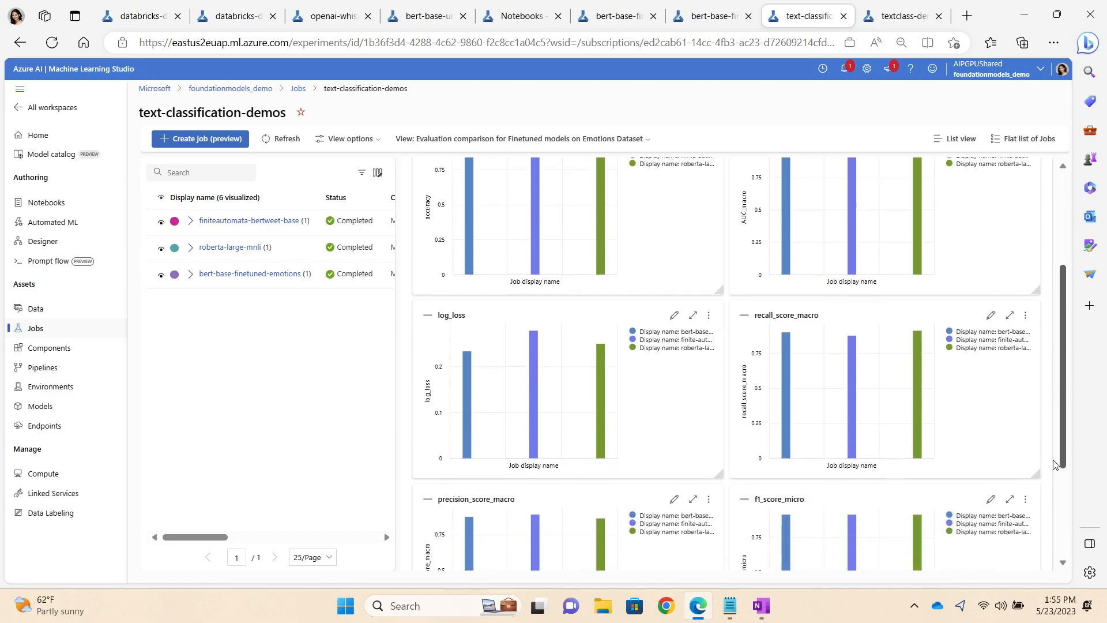
pyautogui.scroll(-3)
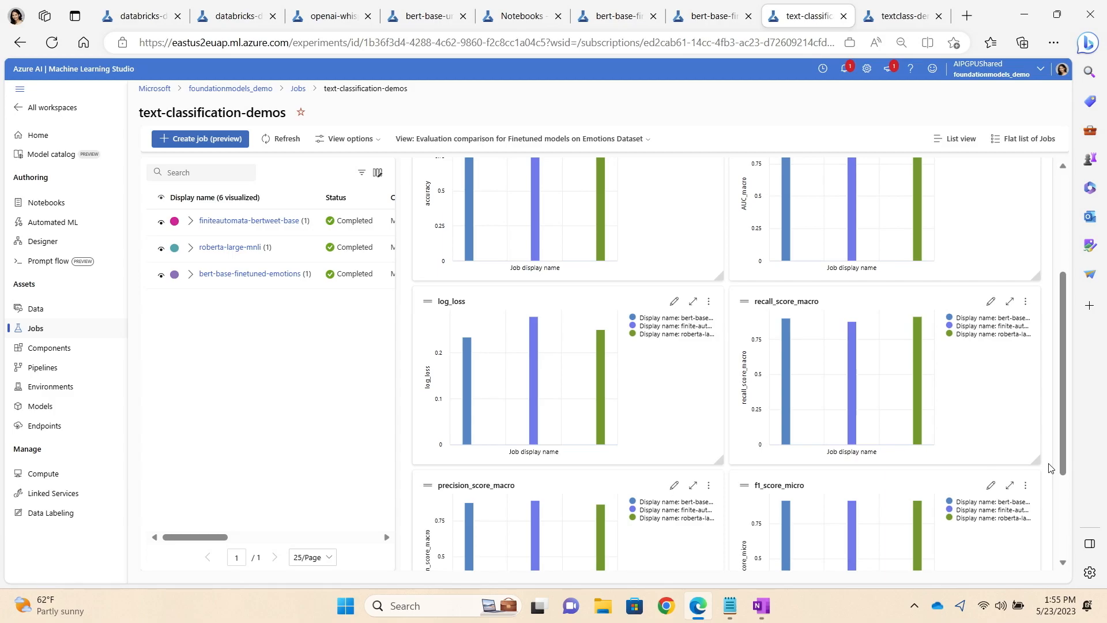
pyautogui.moveTo(912, 375)
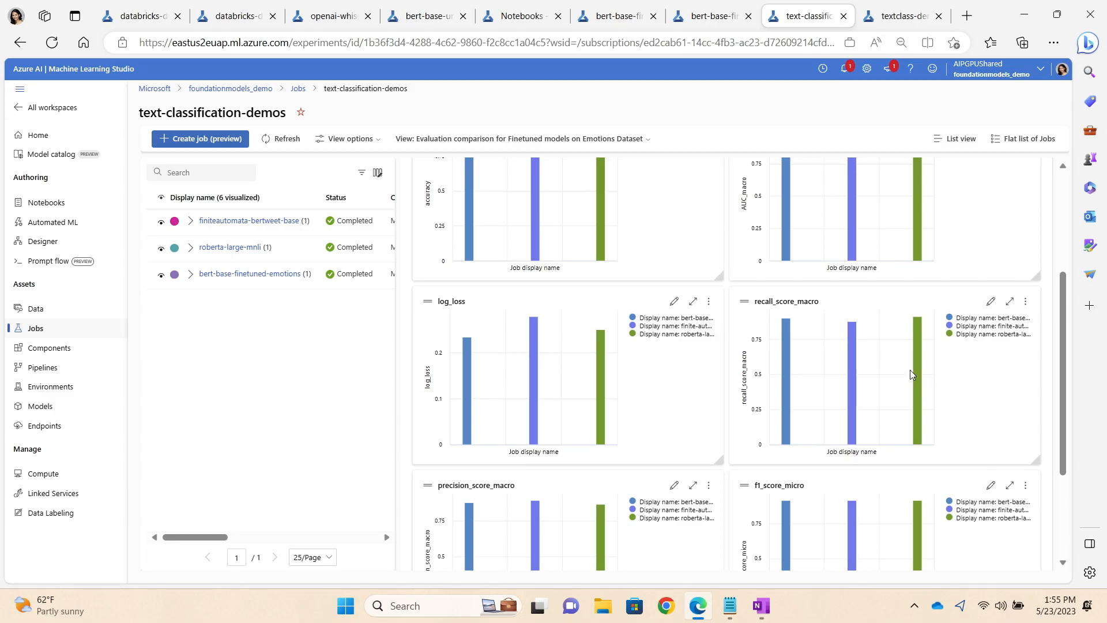
# Step: Go back to the bert-base-finetuned-emotions job Overview showing its trained_model output
pyautogui.click(709, 15)
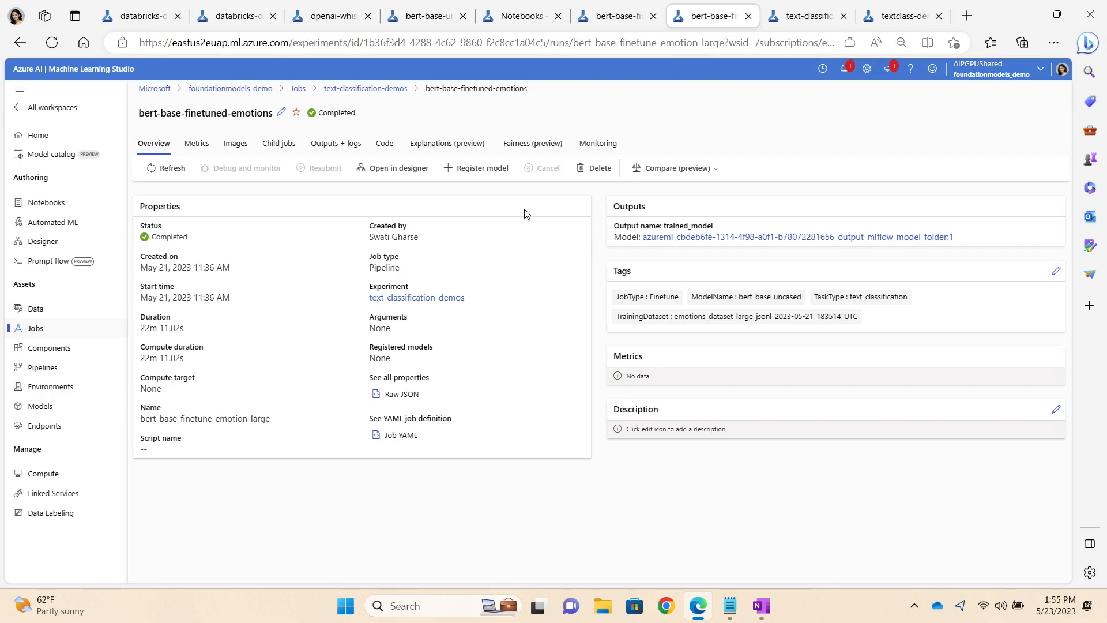
pyautogui.click(196, 143)
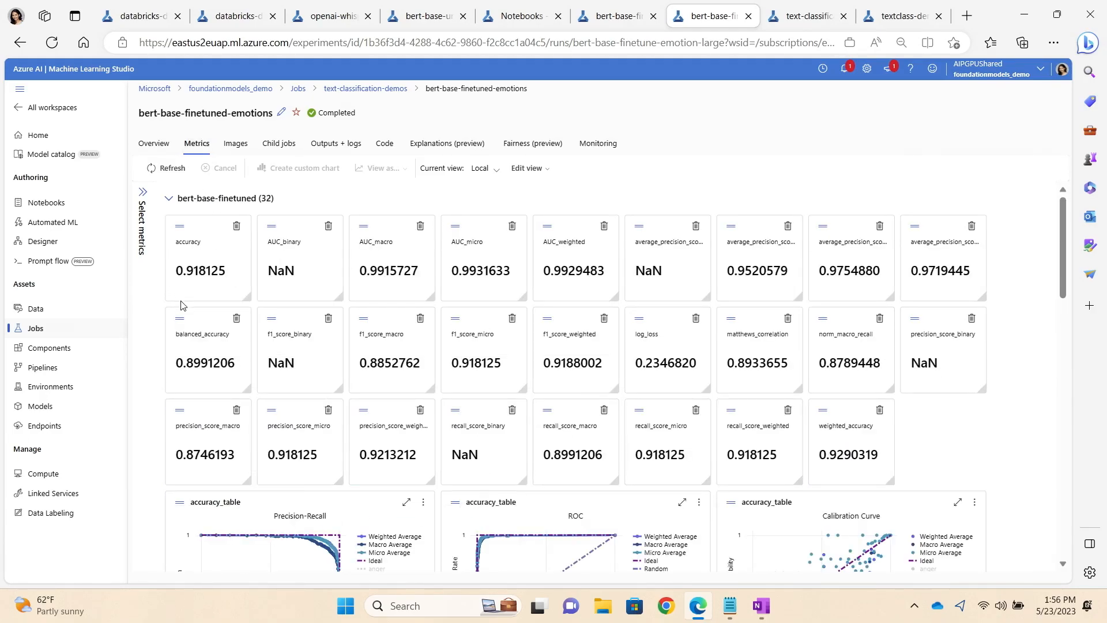
pyautogui.moveTo(180, 313)
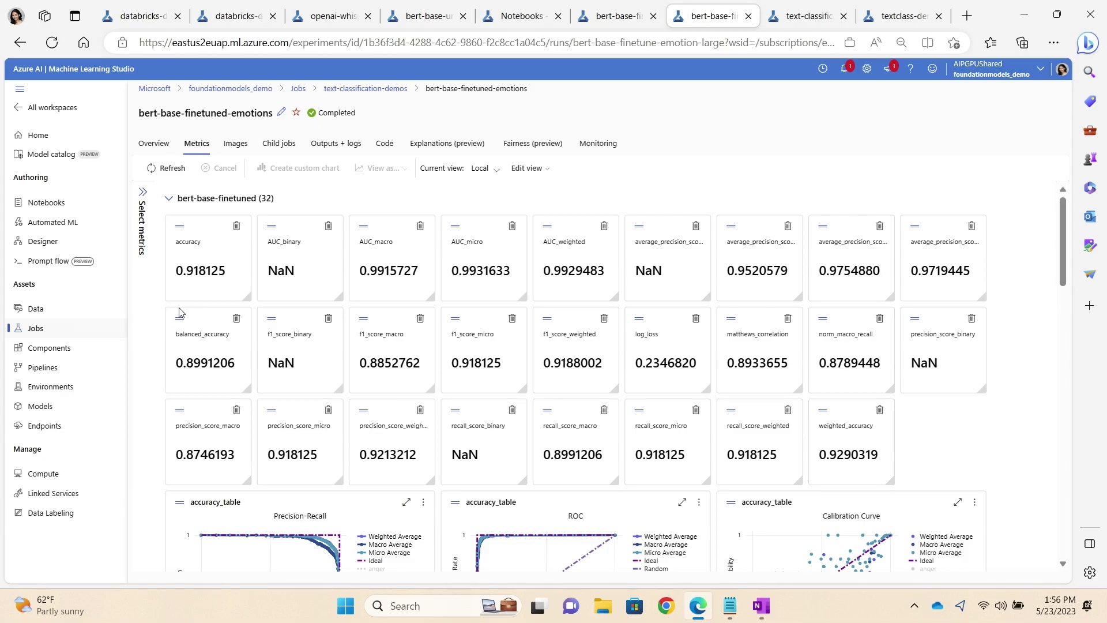
pyautogui.moveTo(365, 291)
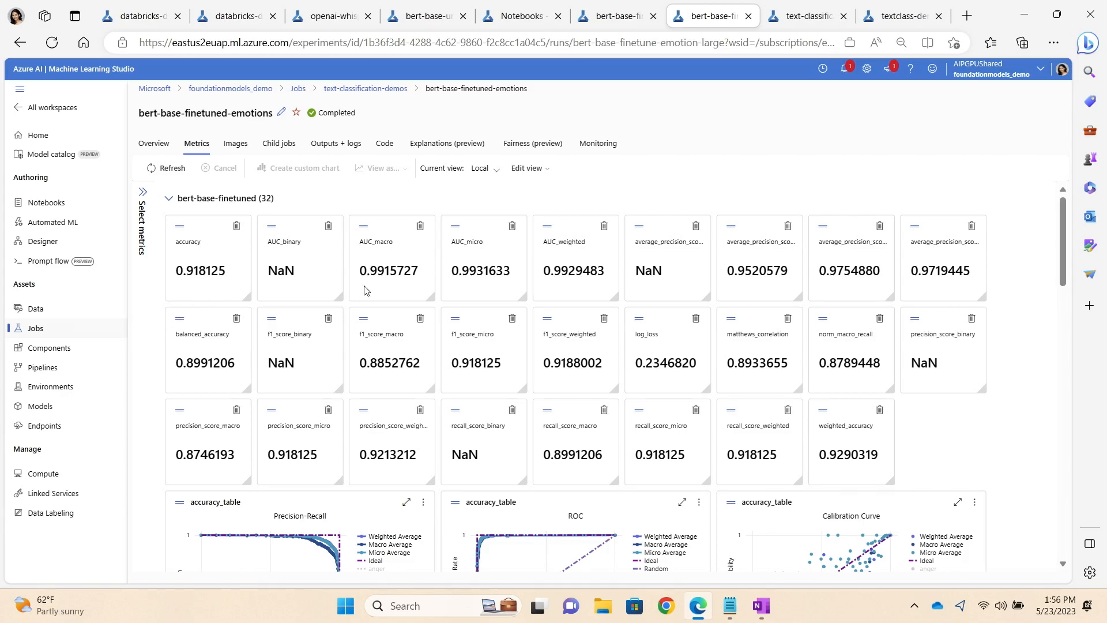
pyautogui.moveTo(993, 311)
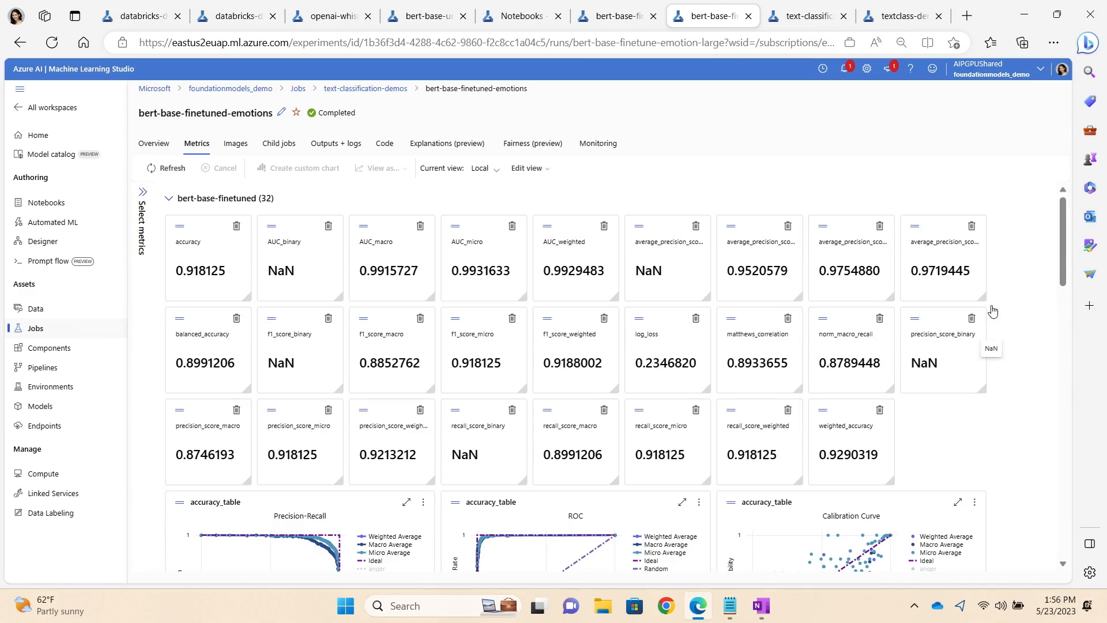
pyautogui.scroll(-3)
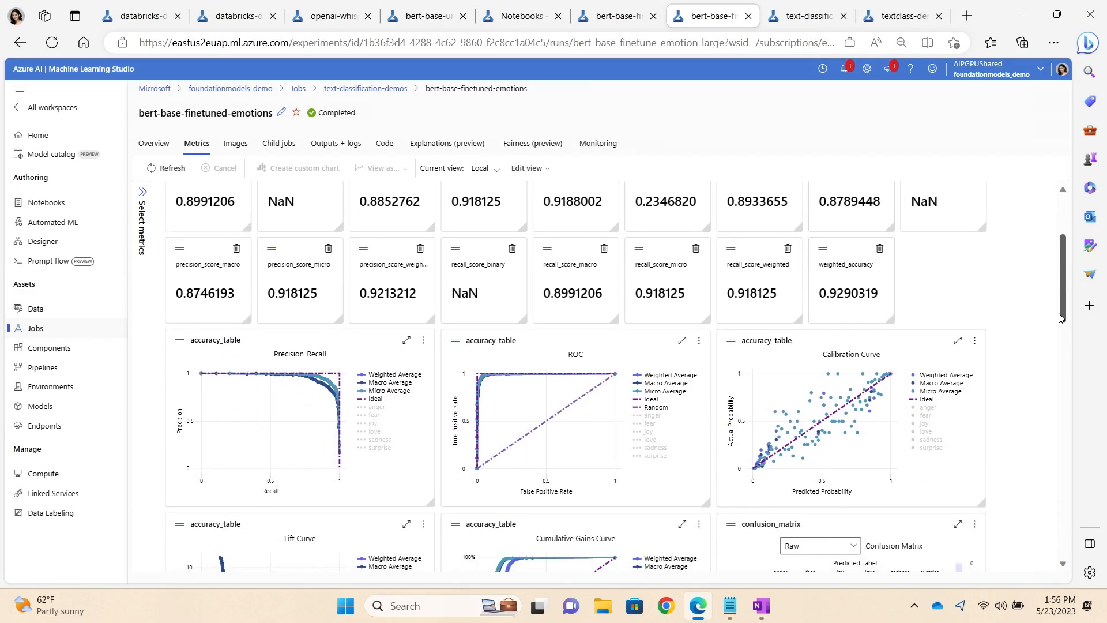
pyautogui.scroll(-3)
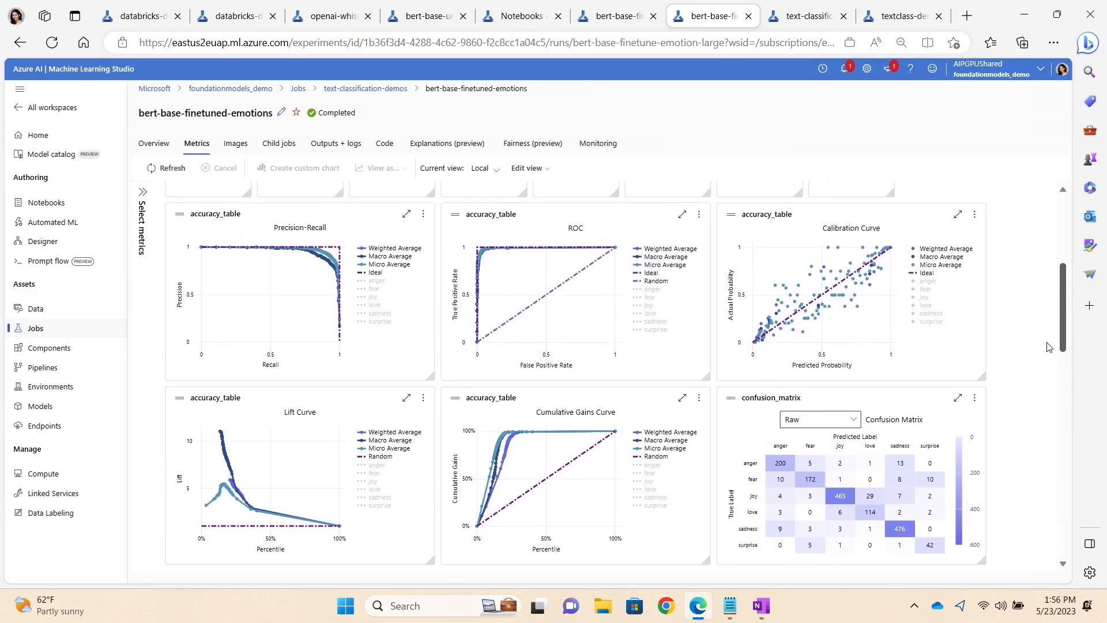
pyautogui.scroll(-3)
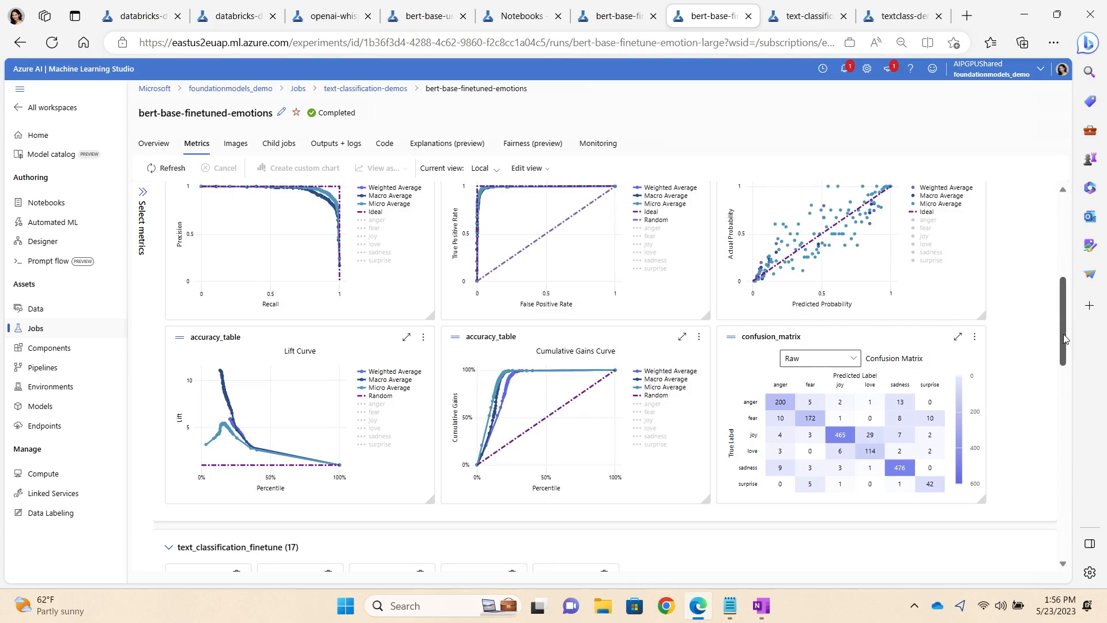
pyautogui.scroll(-3)
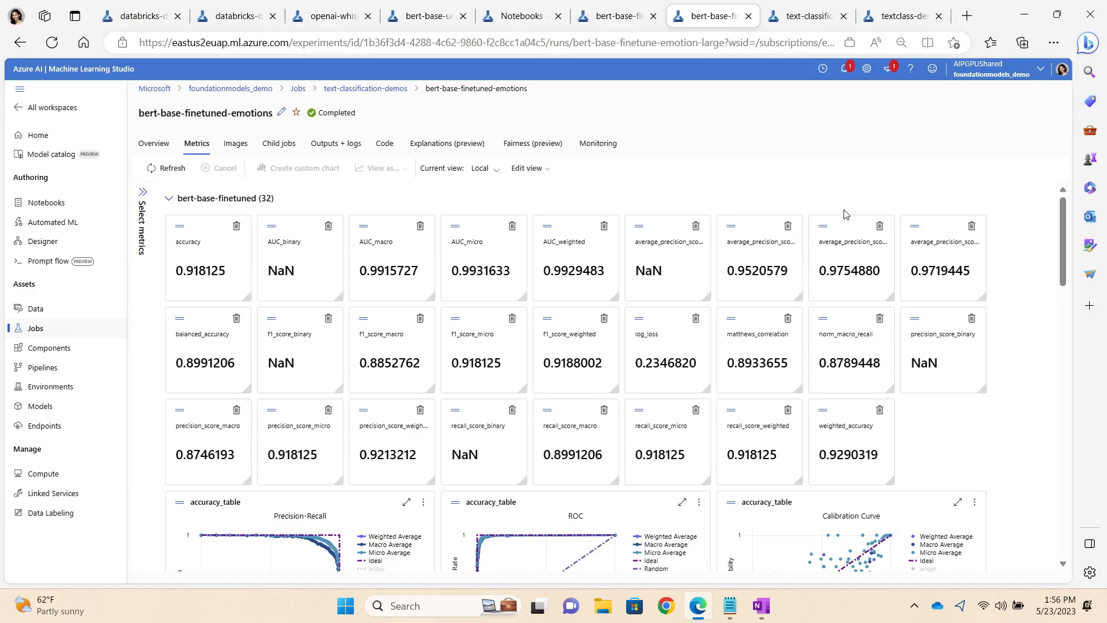
pyautogui.moveTo(160, 146)
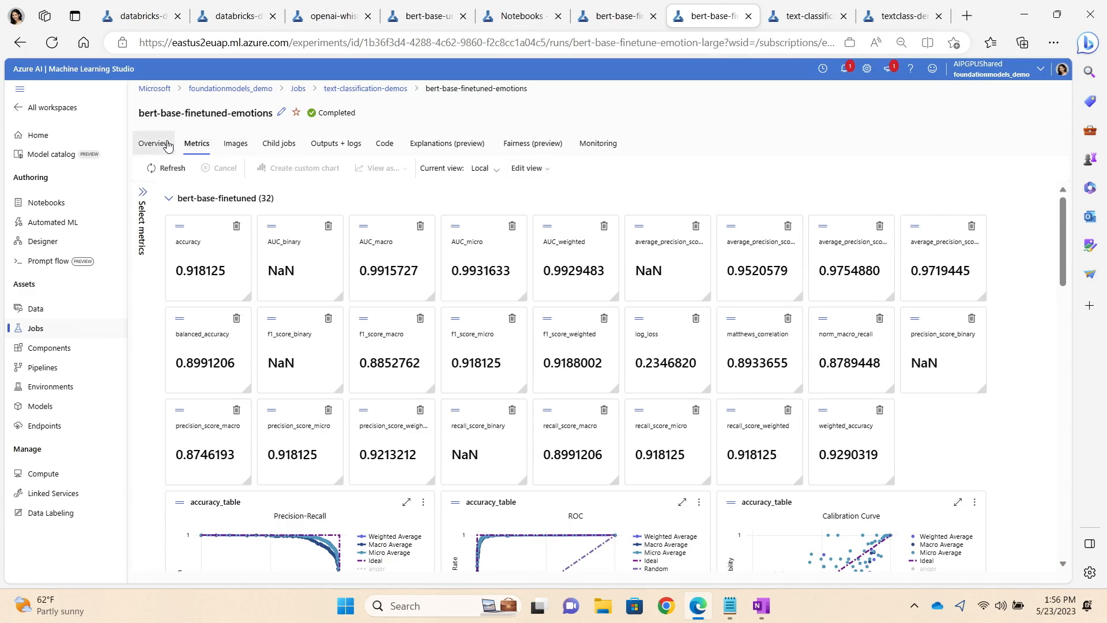
# Step: Register the job's MLflow trained_model output as model 'mymodel', version 1
pyautogui.click(154, 143)
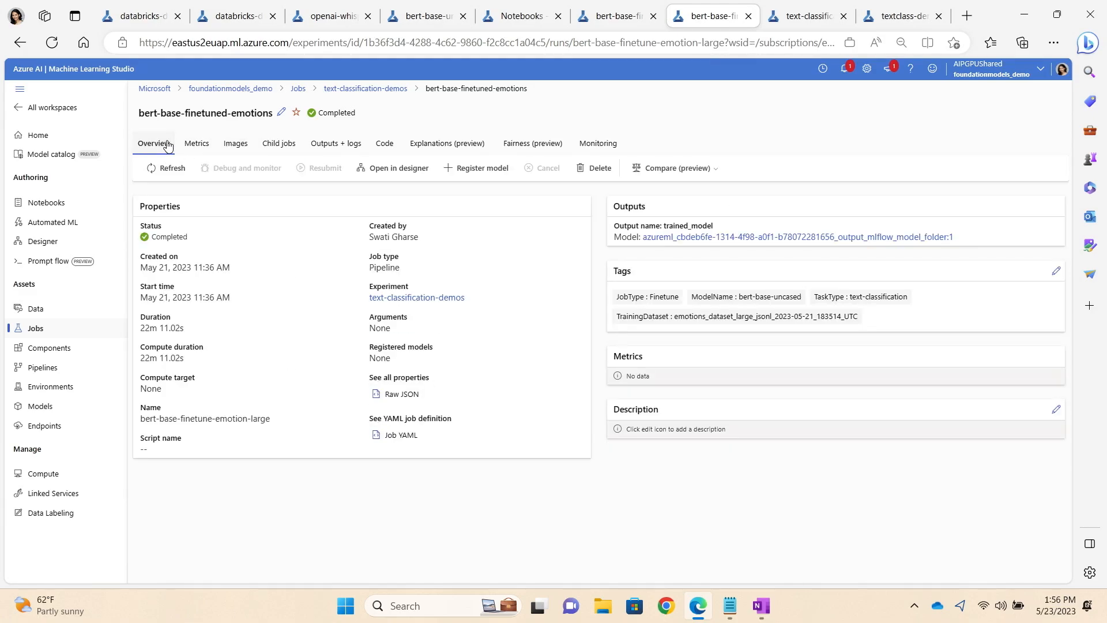
pyautogui.click(482, 167)
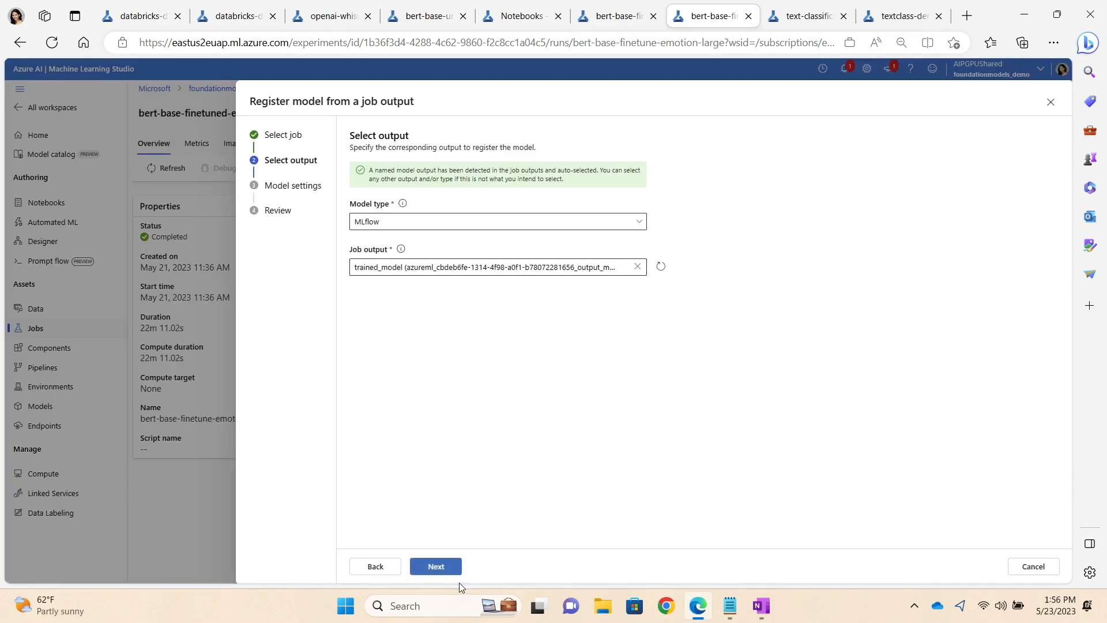
pyautogui.click(435, 566)
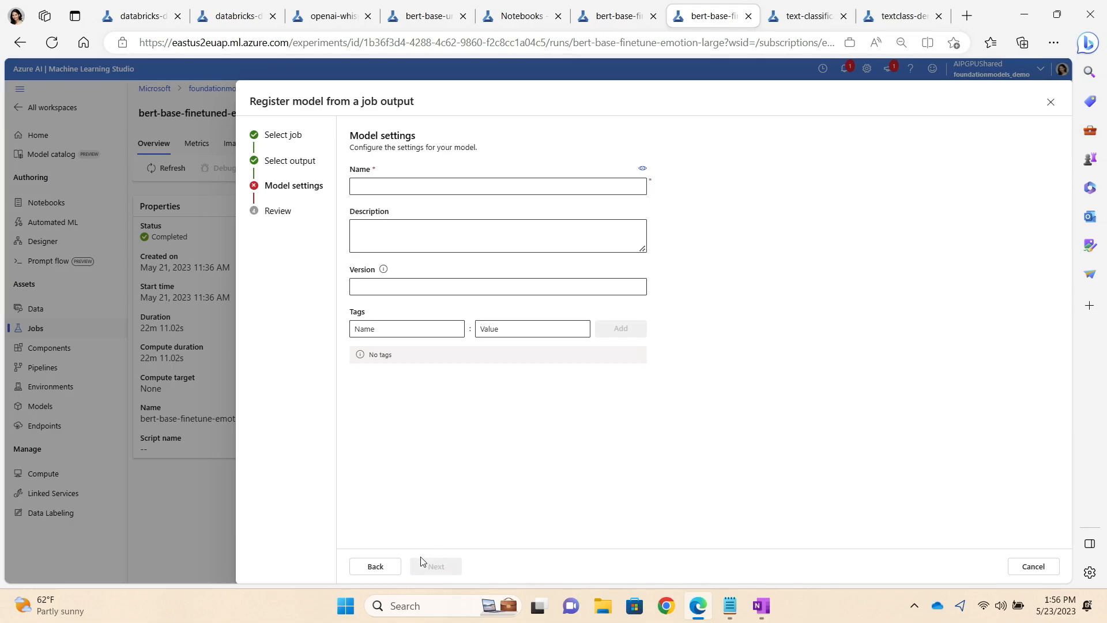
pyautogui.moveTo(609, 433)
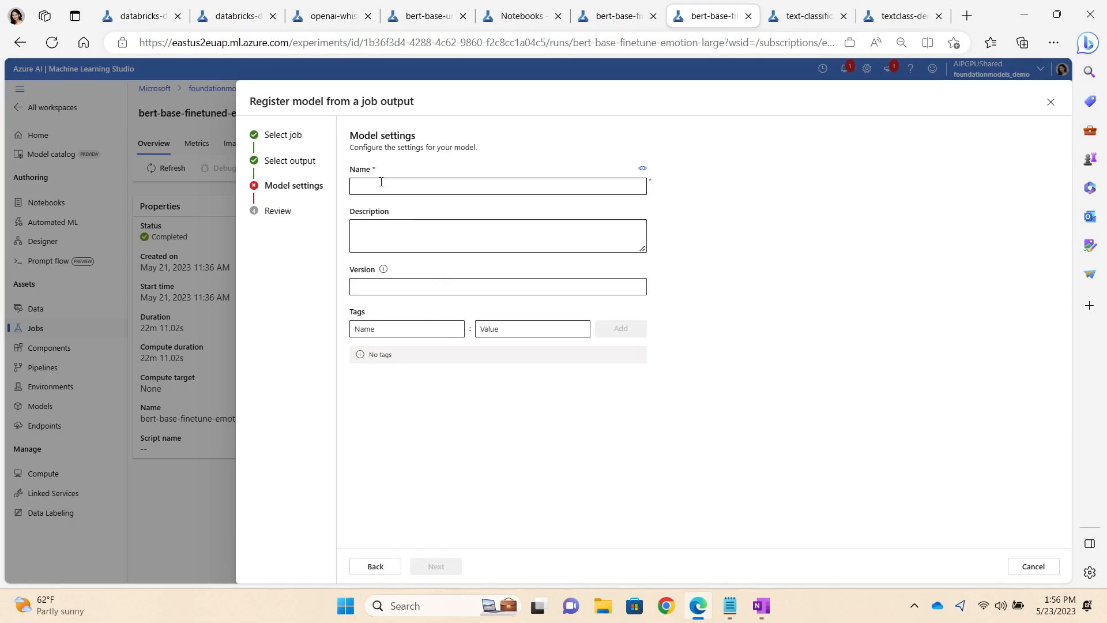
pyautogui.write('my m')
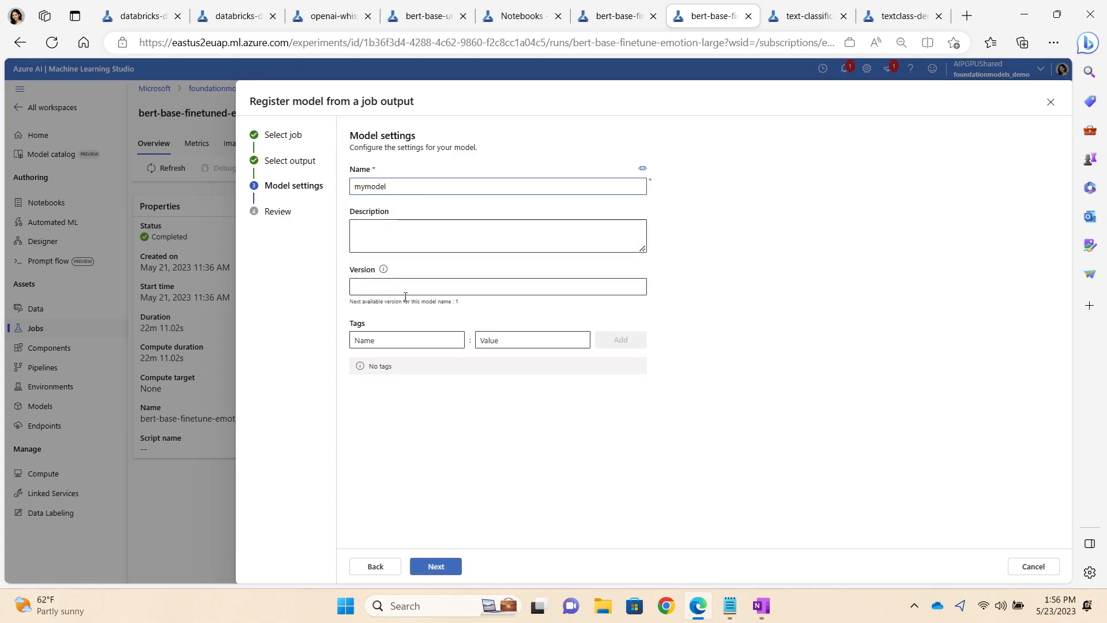
pyautogui.click(436, 566)
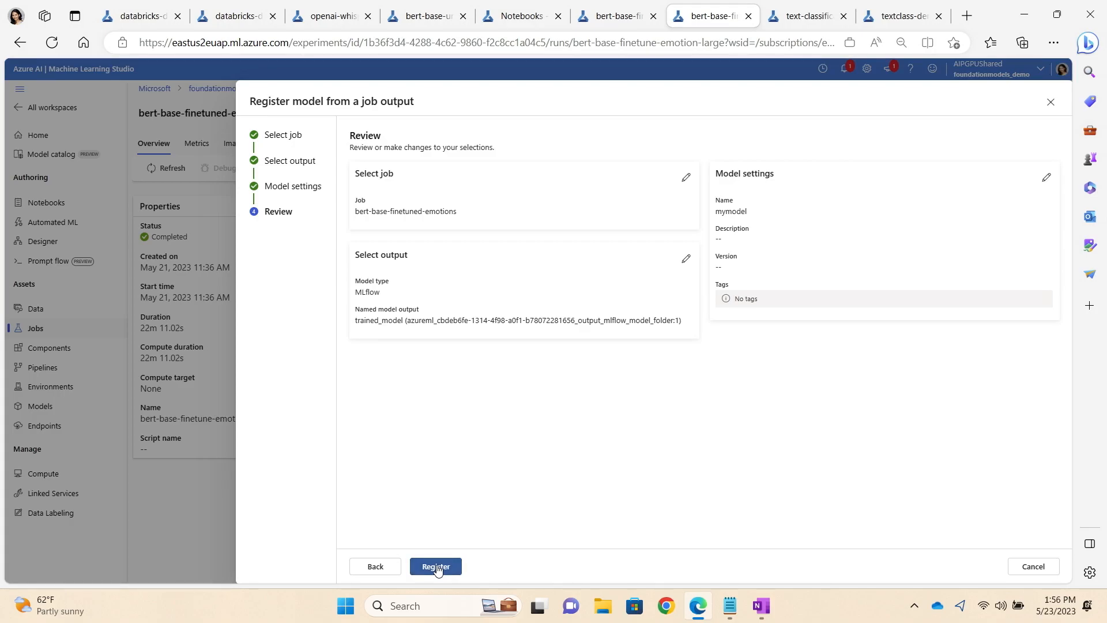
pyautogui.click(435, 566)
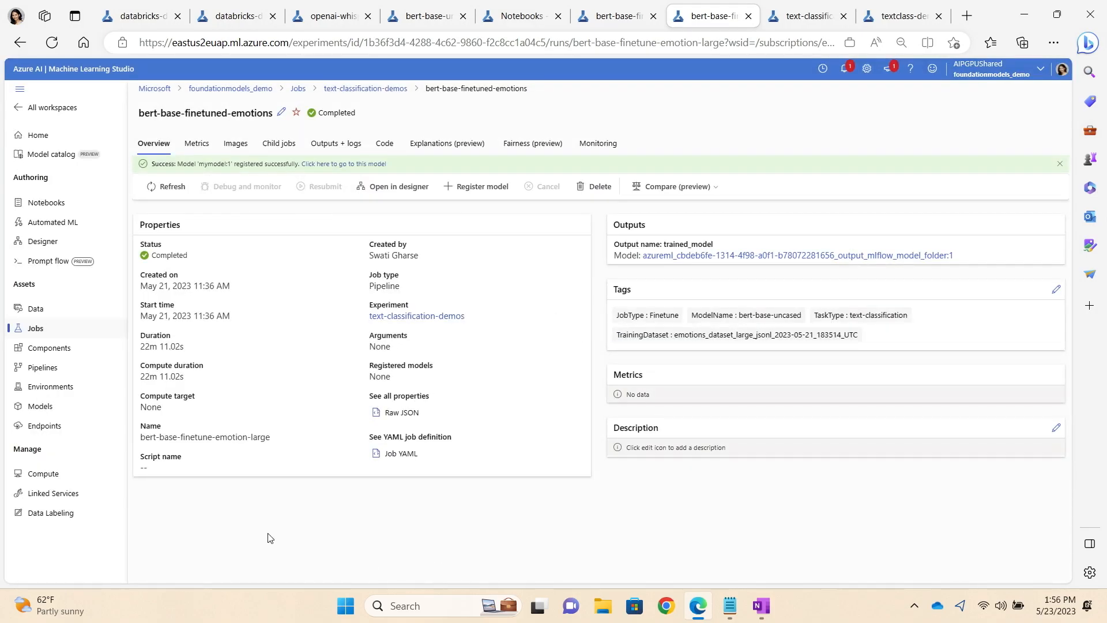
# Step: Start a real-time endpoint deployment for the text-classification-demo-emotion-ft model
pyautogui.click(40, 406)
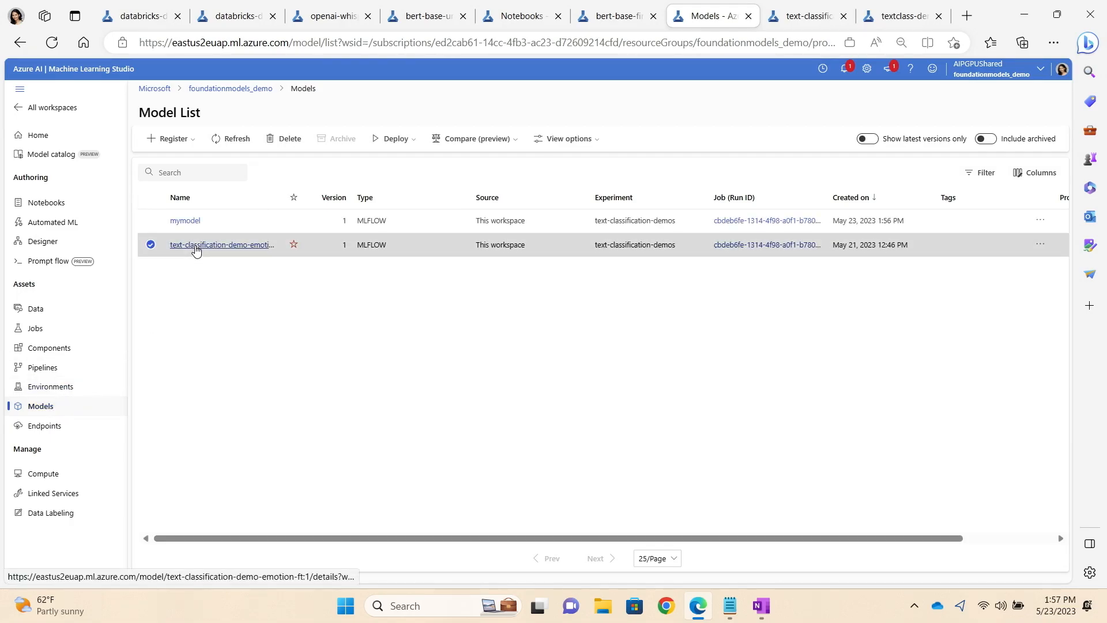
pyautogui.click(221, 244)
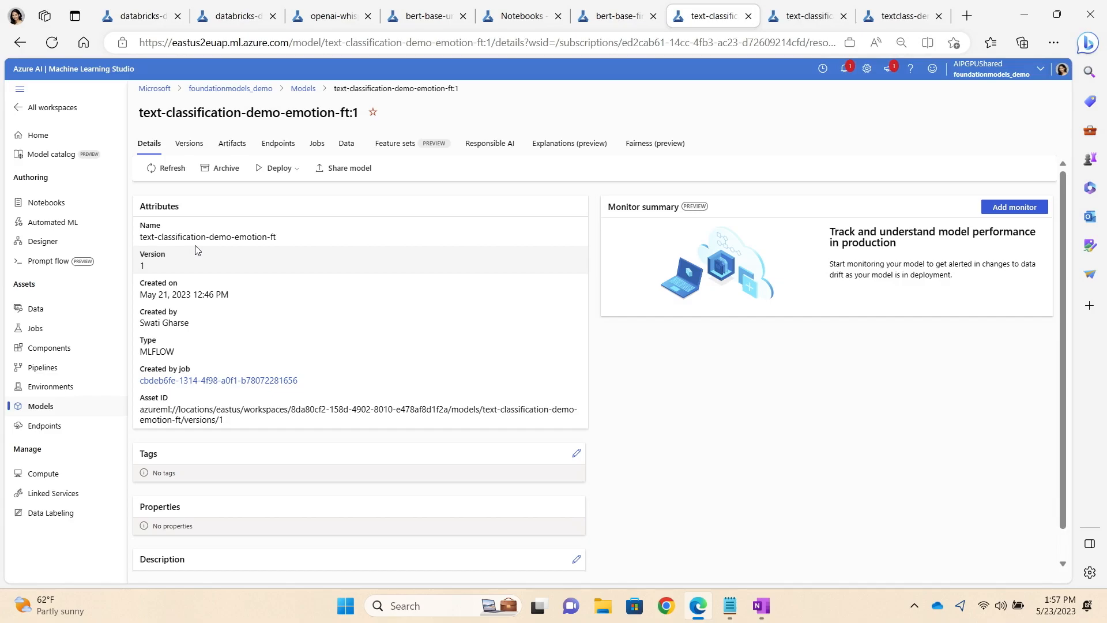
pyautogui.moveTo(271, 172)
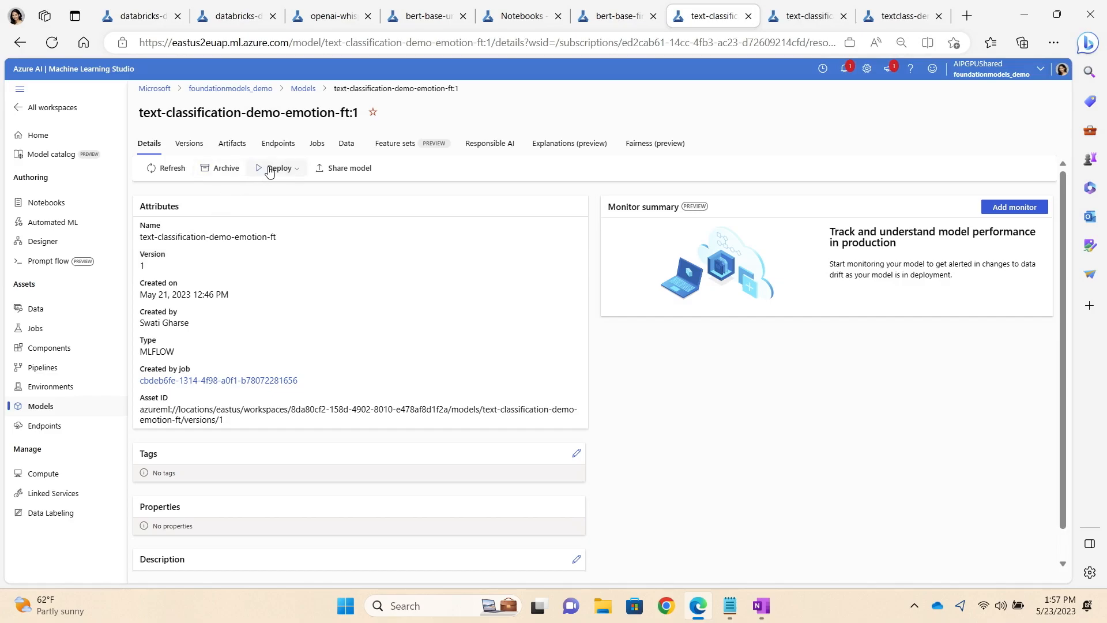
pyautogui.click(280, 168)
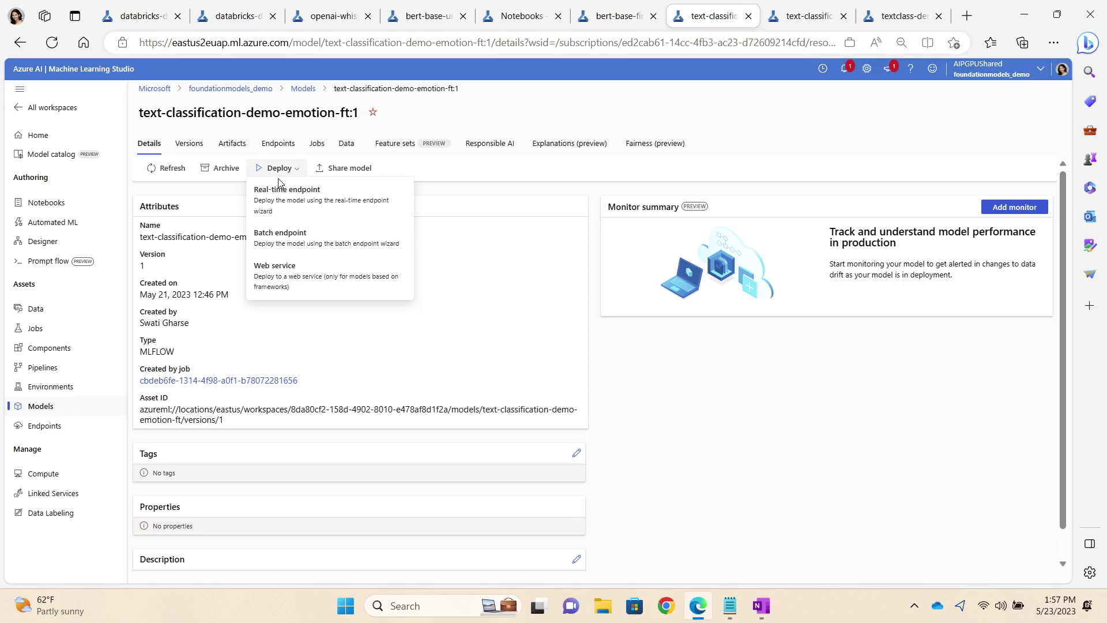
pyautogui.click(286, 189)
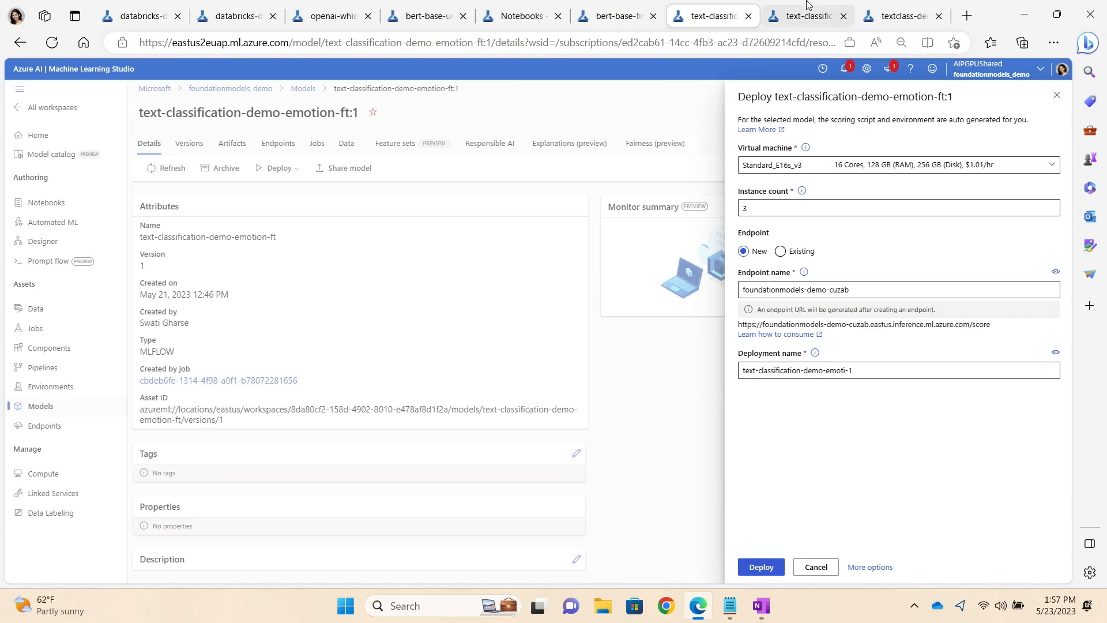
pyautogui.click(902, 16)
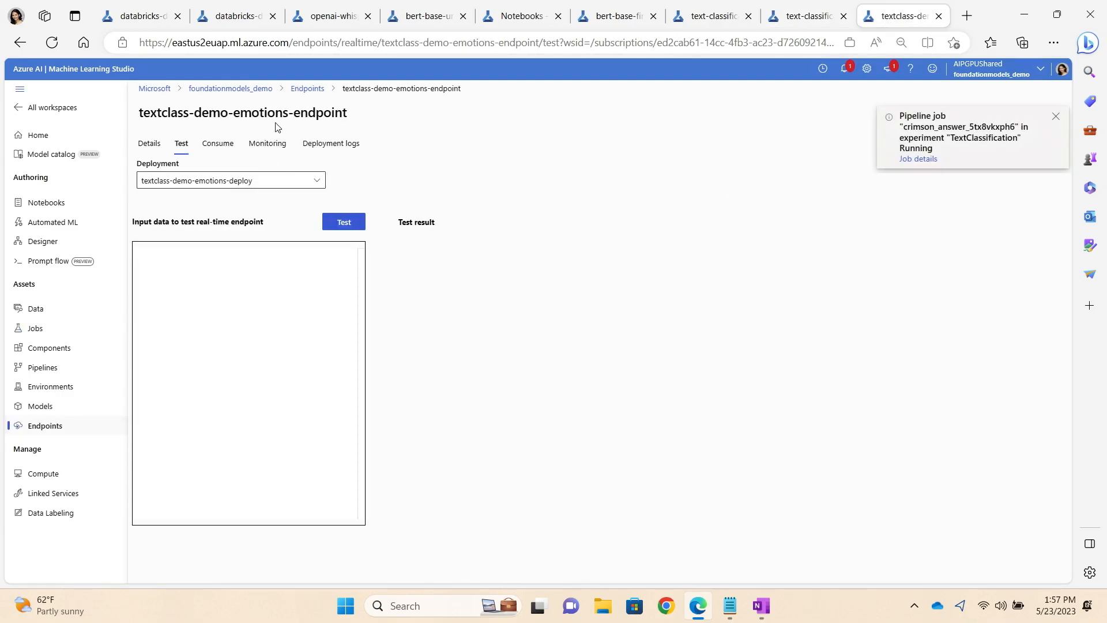
# Step: Test the emotions endpoint on six tweets: joy, sadness, fear, surprise, anger, love
pyautogui.click(189, 297)
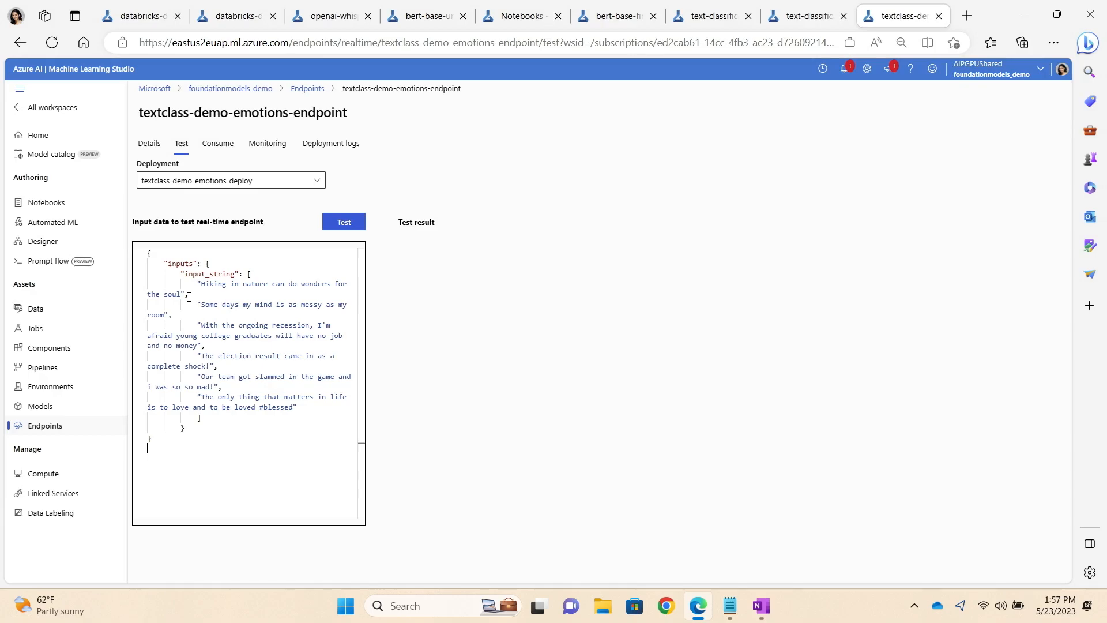
pyautogui.moveTo(334, 221)
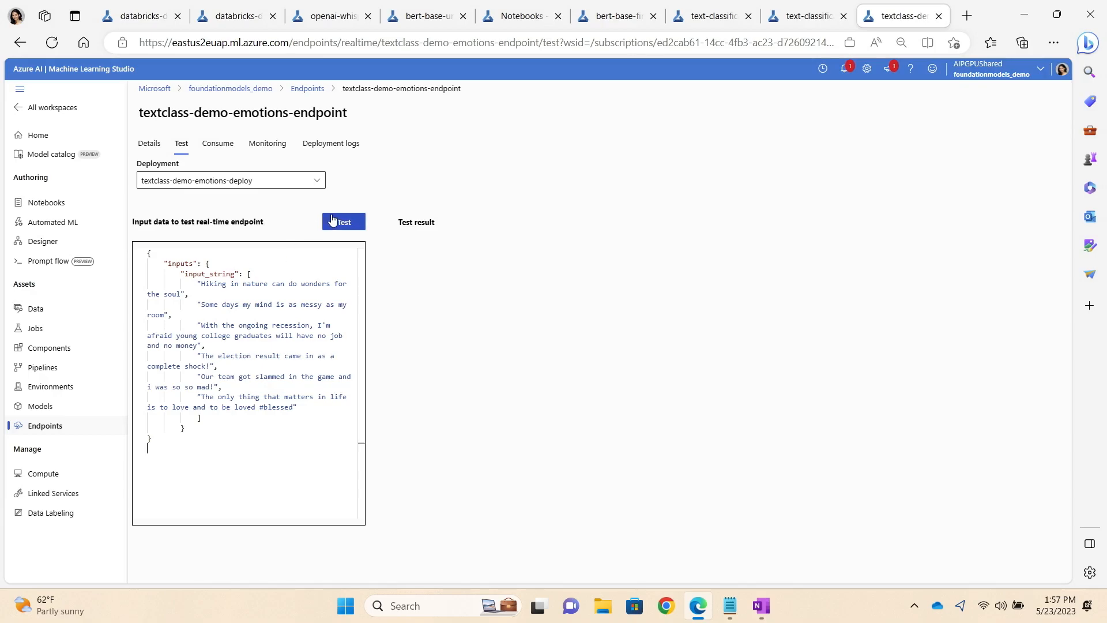
pyautogui.click(343, 222)
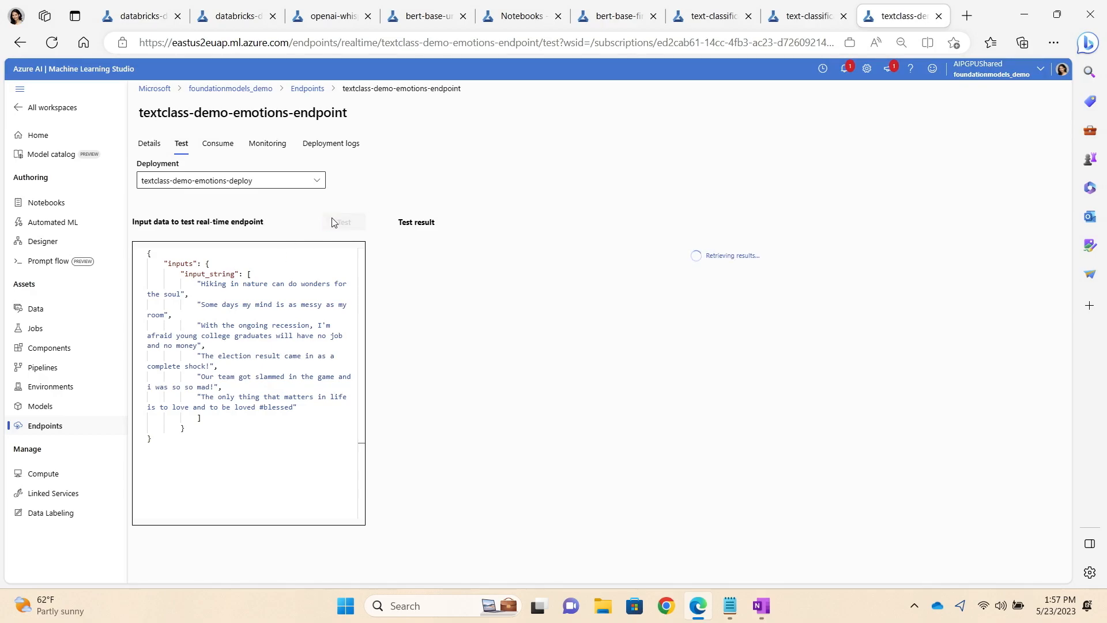
pyautogui.click(344, 222)
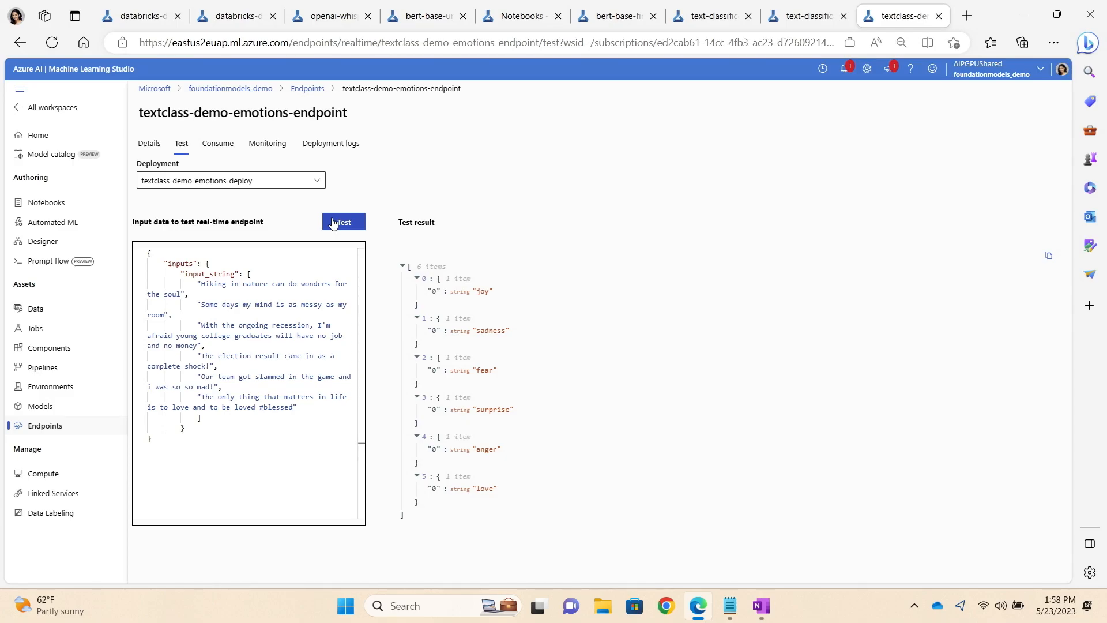
pyautogui.click(427, 15)
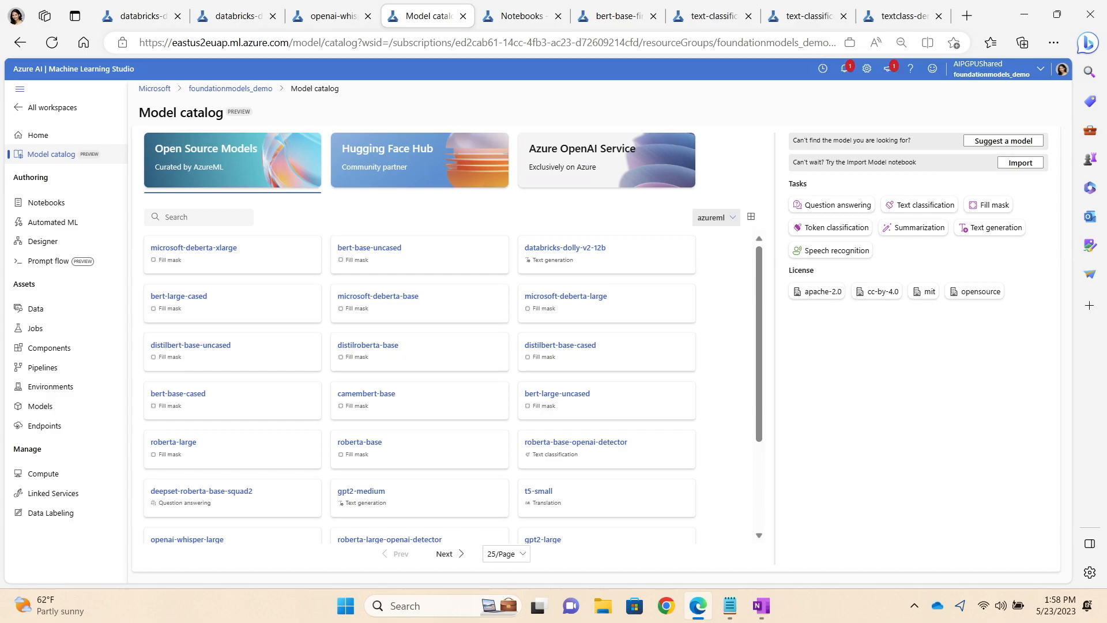
pyautogui.moveTo(373, 190)
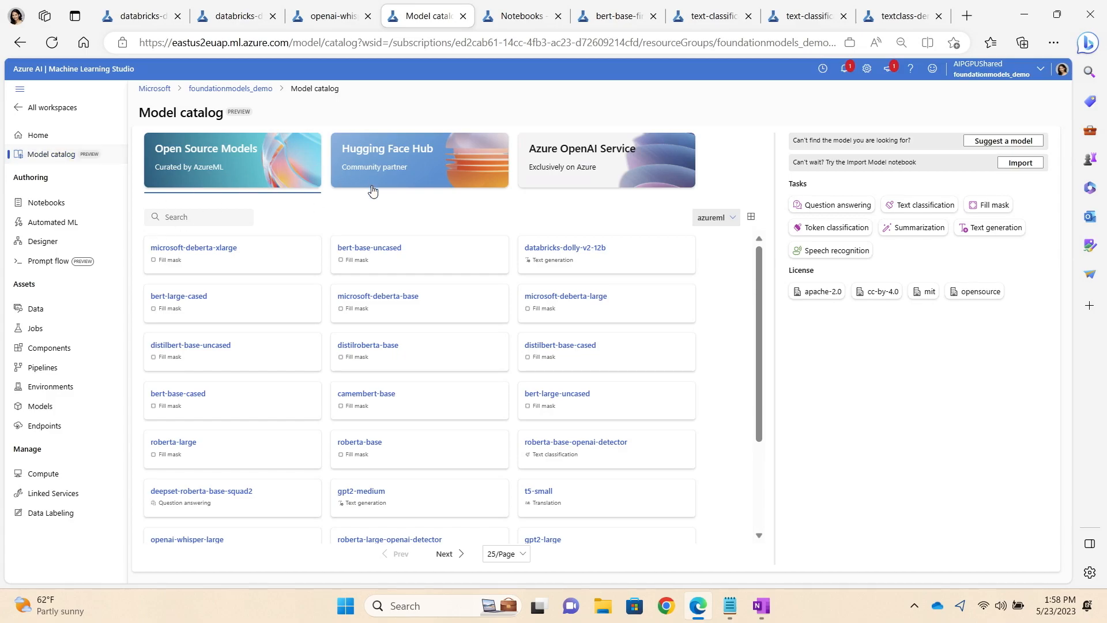
pyautogui.moveTo(391, 229)
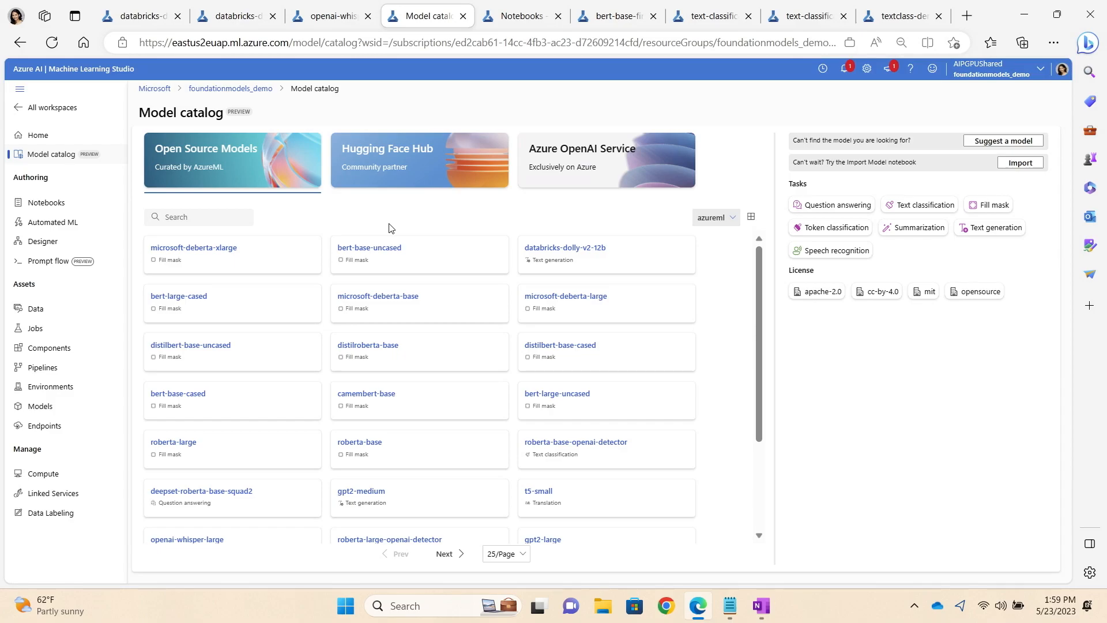
pyautogui.moveTo(1093, 178)
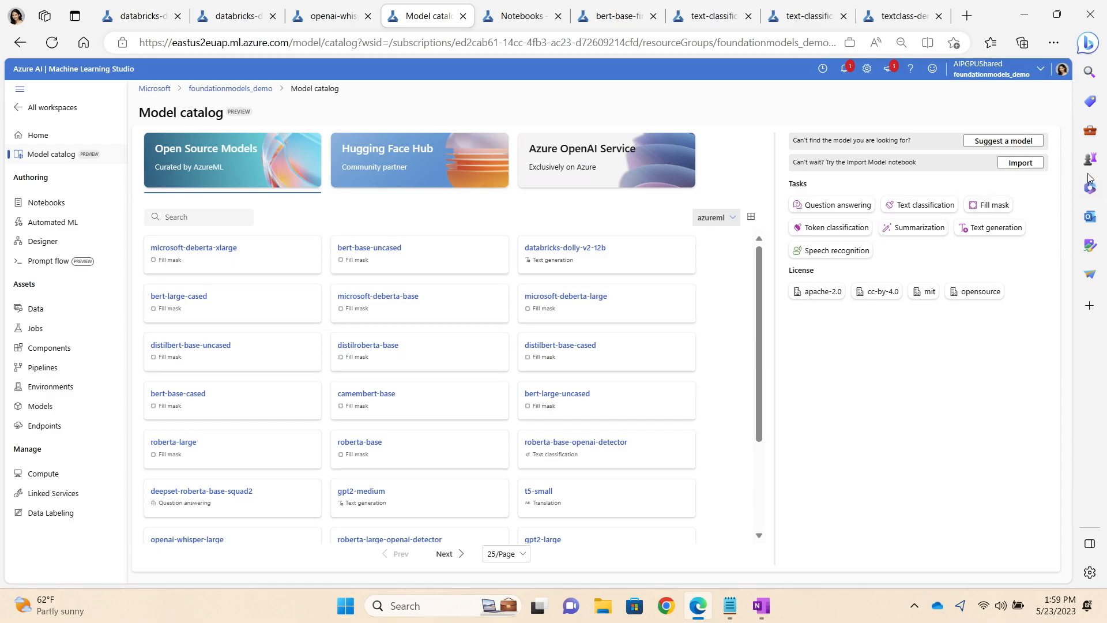
pyautogui.moveTo(1029, 163)
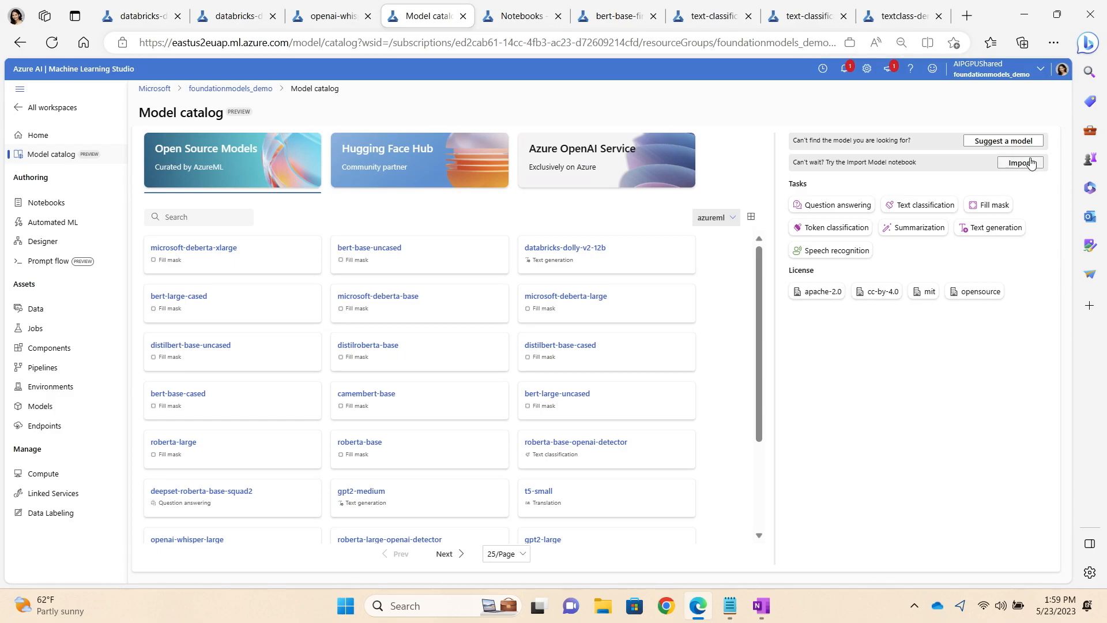